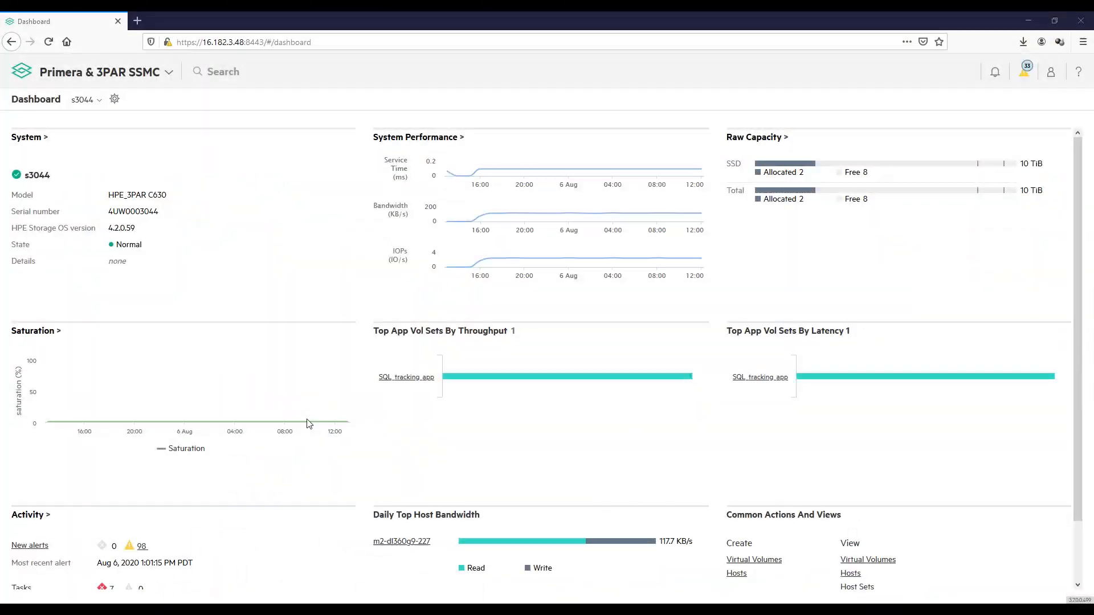
mouse_move(28, 184)
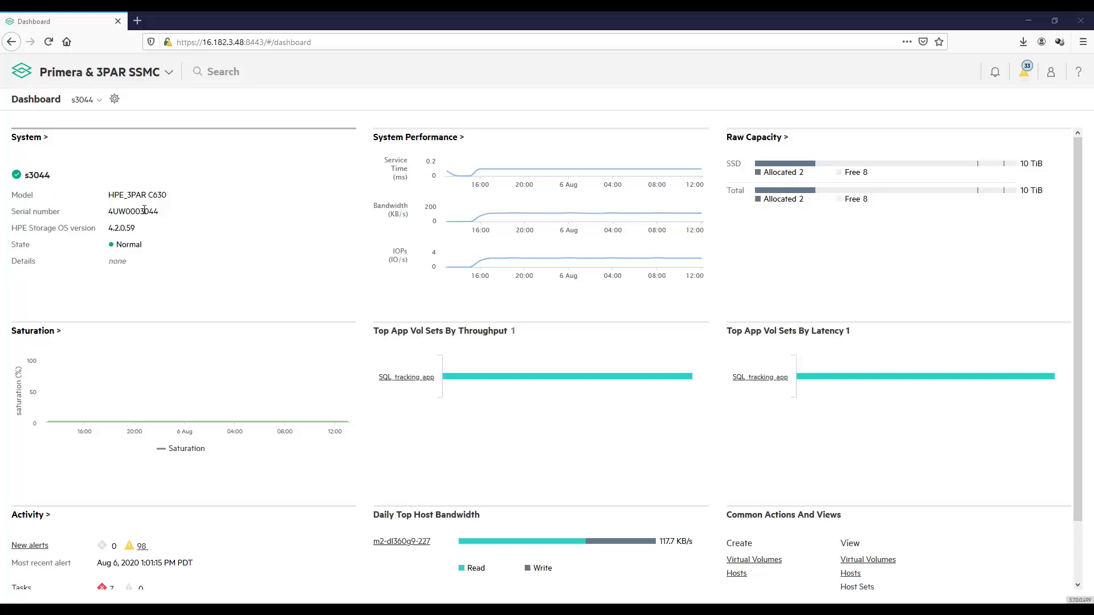
mouse_move(165, 205)
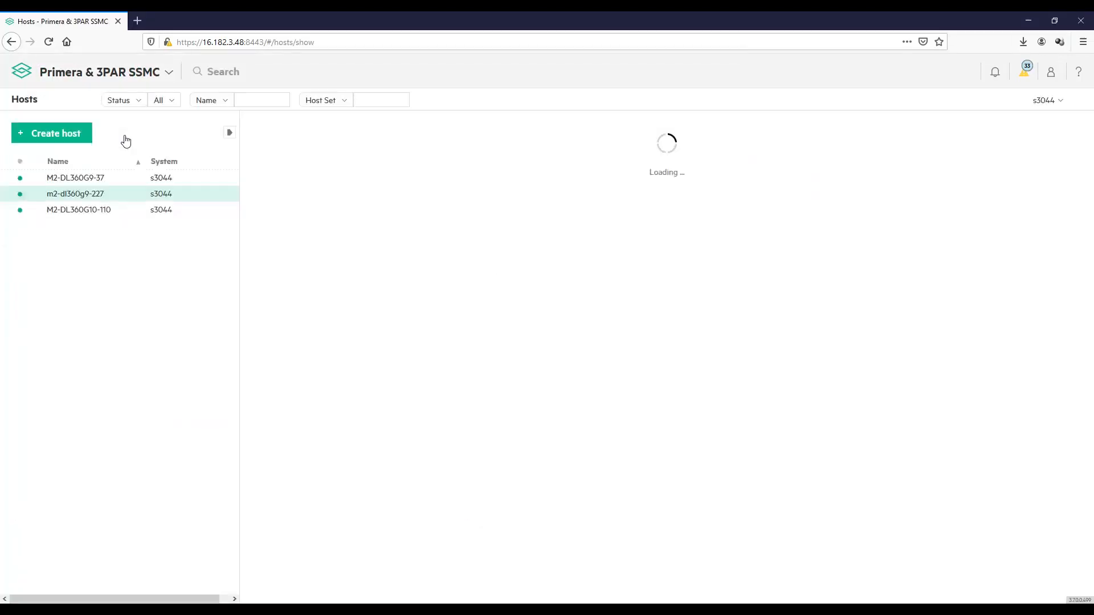
View host m2-dl360g9-227's overview with its paths and exported vmfs1 volume.
left_click(75, 193)
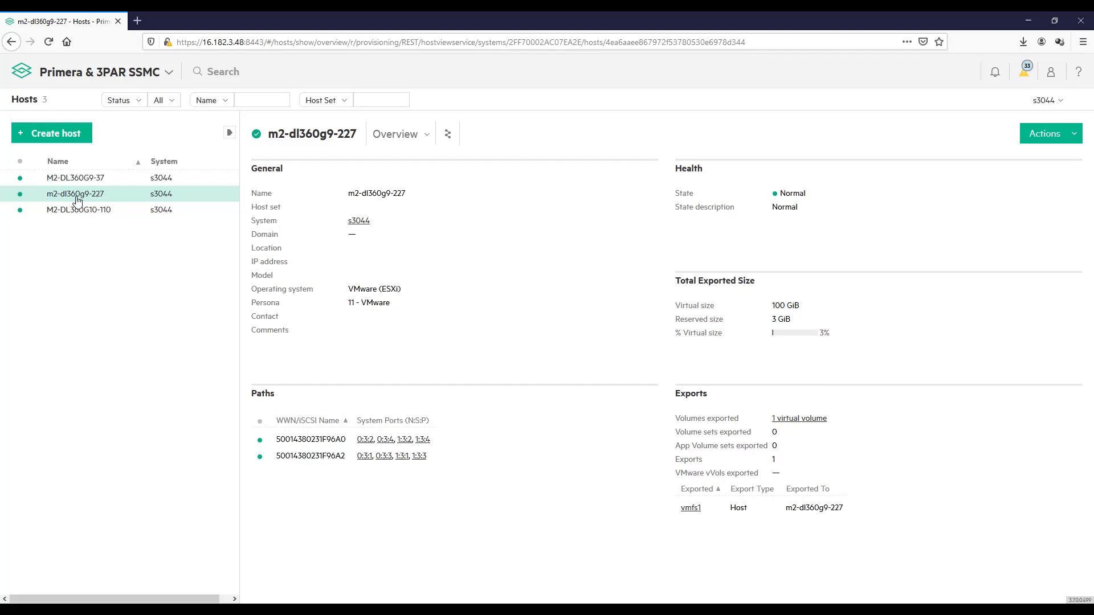
mouse_move(86, 205)
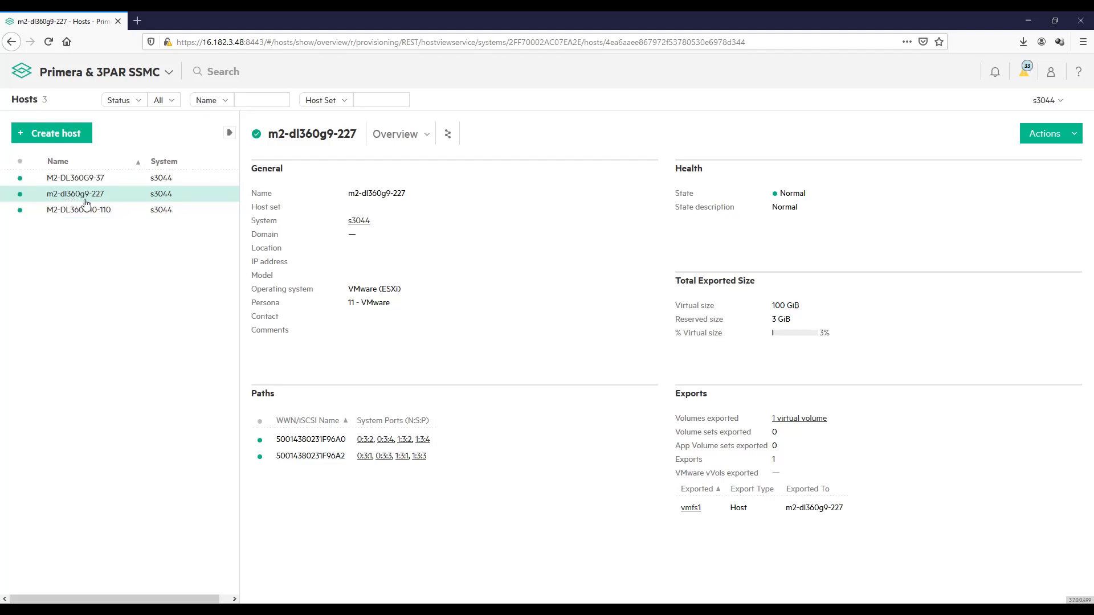
mouse_move(361, 319)
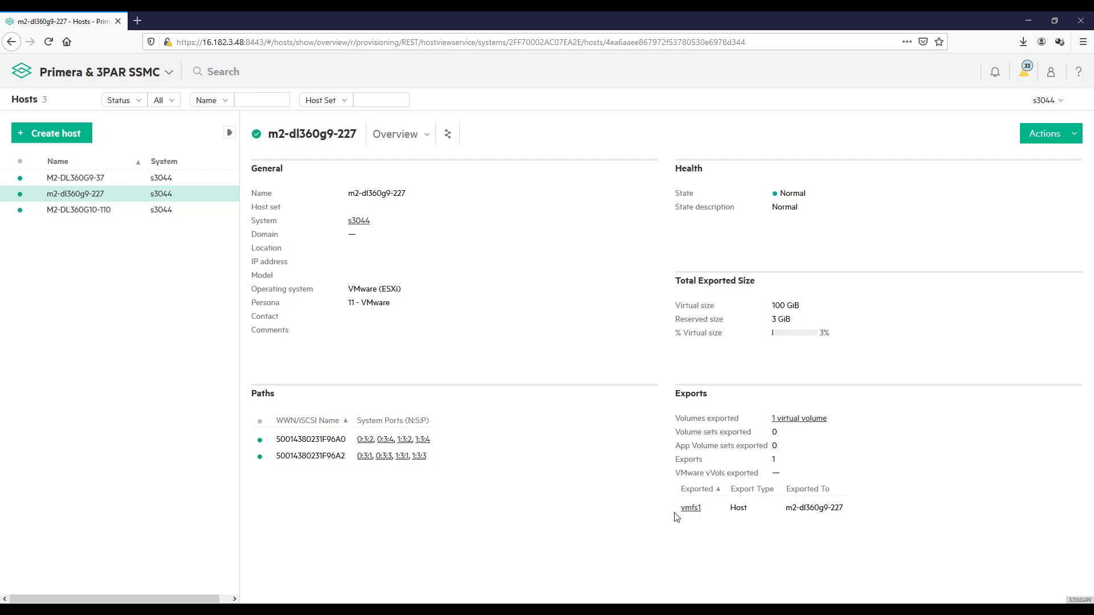
mouse_move(349, 519)
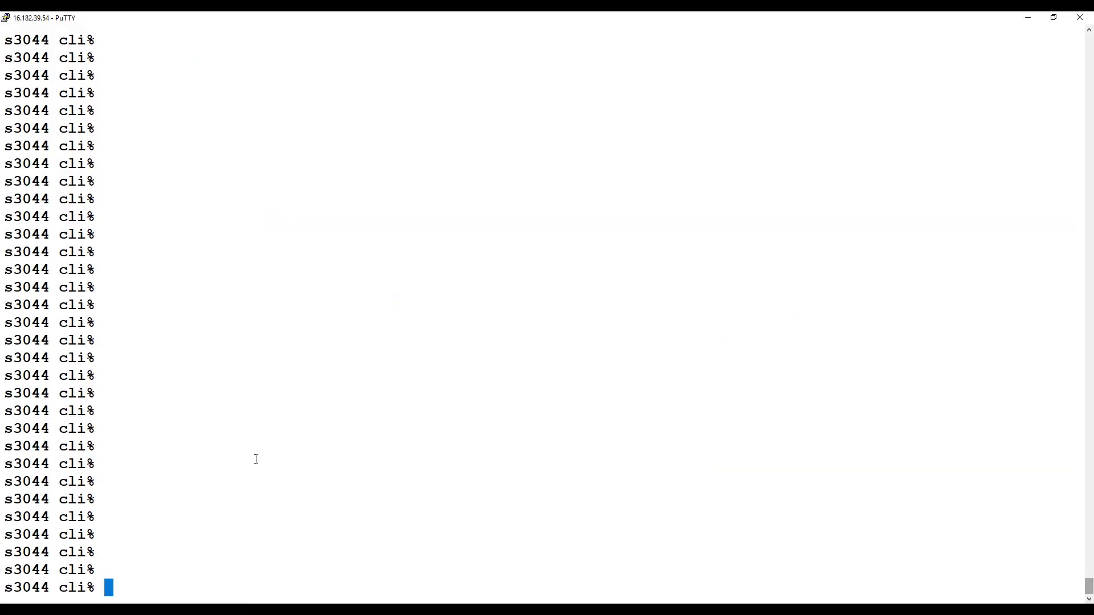
Check system, VASA and certificate details with showsys, showvasa and showcert.
type("showsys")
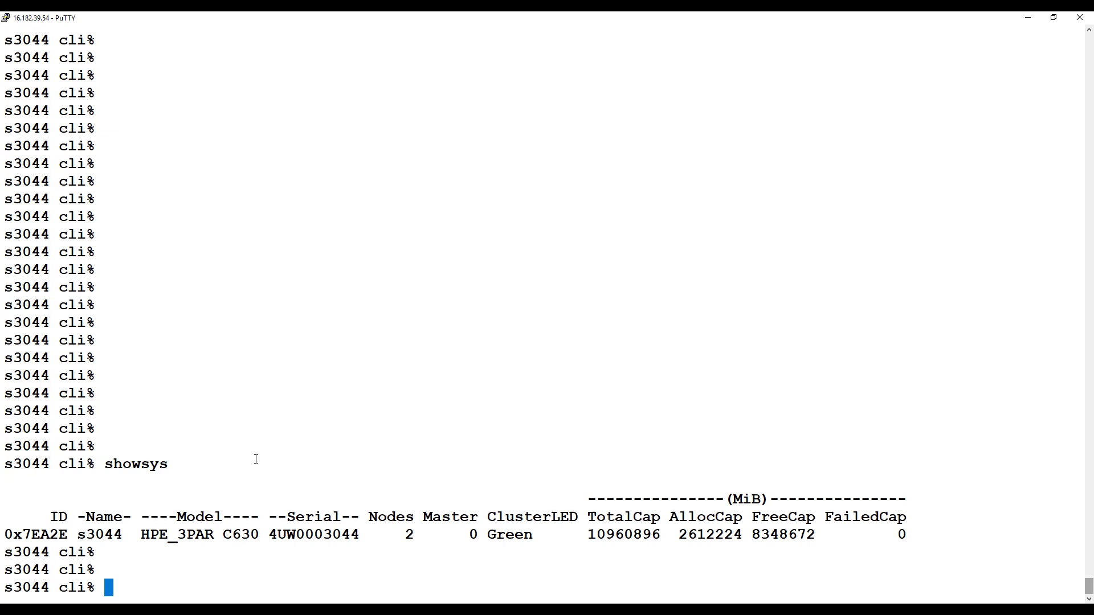
type("showvasa")
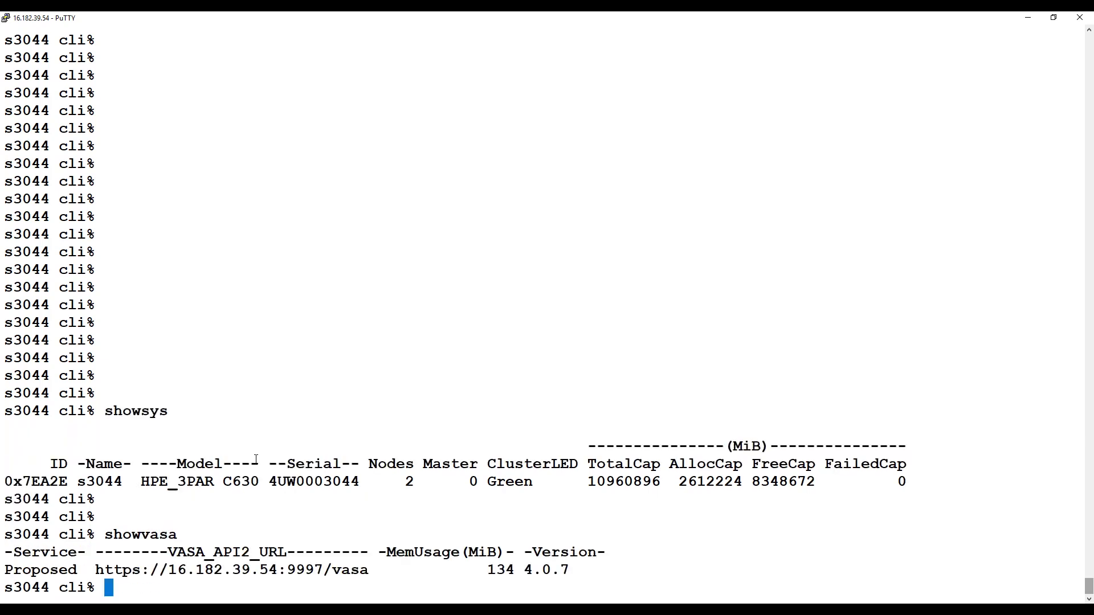
type("showcert")
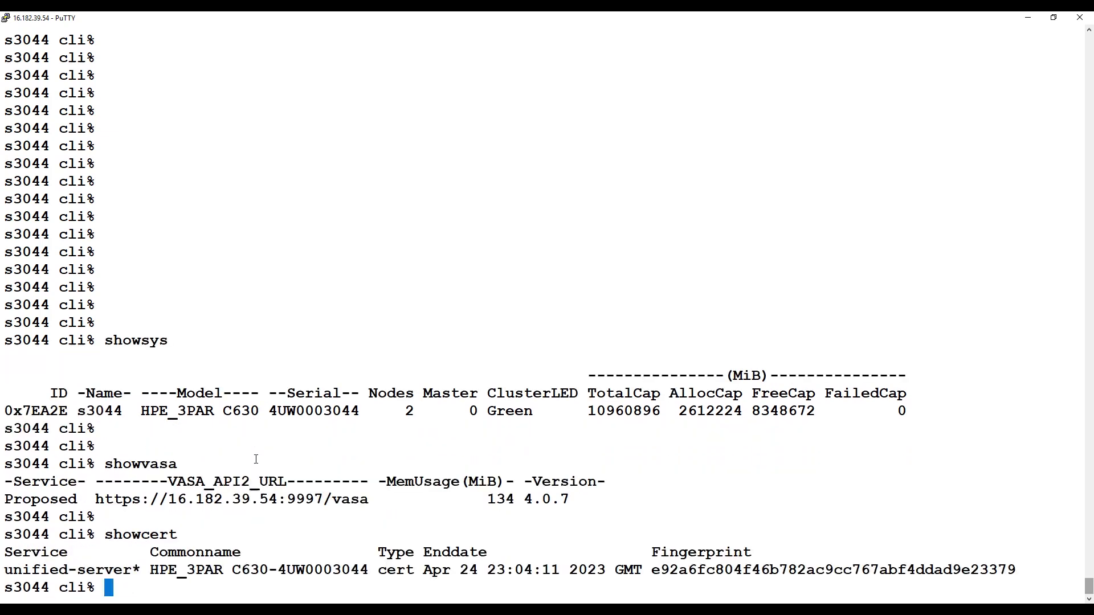
Create a self-signed VASA certificate for CN s3044 with SAN IP:16.182.39.54, then list certificates.
type("createcert vasa")
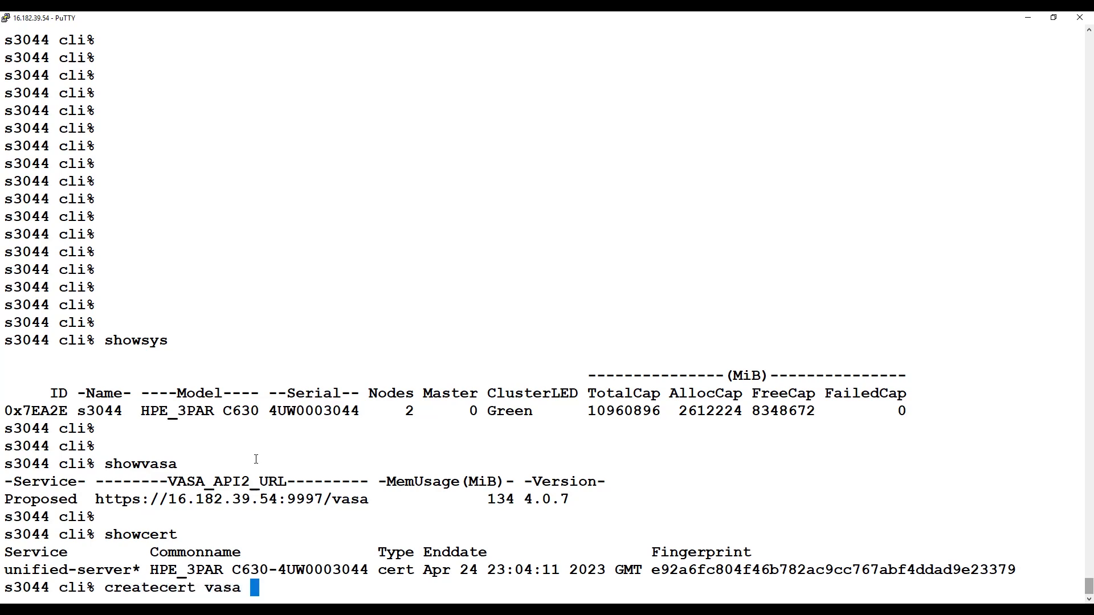
type("-selfsigned -")
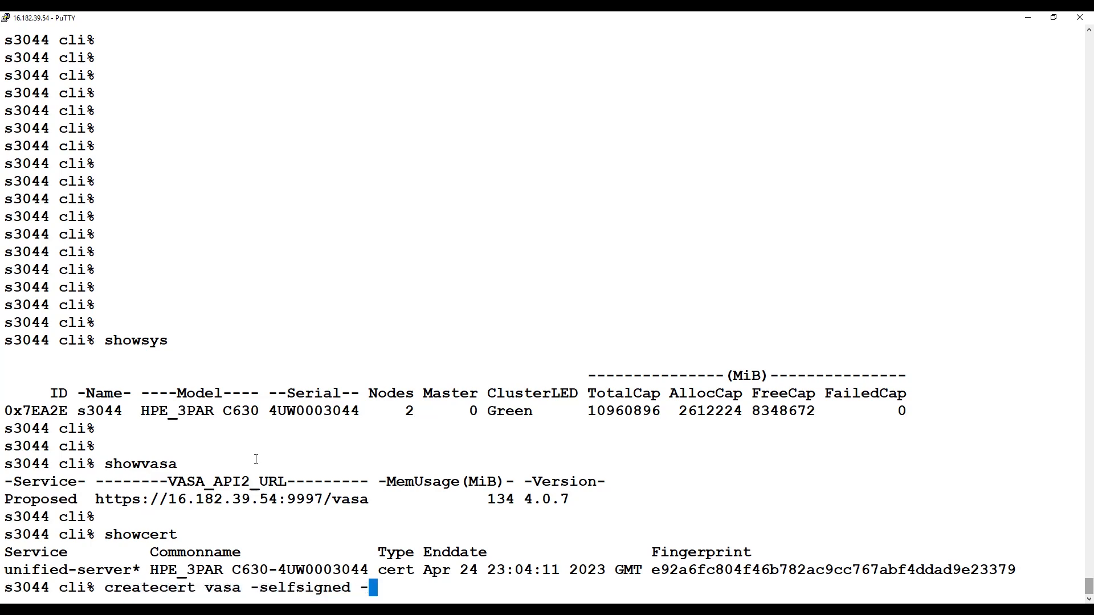
type("CN s3044 -SAN")
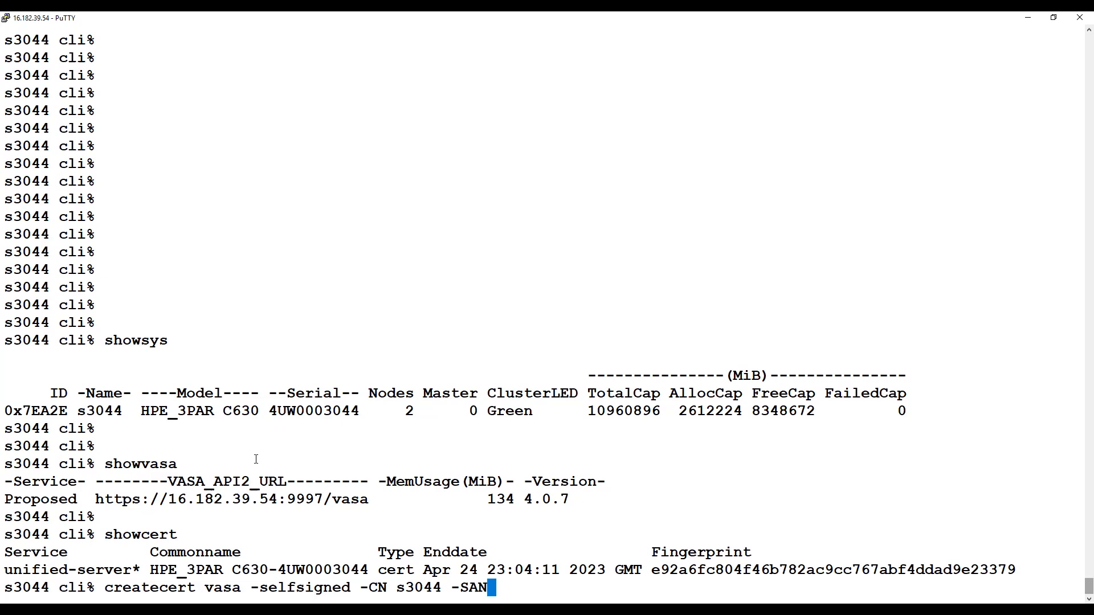
type("IP:")
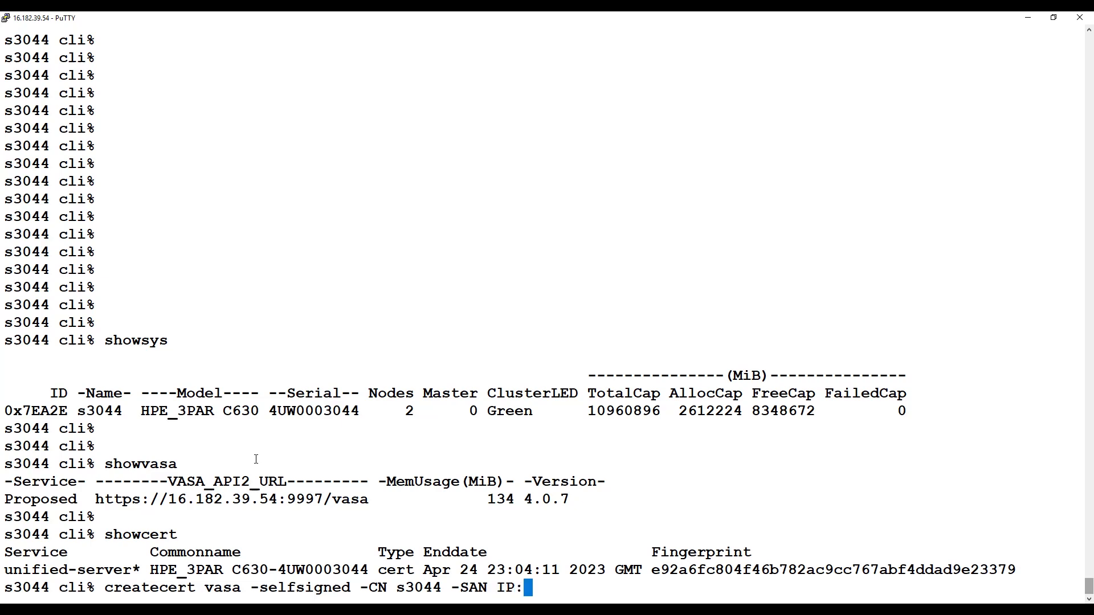
type("16.")
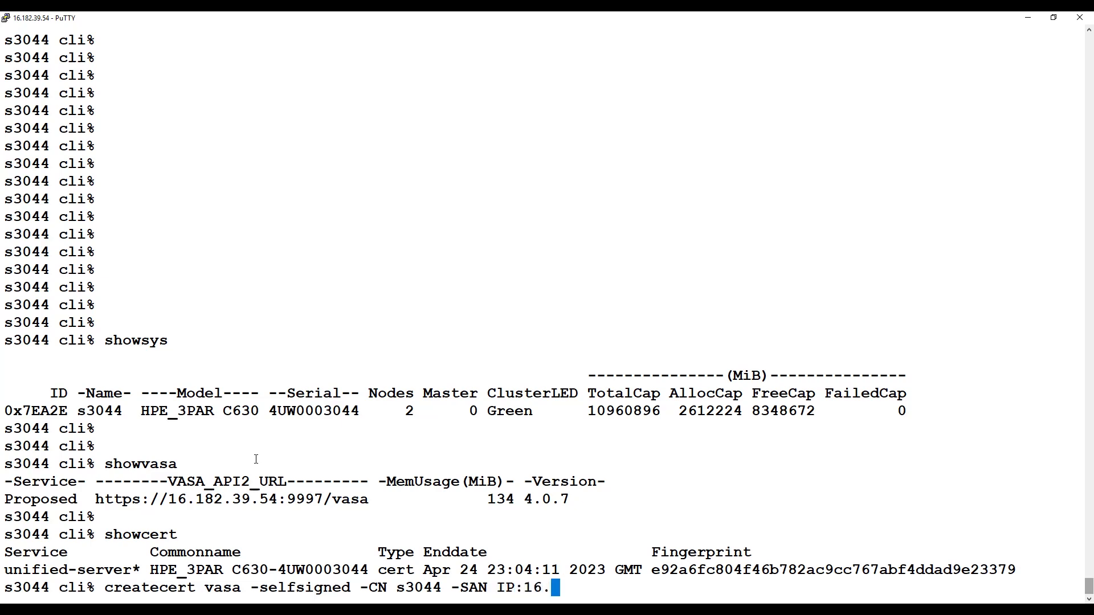
type("182.39.")
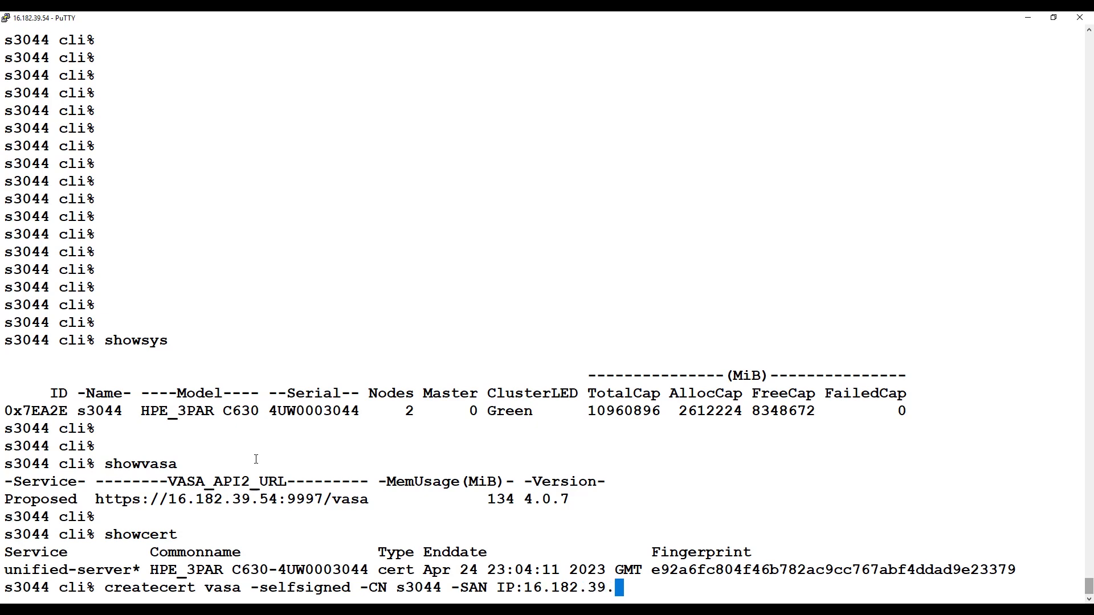
type("54")
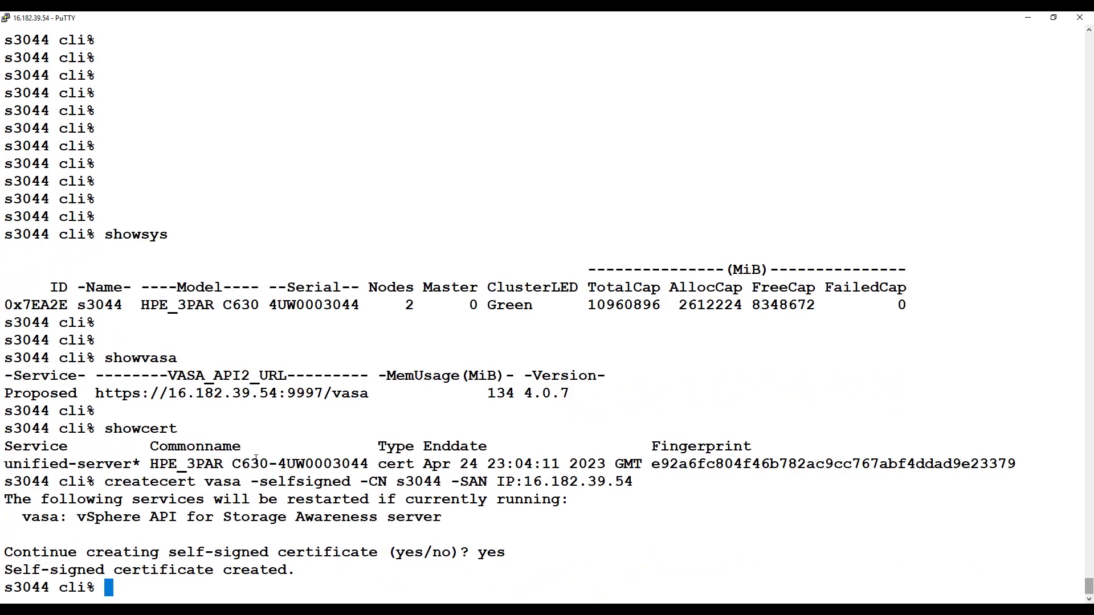
type("showcert")
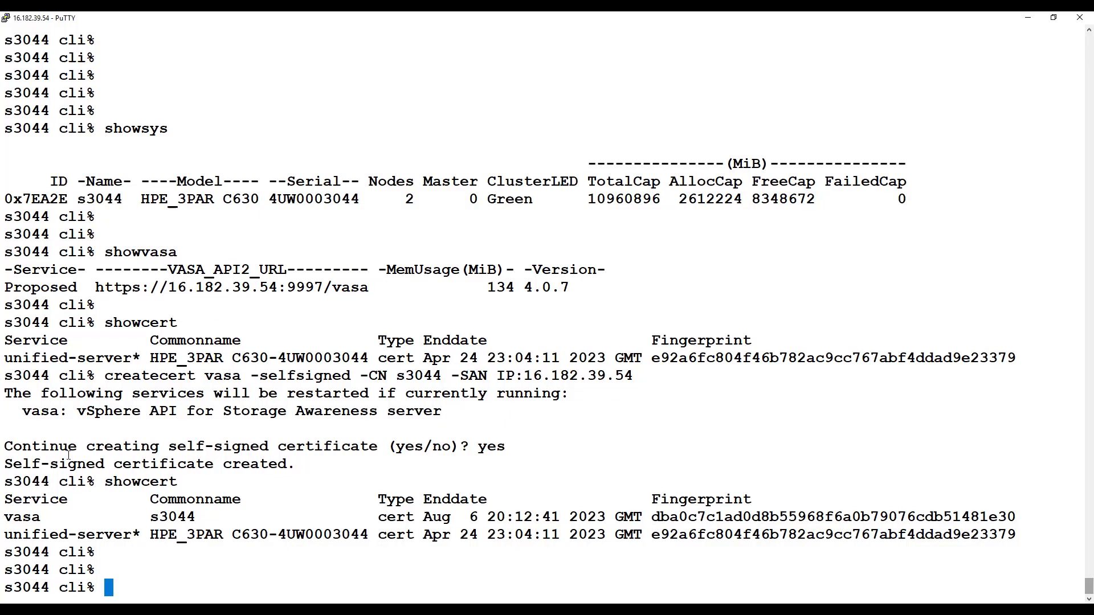
mouse_move(91, 514)
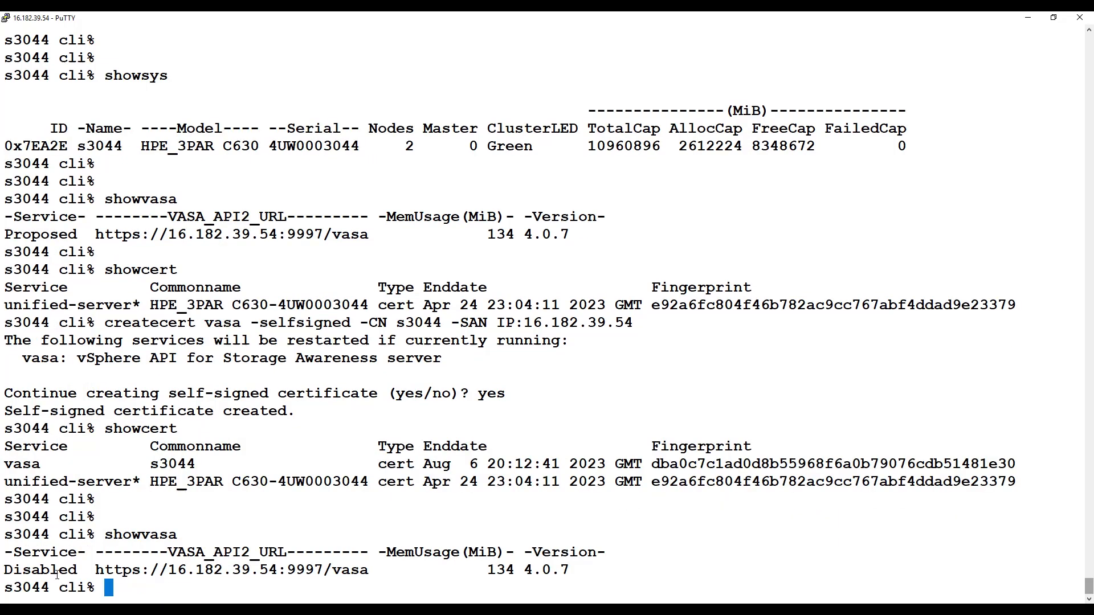
Start the VASA Provider Server with startvasa and recheck its status with showvasa.
double_click(40, 570)
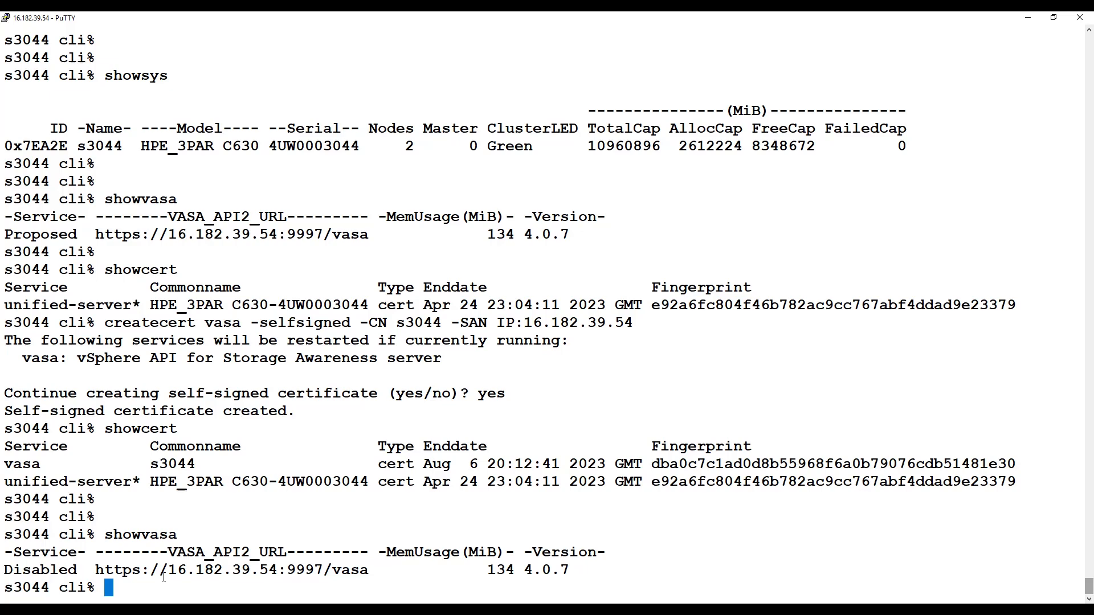
type("st")
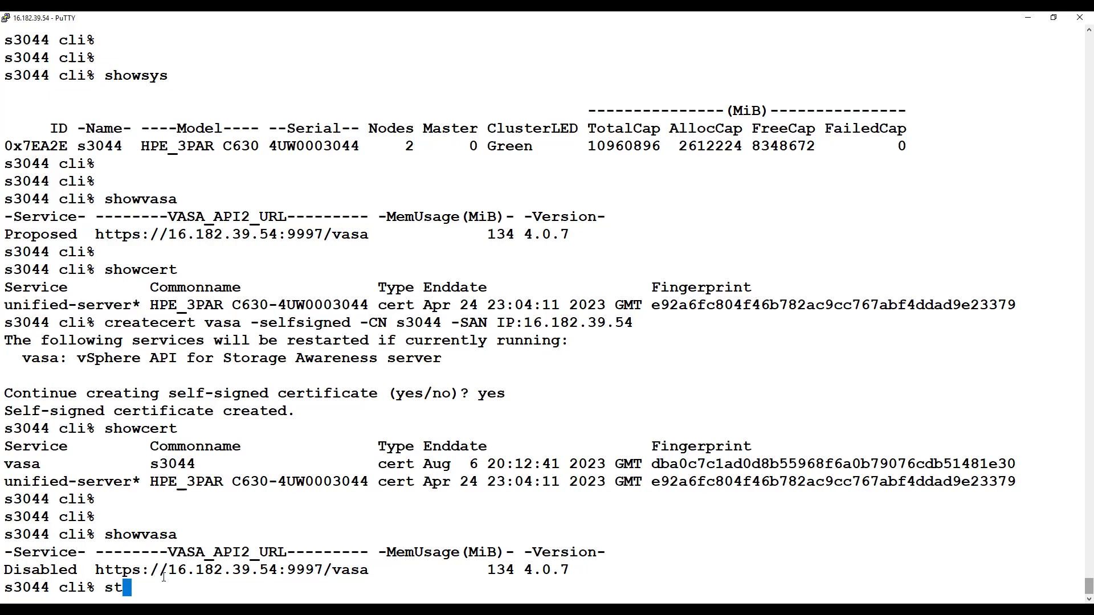
type("artvasa")
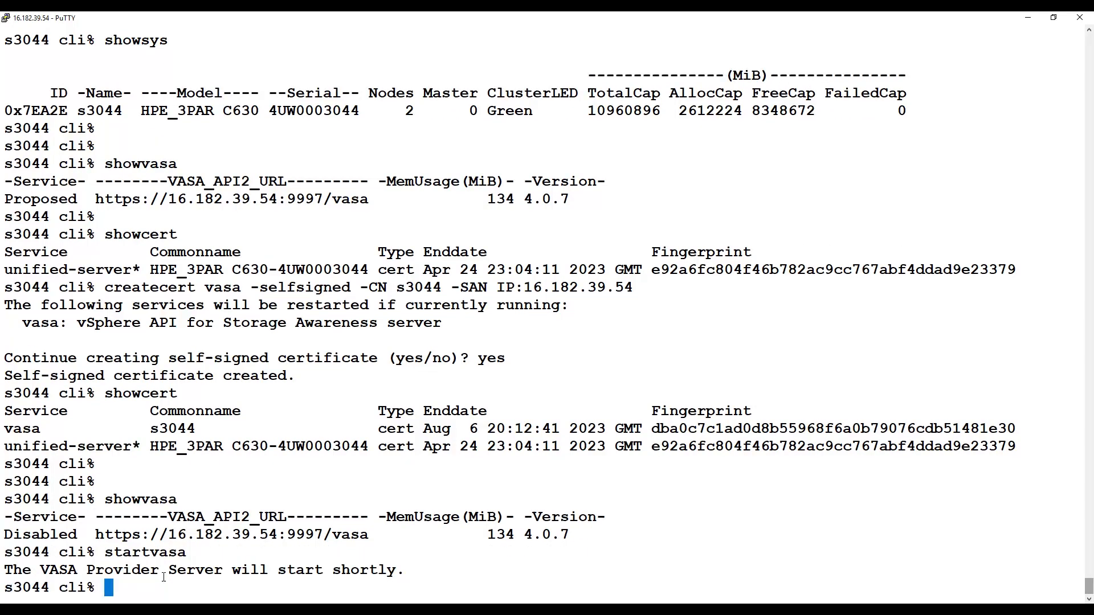
type("showvasa")
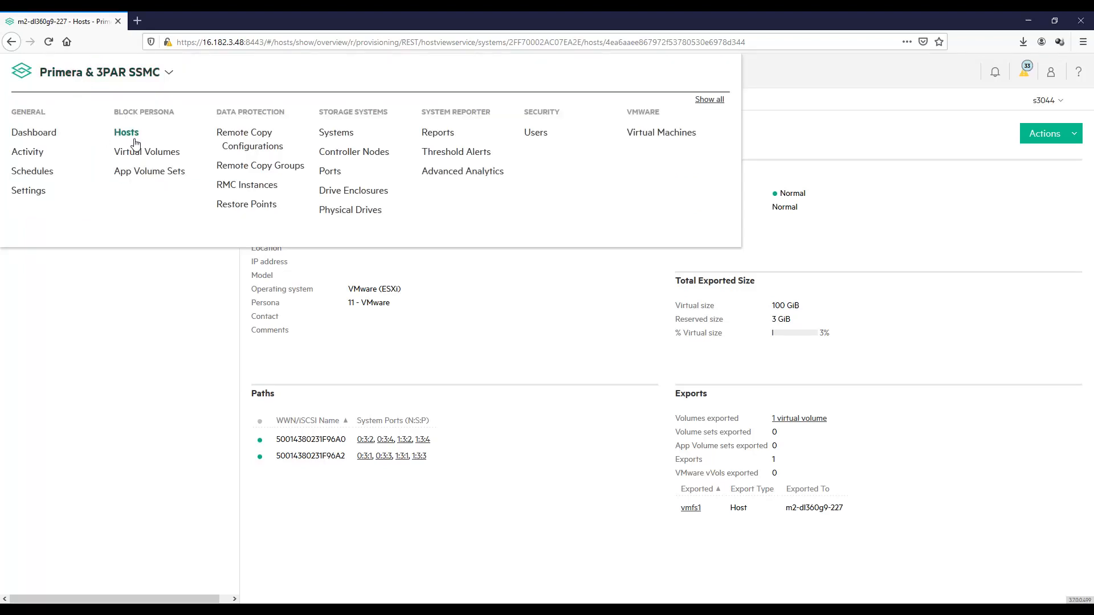
Go to the empty VMware Storage Containers page via Show all and begin a new container.
left_click(709, 100)
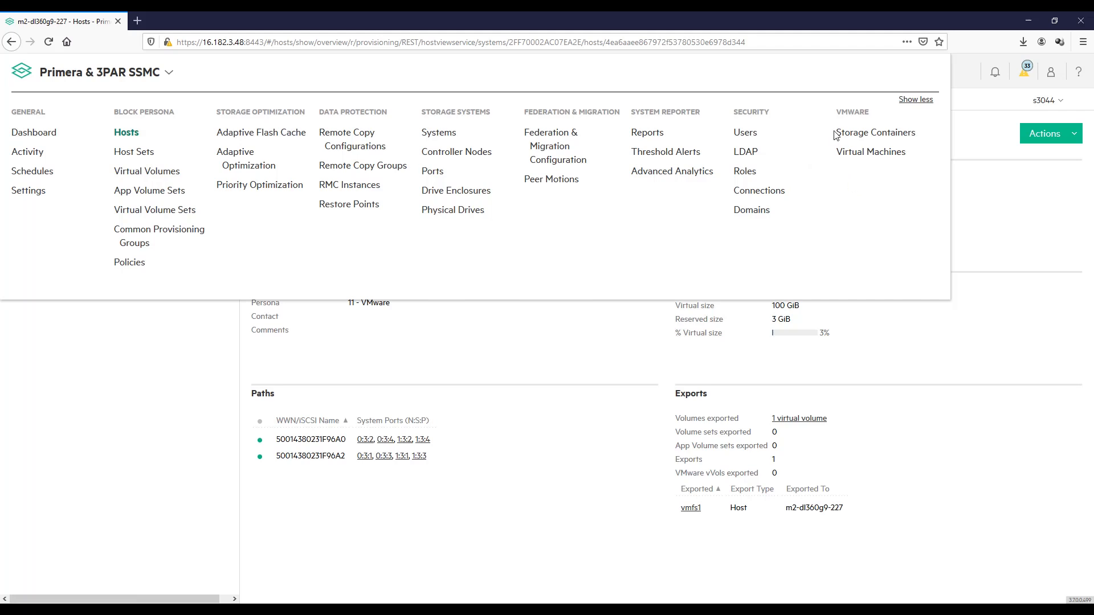
left_click(876, 133)
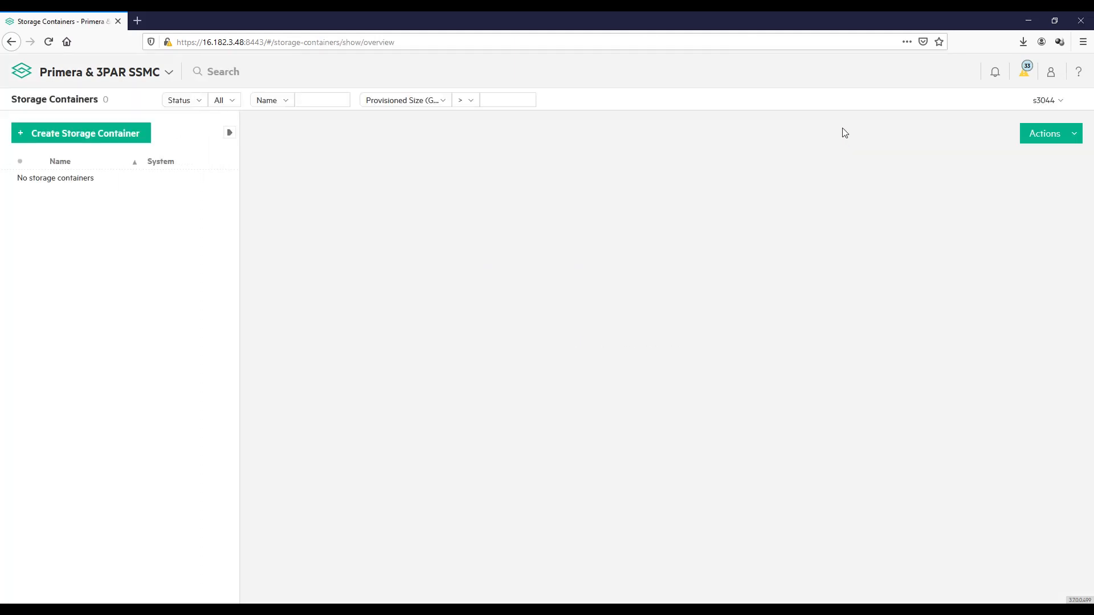
mouse_move(137, 157)
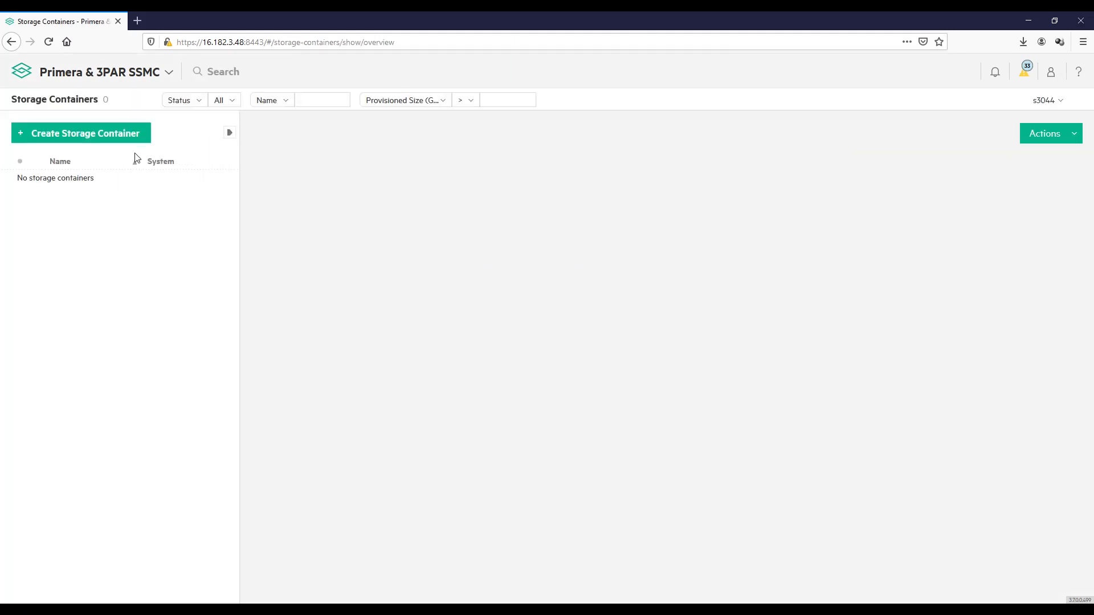
left_click(81, 134)
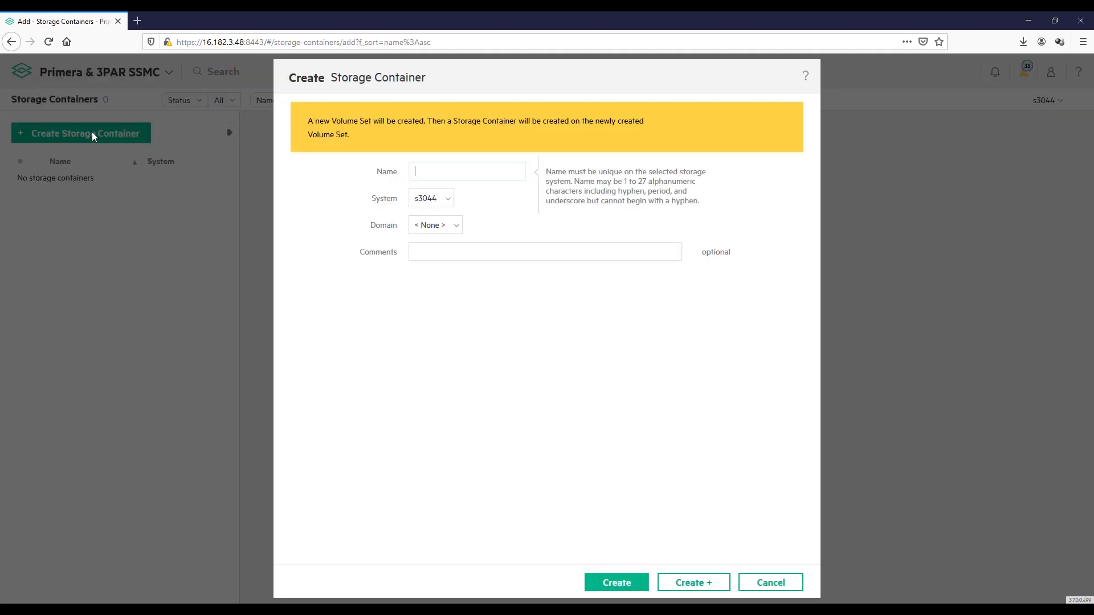
Enter s3044_vvols as the container name and confirm creation.
type("s3044_vvols")
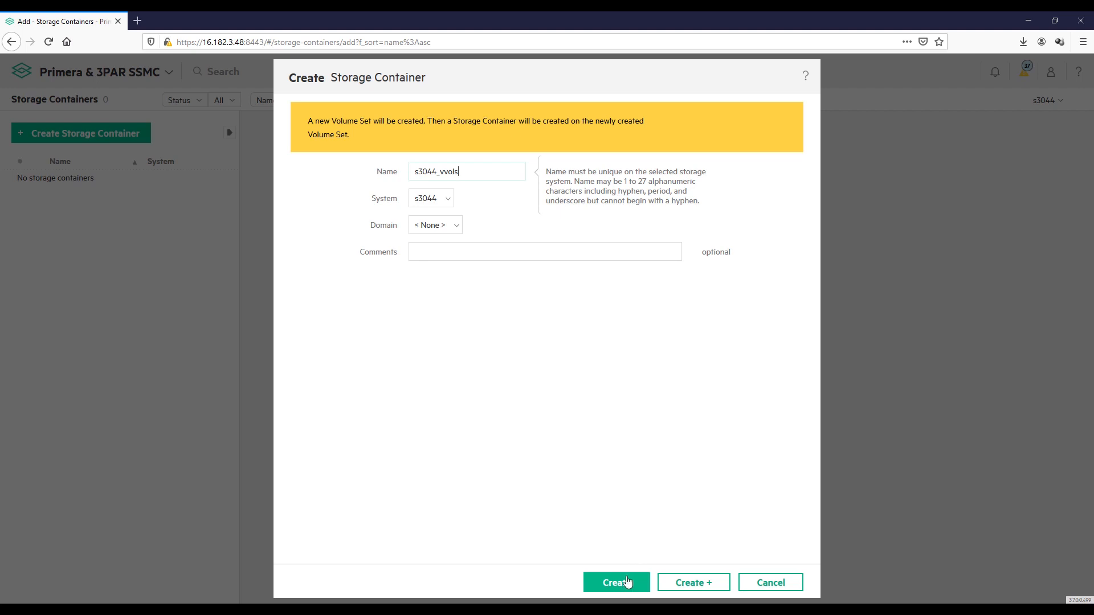
left_click(616, 582)
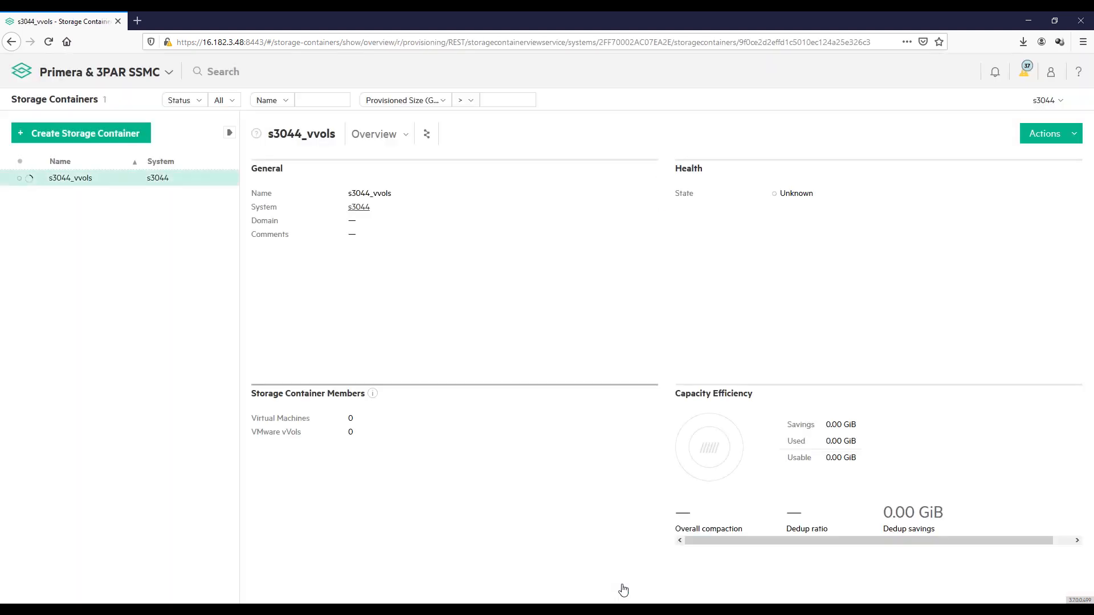
mouse_move(583, 507)
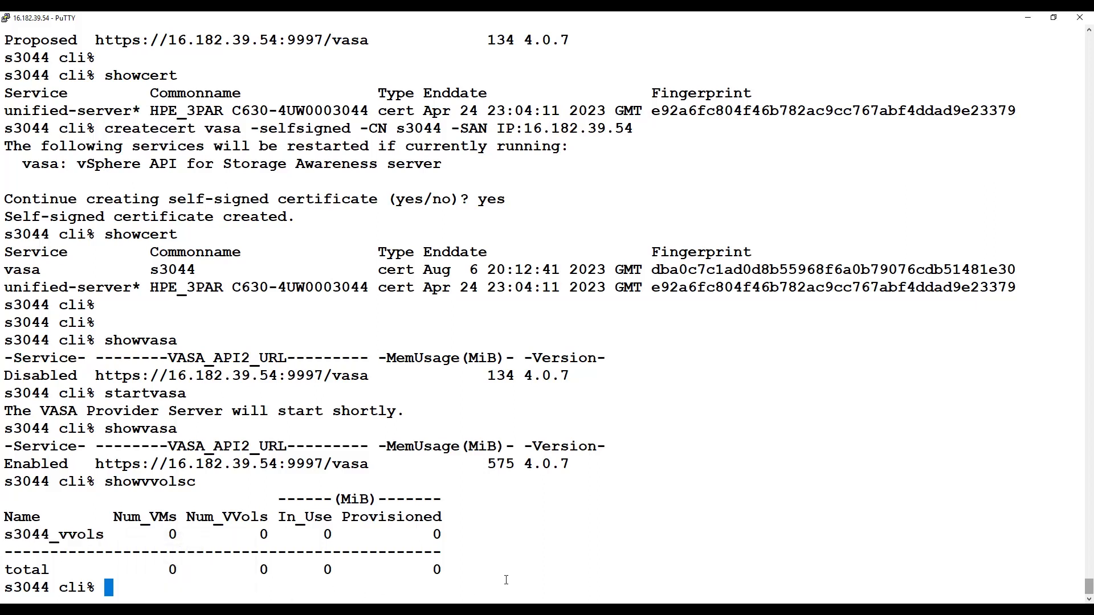
List the array's volume sets to confirm s3044_vvols is present and empty.
type("show")
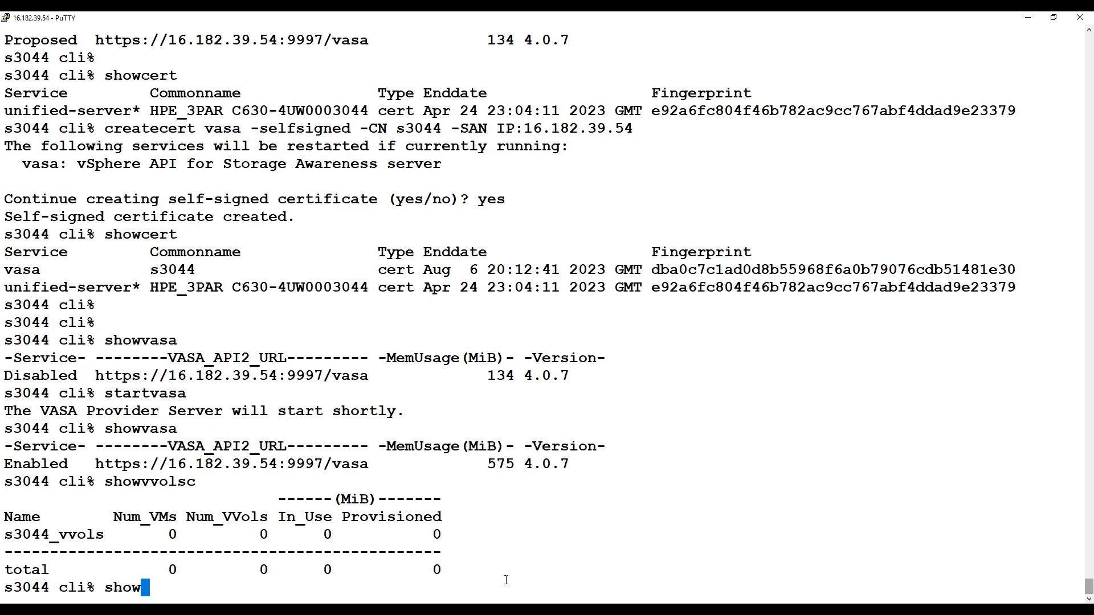
key("Return")
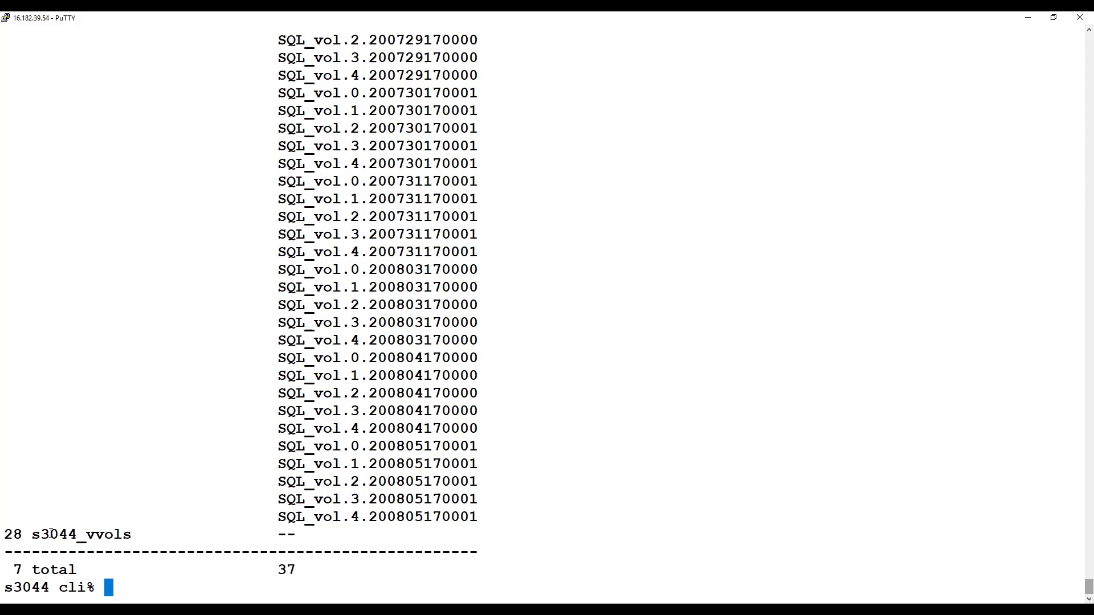
mouse_move(246, 580)
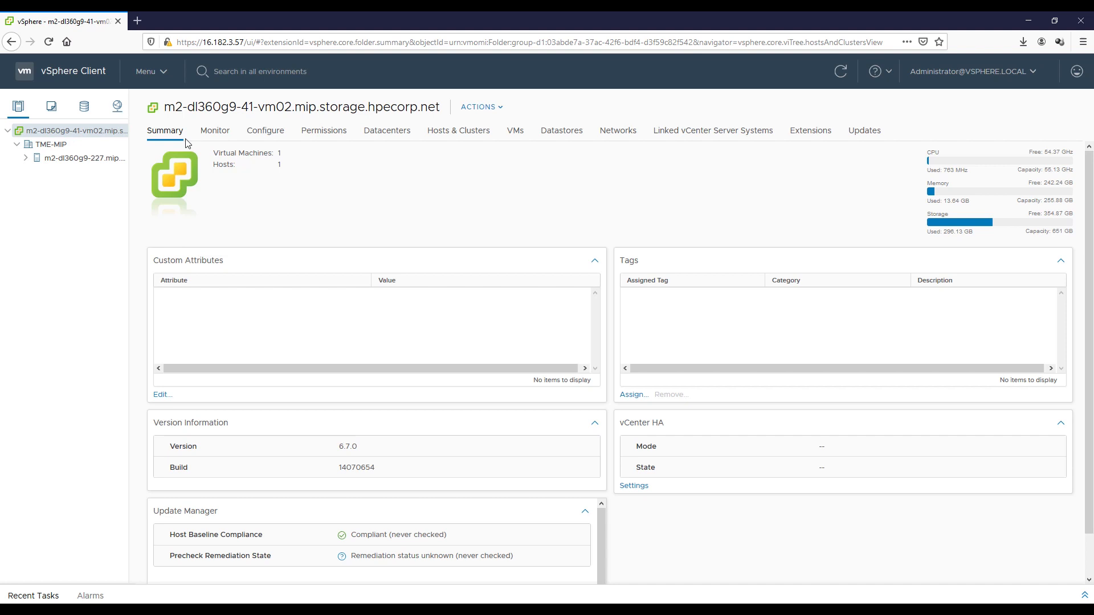
left_click(265, 130)
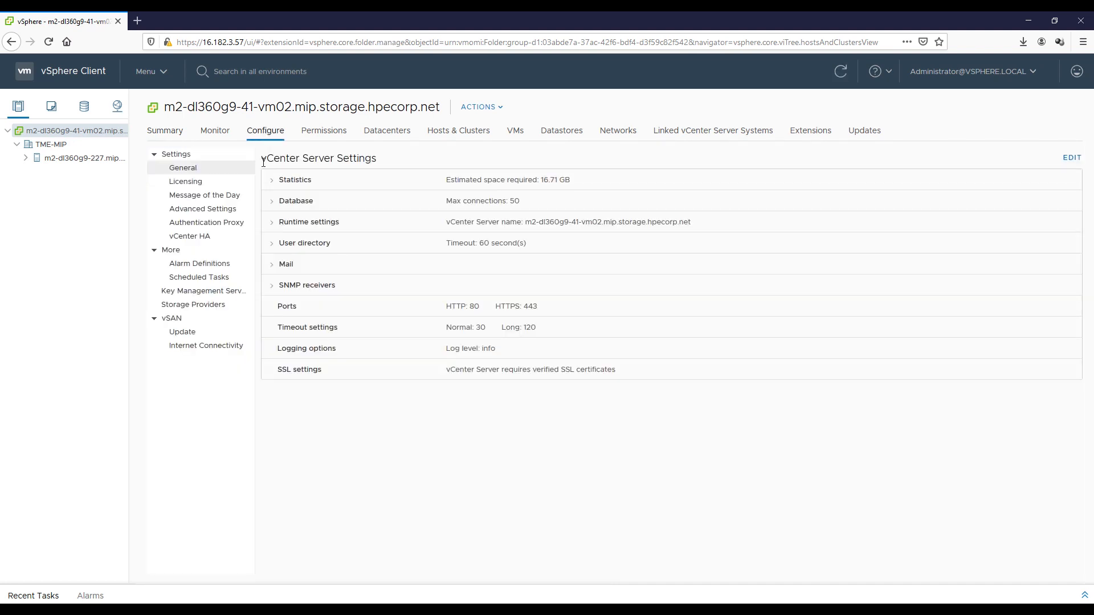
left_click(193, 304)
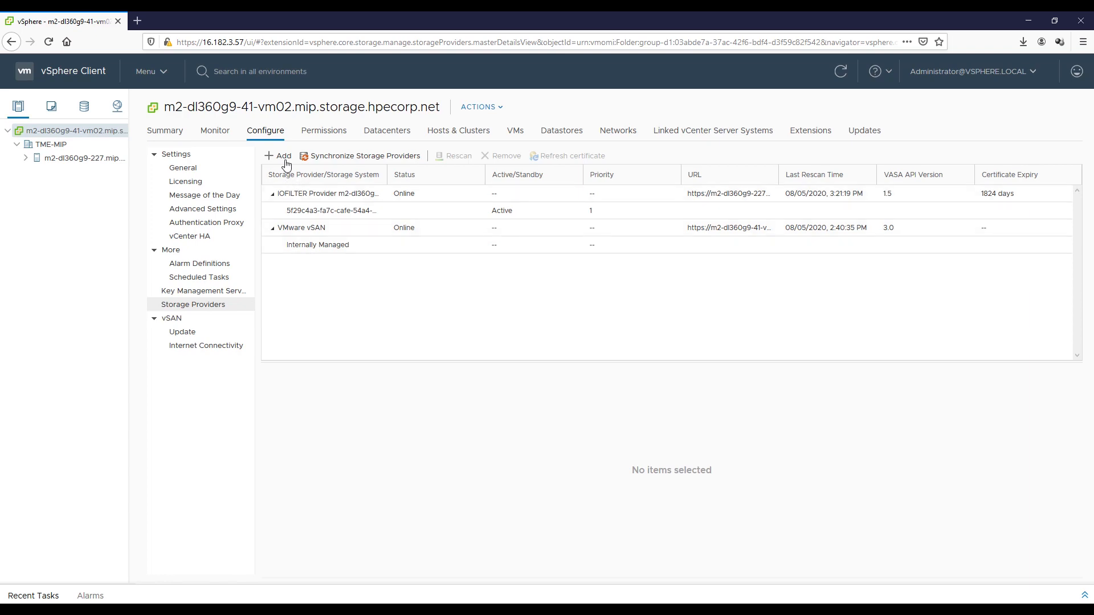
left_click(277, 156)
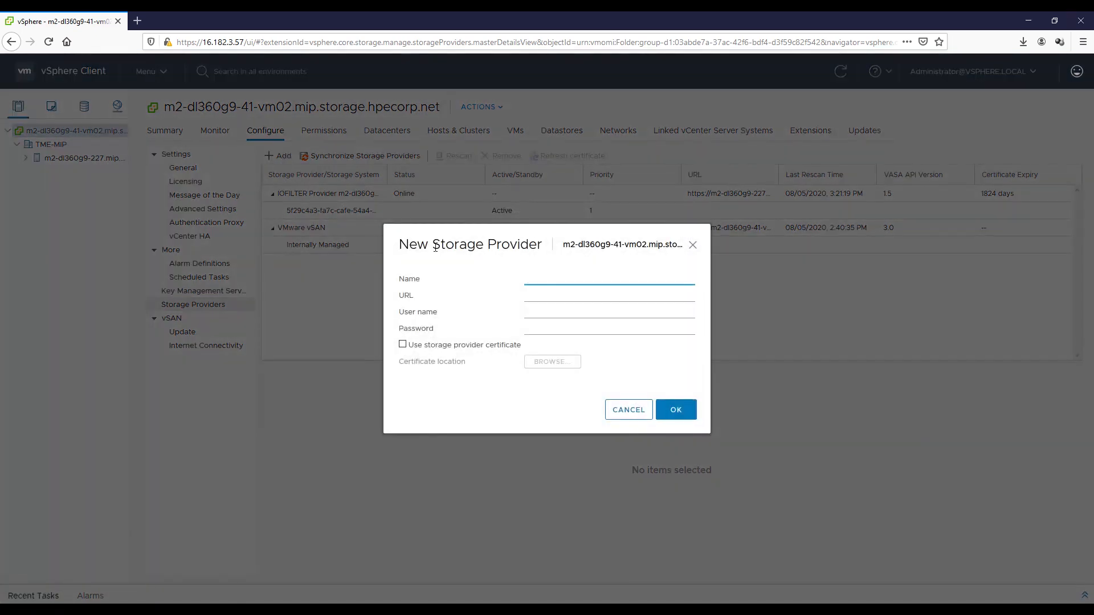
type("s3044vvols")
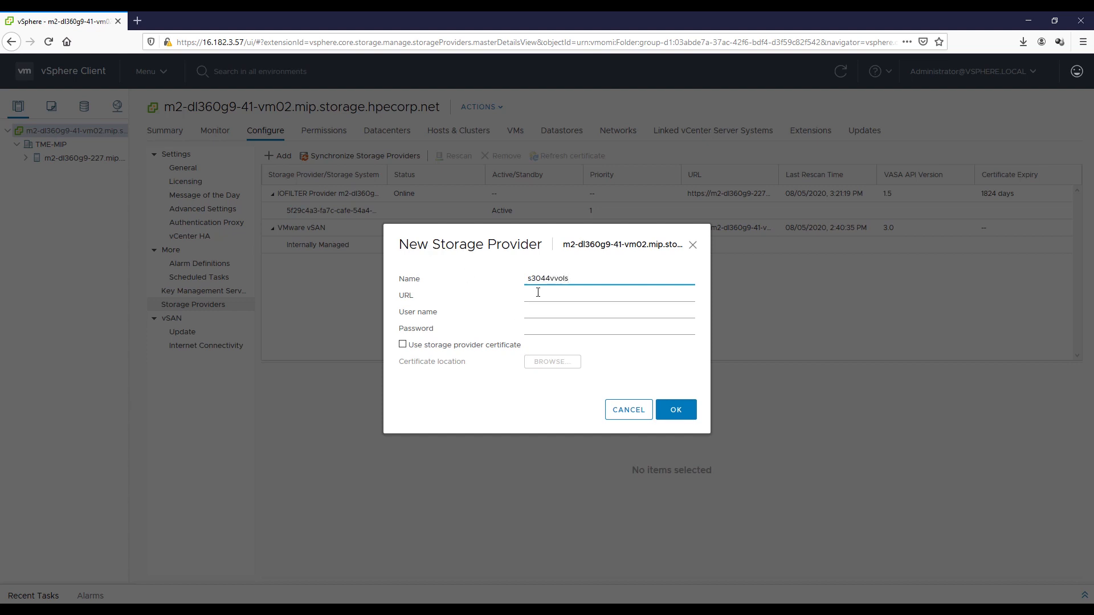
left_click(608, 296)
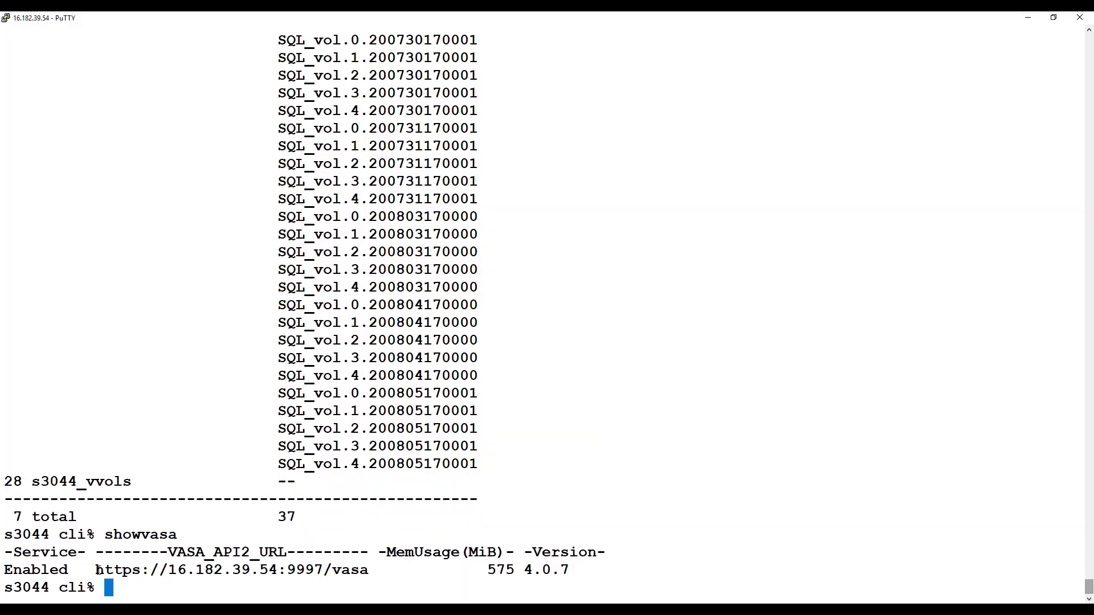
left_click_drag(96, 569, 369, 569)
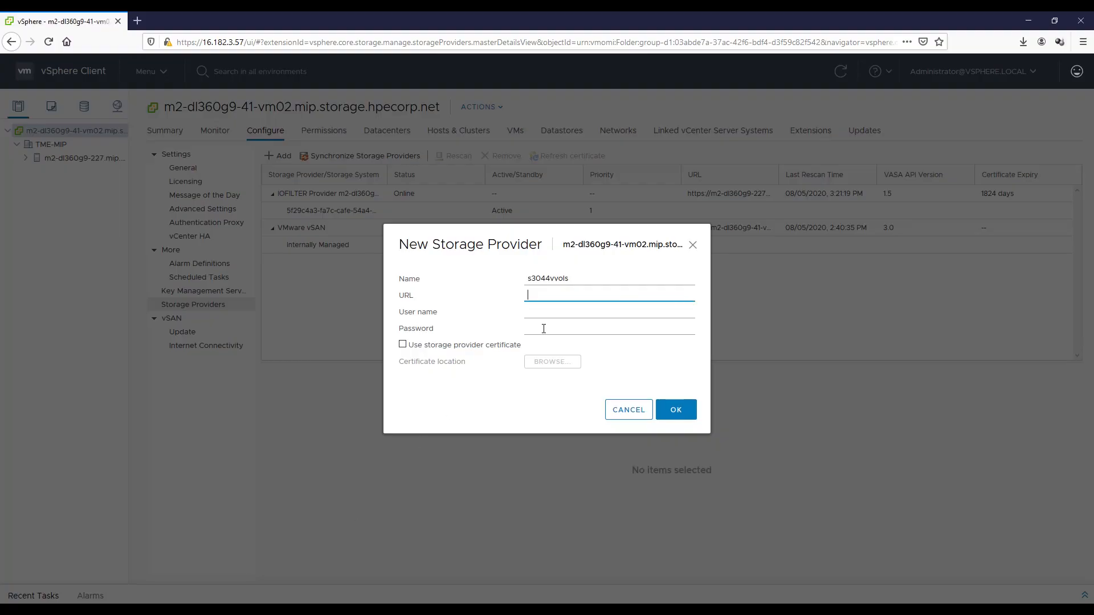
type("https://16.182.39.54:9997/vasa")
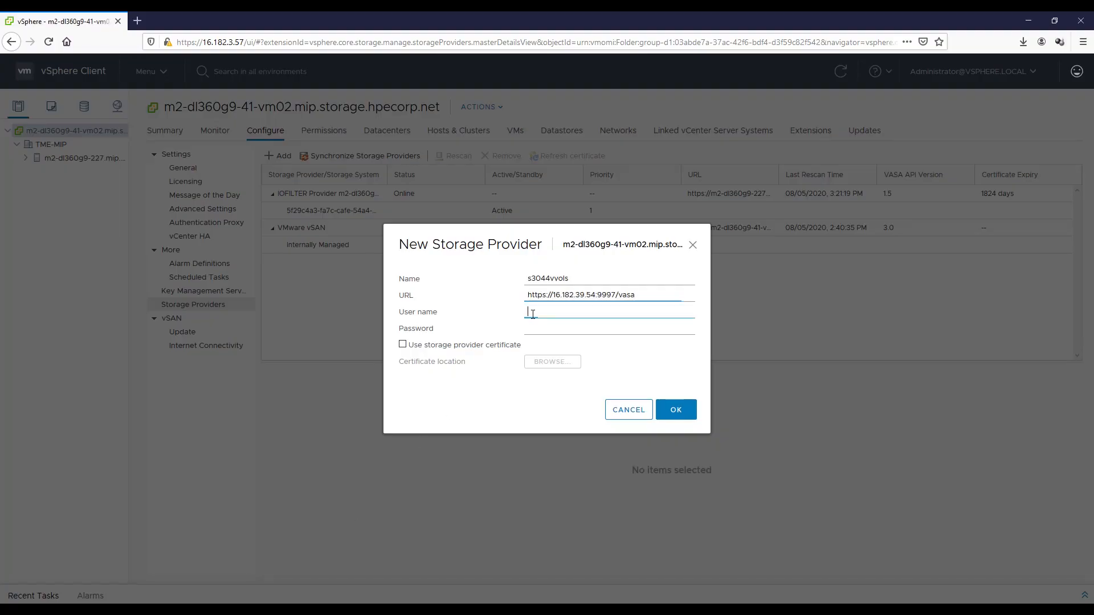
type("3paradm")
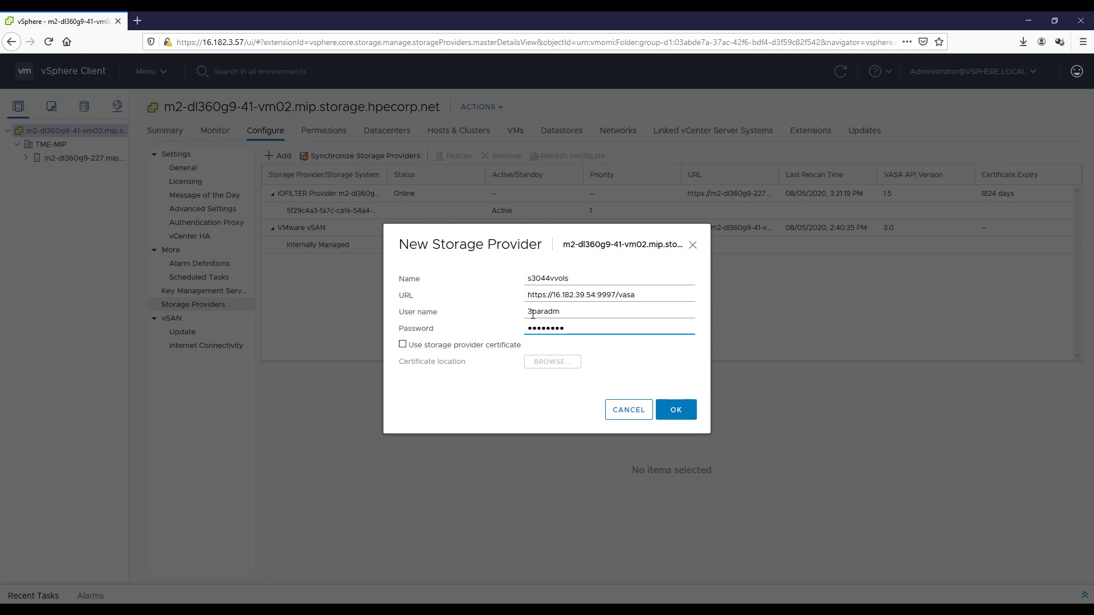
left_click(675, 410)
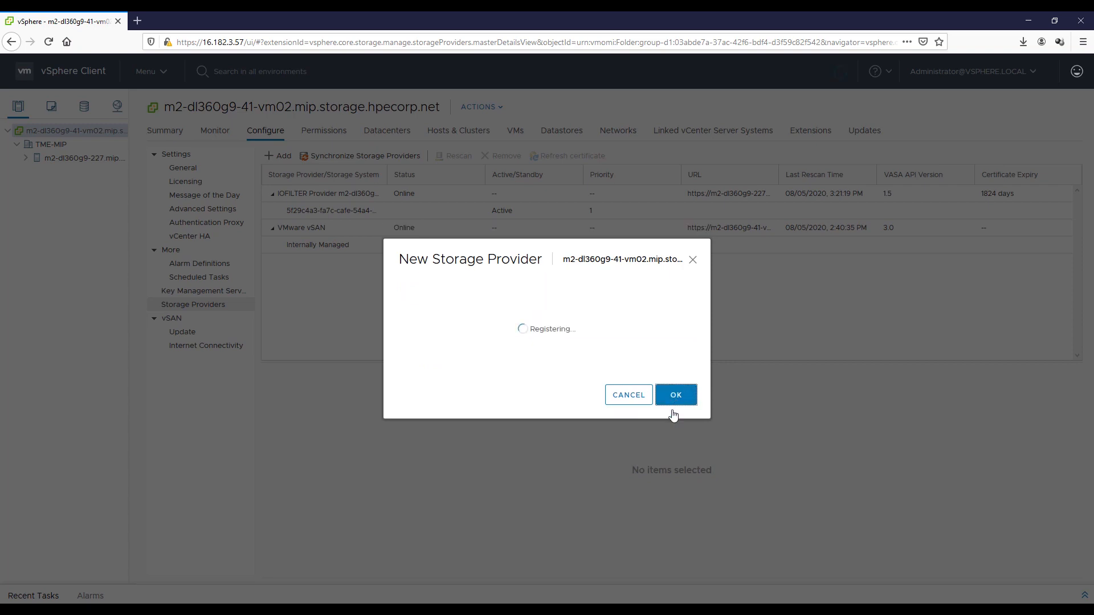
Accept the s3044 certificate as trusted and dismiss the Operation failed notice.
left_click(674, 395)
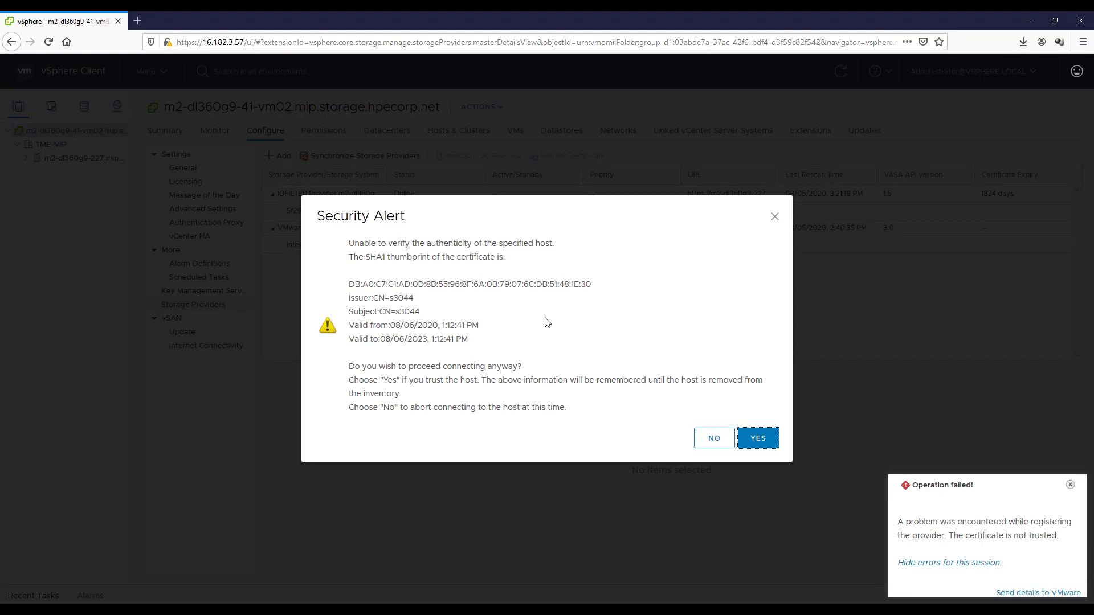
mouse_move(579, 438)
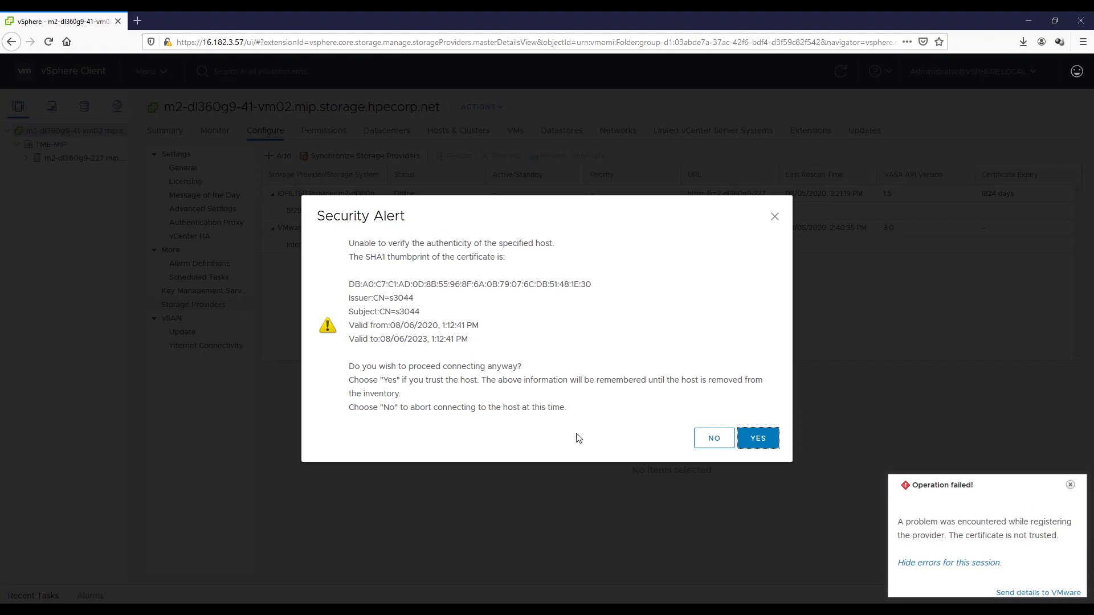
mouse_move(439, 481)
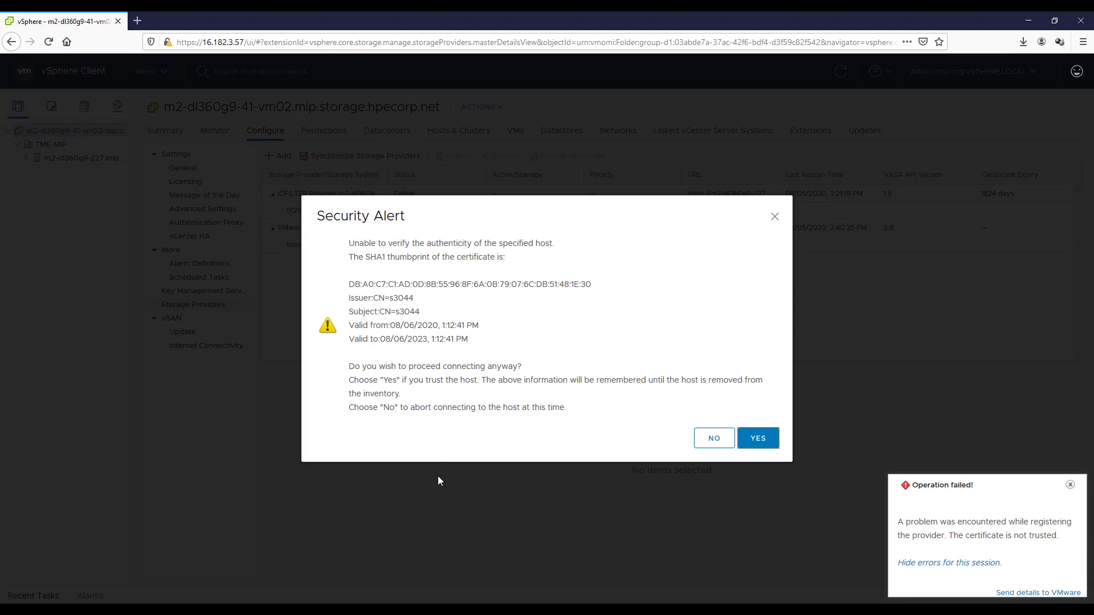
mouse_move(559, 301)
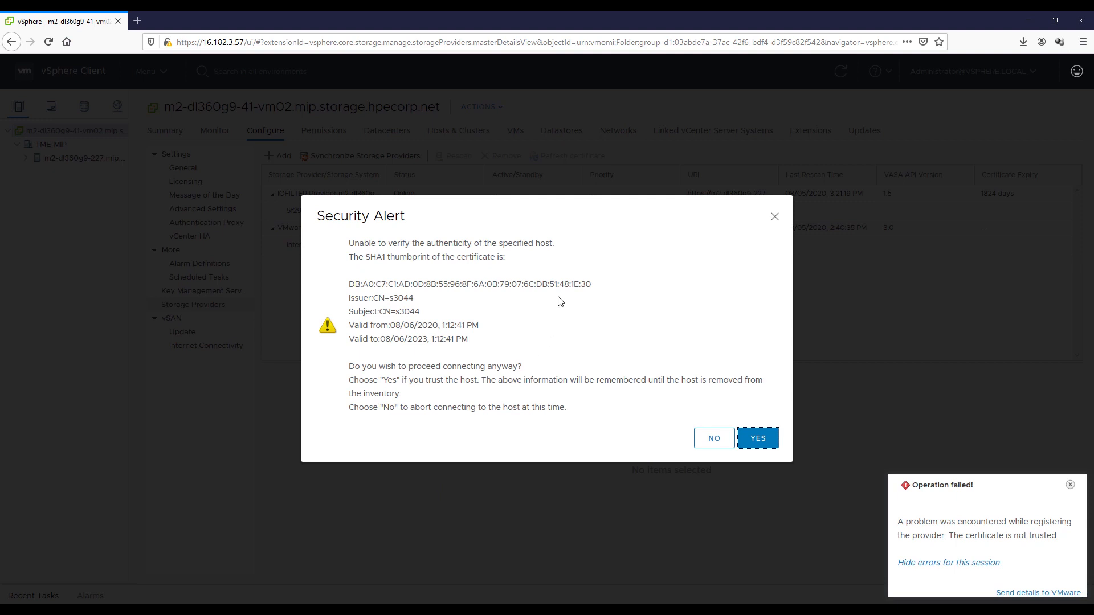
mouse_move(268, 514)
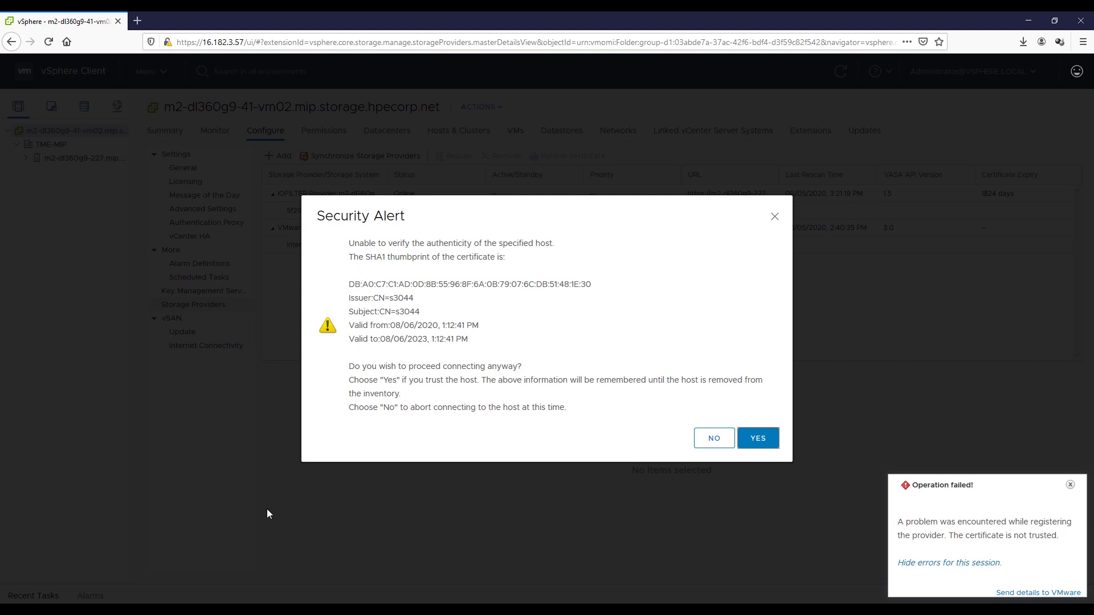
mouse_move(584, 295)
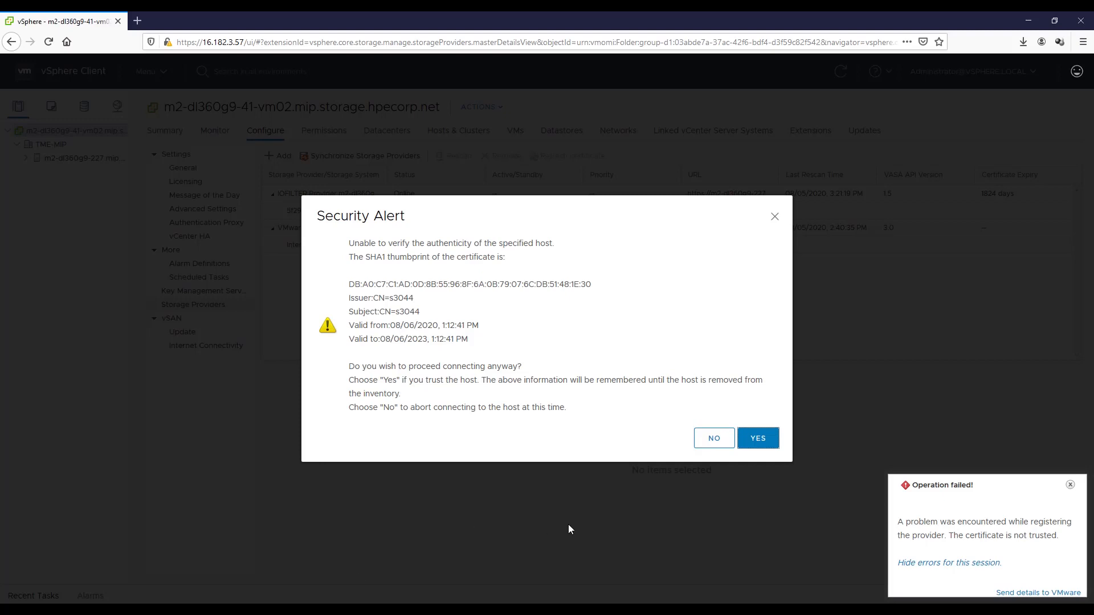
left_click(757, 439)
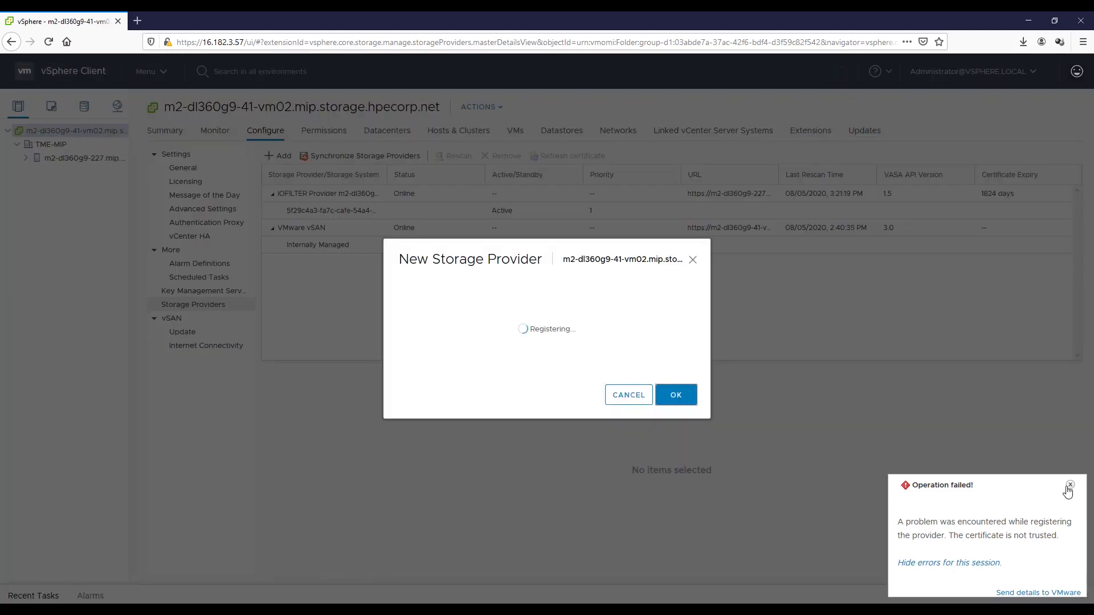
left_click(1069, 485)
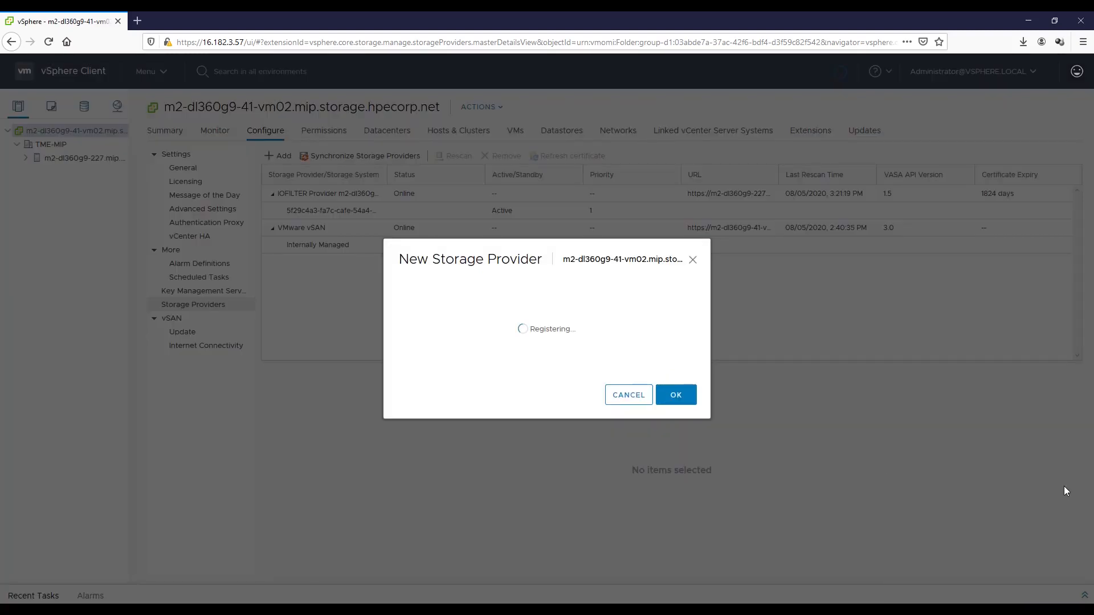
Show General details of the online s3044 system under provider s3044vvols.
left_click(674, 394)
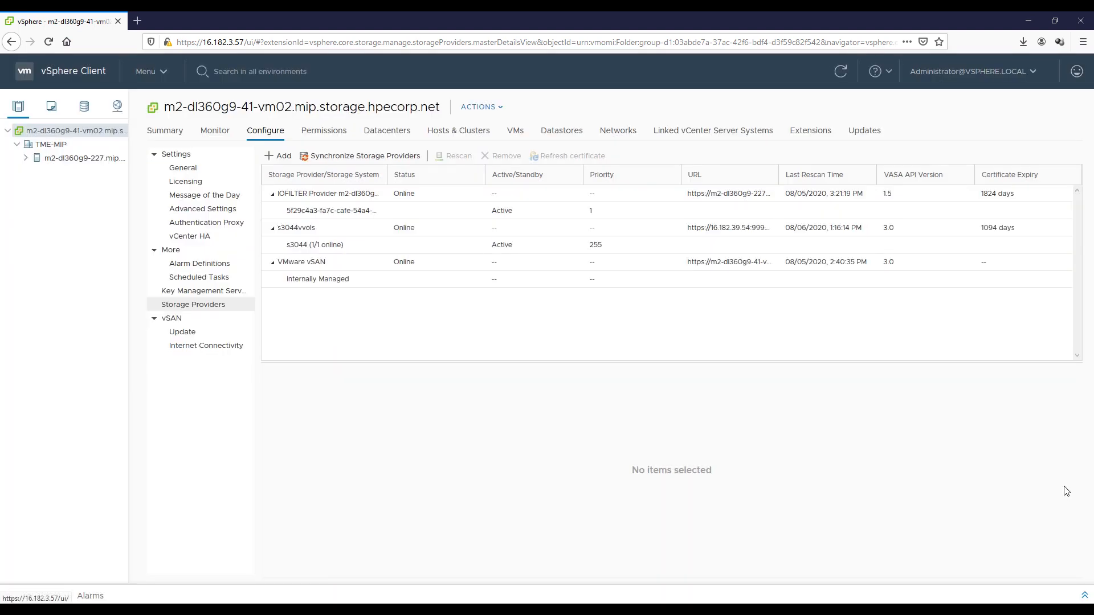
mouse_move(484, 391)
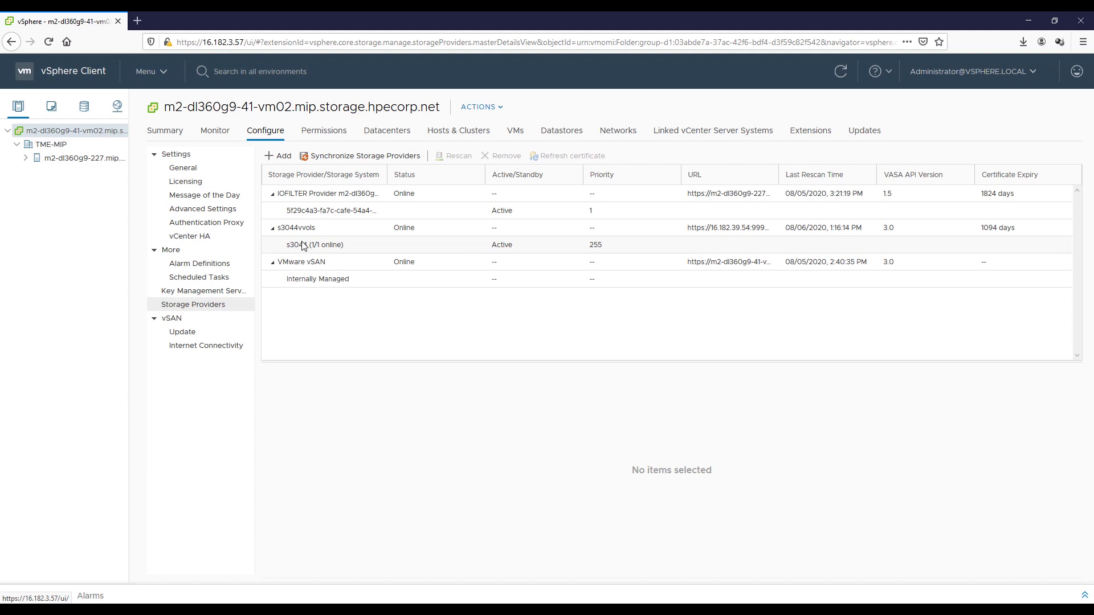
left_click(296, 227)
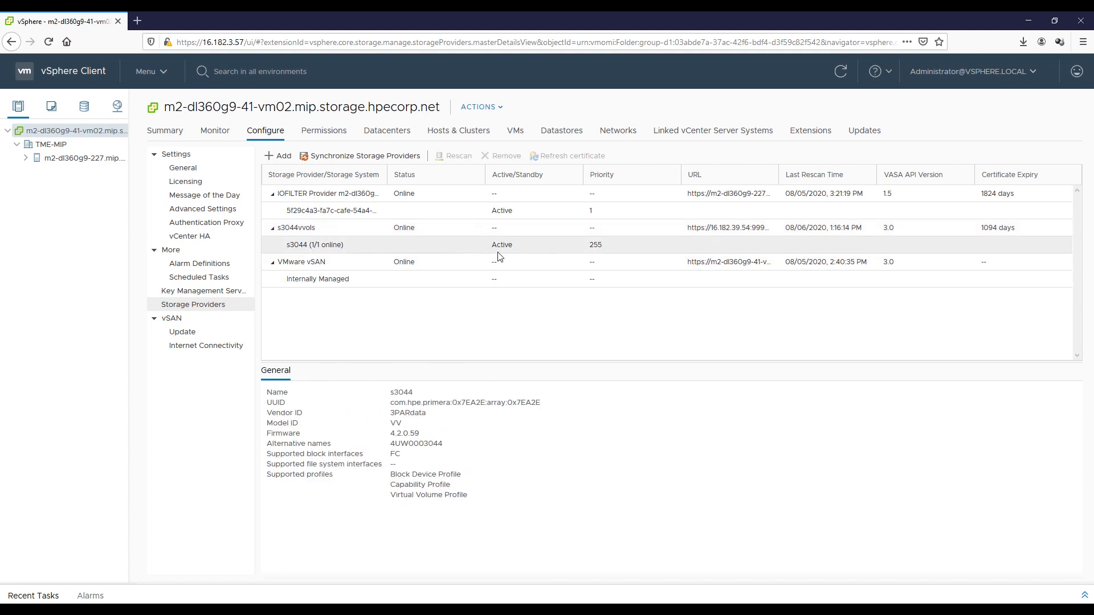
mouse_move(497, 257)
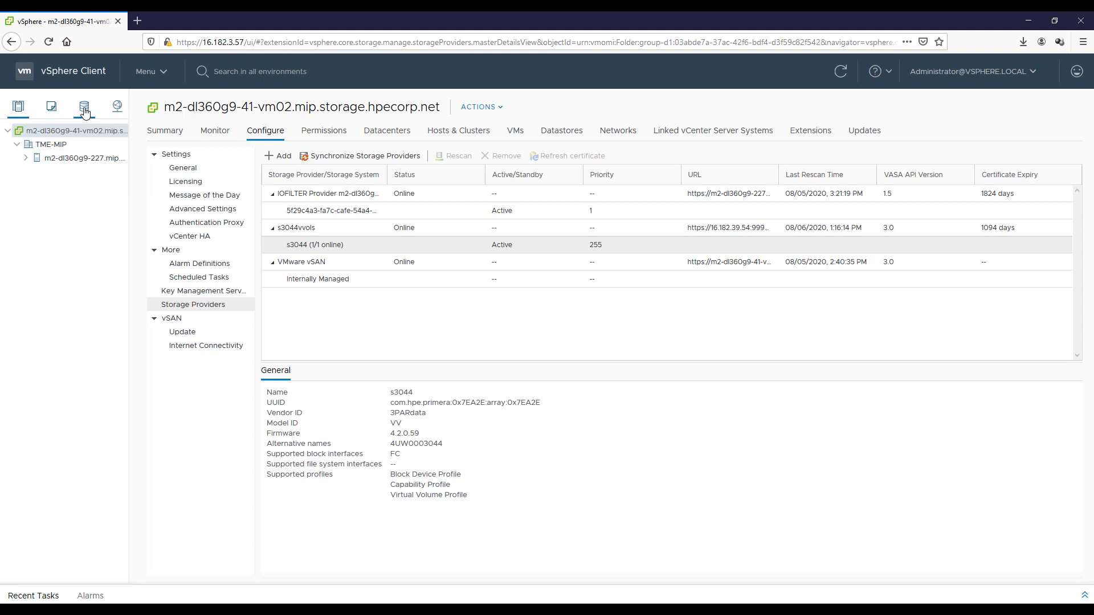
Launch the New Datastore wizard from TME-MIP's Storage menu in the Storage inventory.
left_click(53, 143)
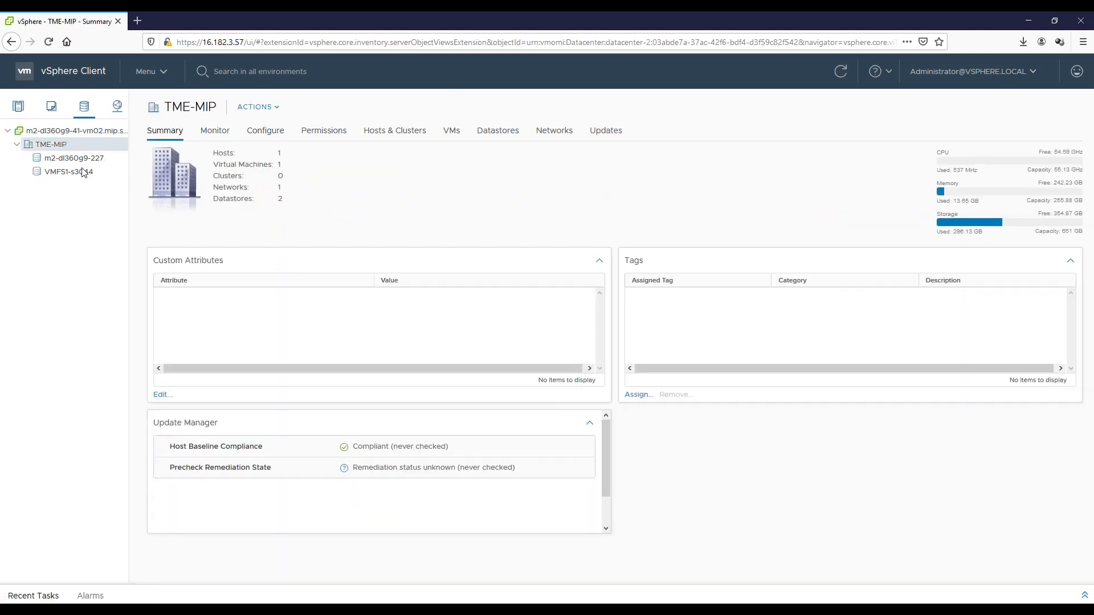
right_click(50, 144)
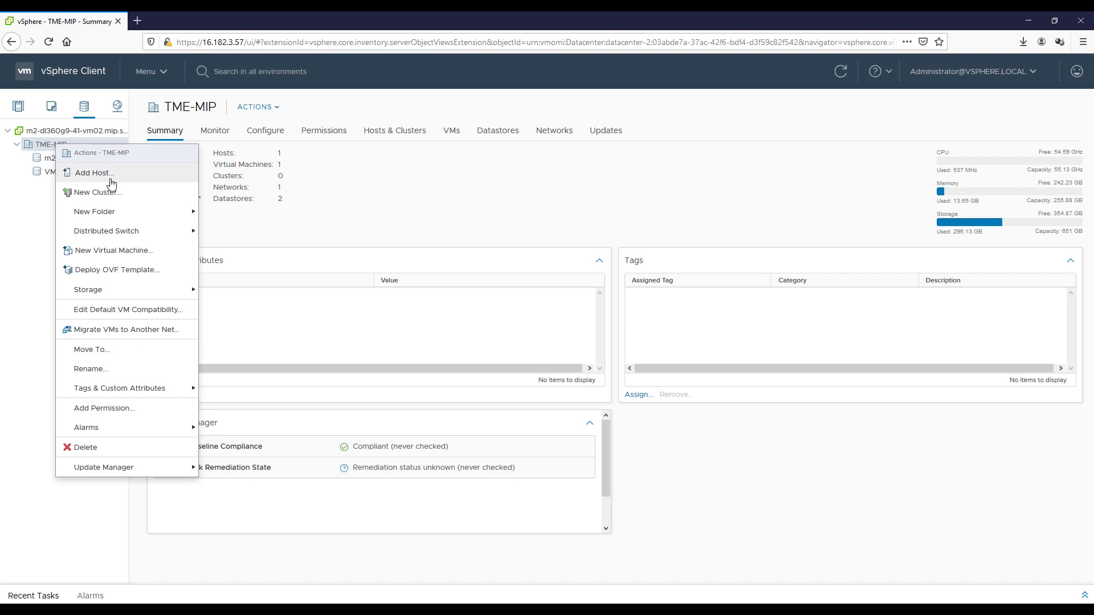
mouse_move(87, 289)
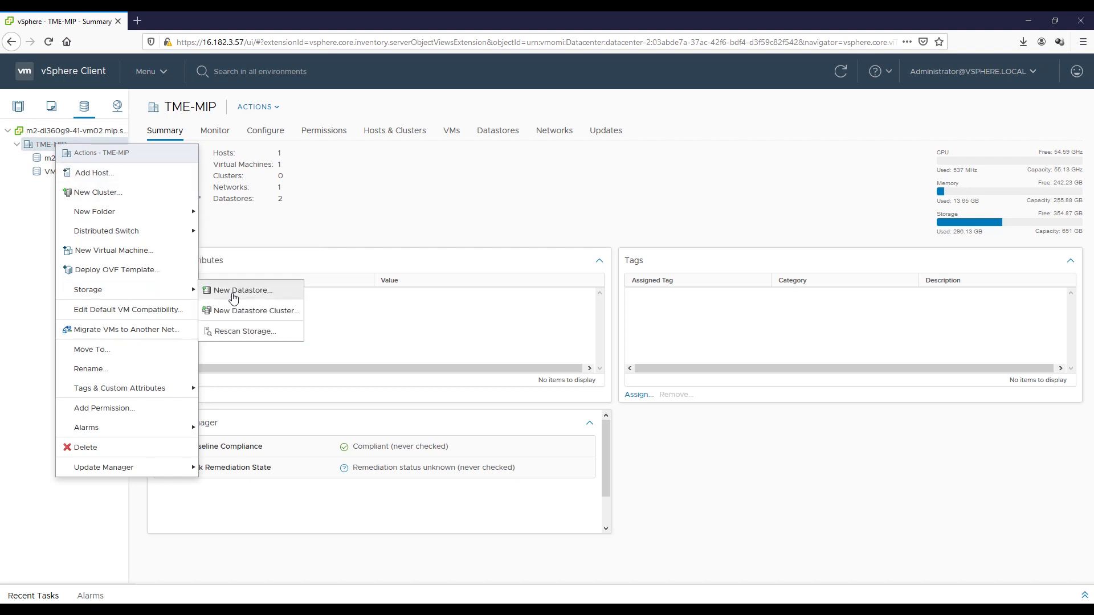
left_click(242, 290)
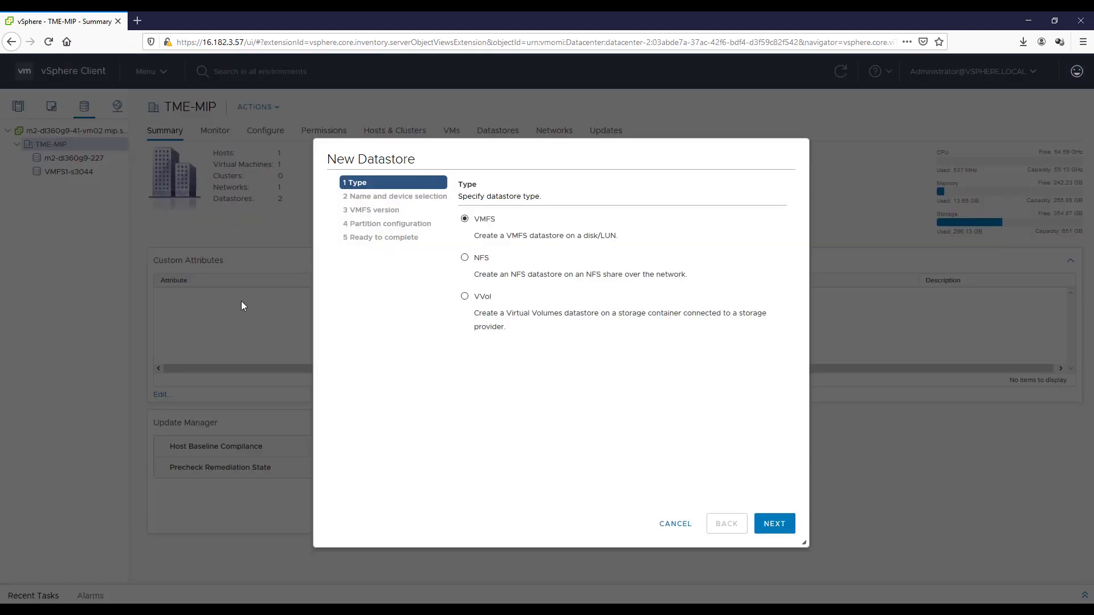
Choose the Virtual Volumes datastore type and name it vvols-s3044.
left_click(464, 295)
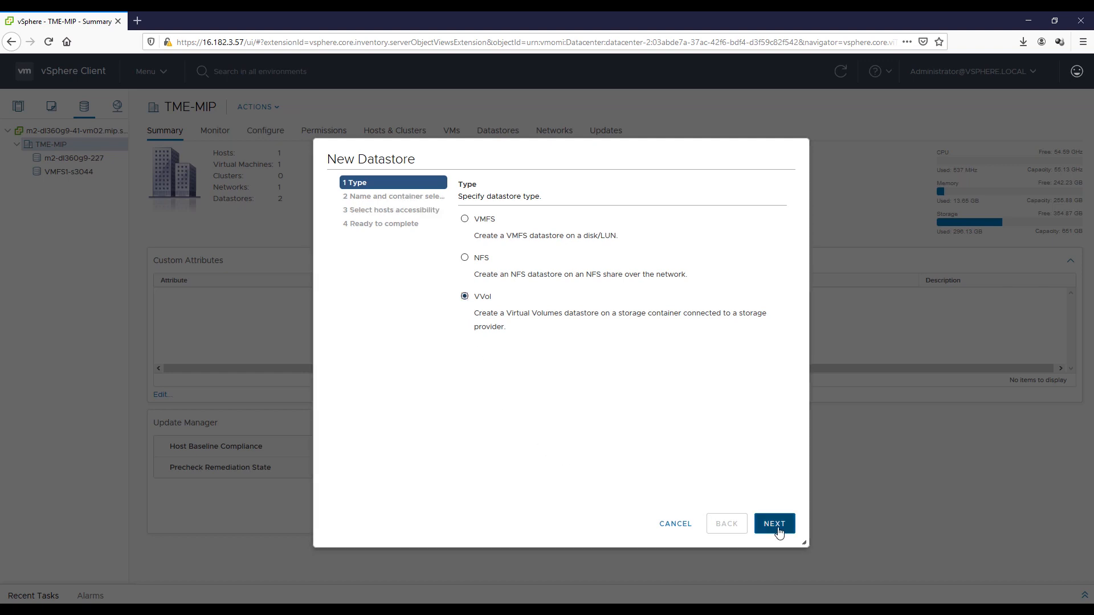
left_click(774, 525)
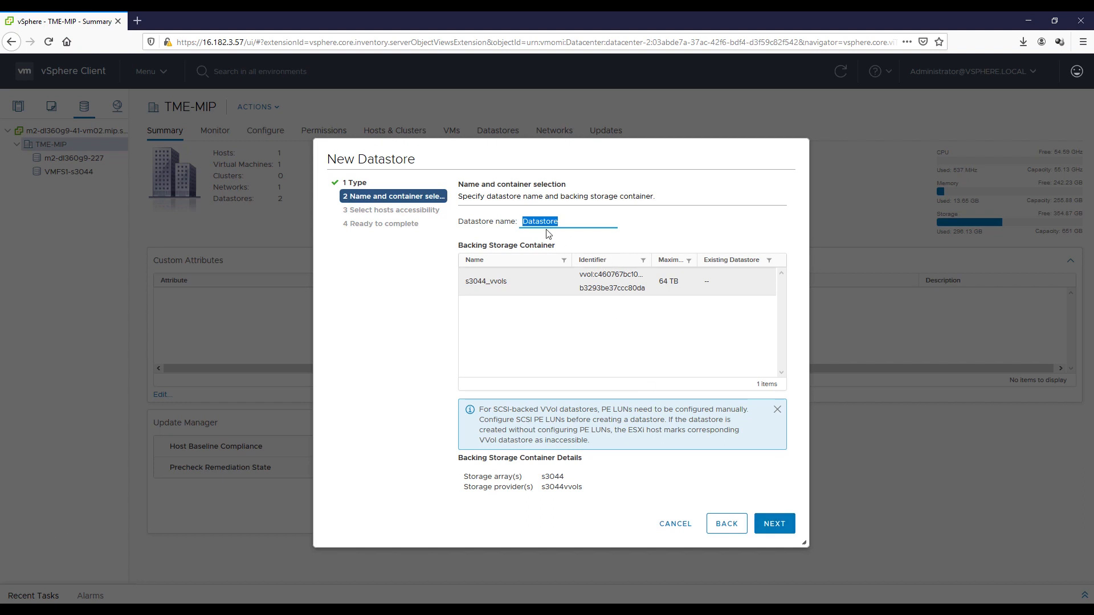
type("vvols")
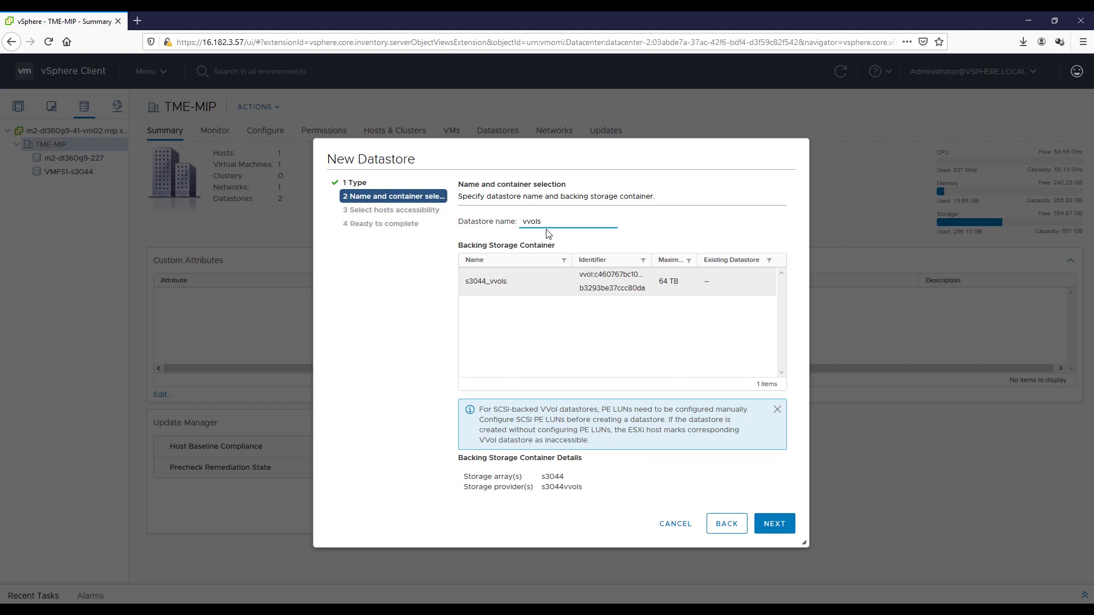
type("-")
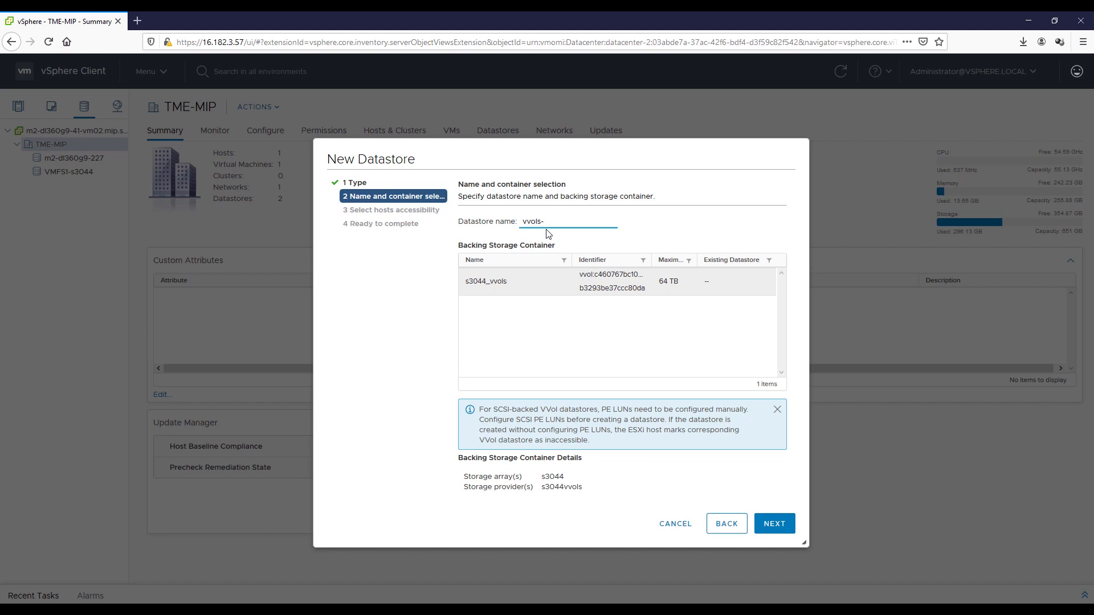
type("s3044")
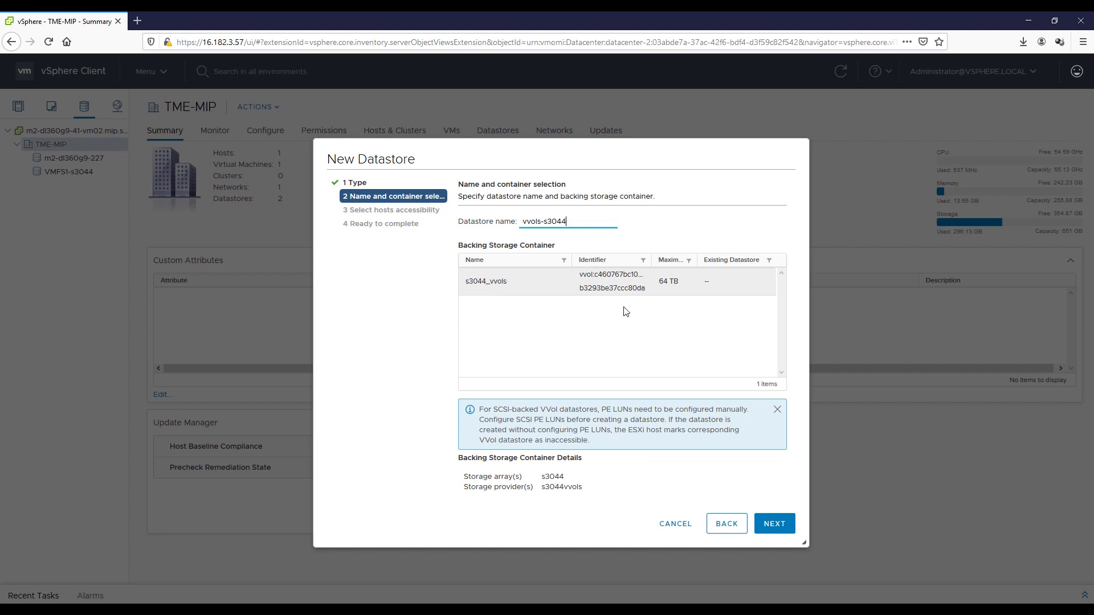
mouse_move(832, 578)
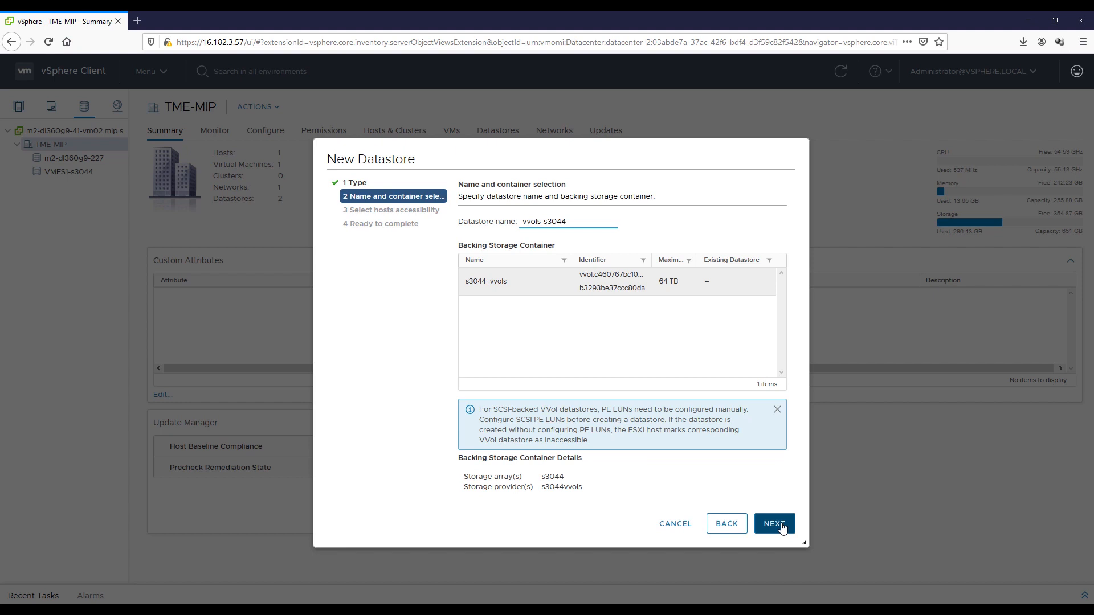
Grant host m2-dl360g9-227 access to vvols-s3044 and reach the review step.
left_click(774, 523)
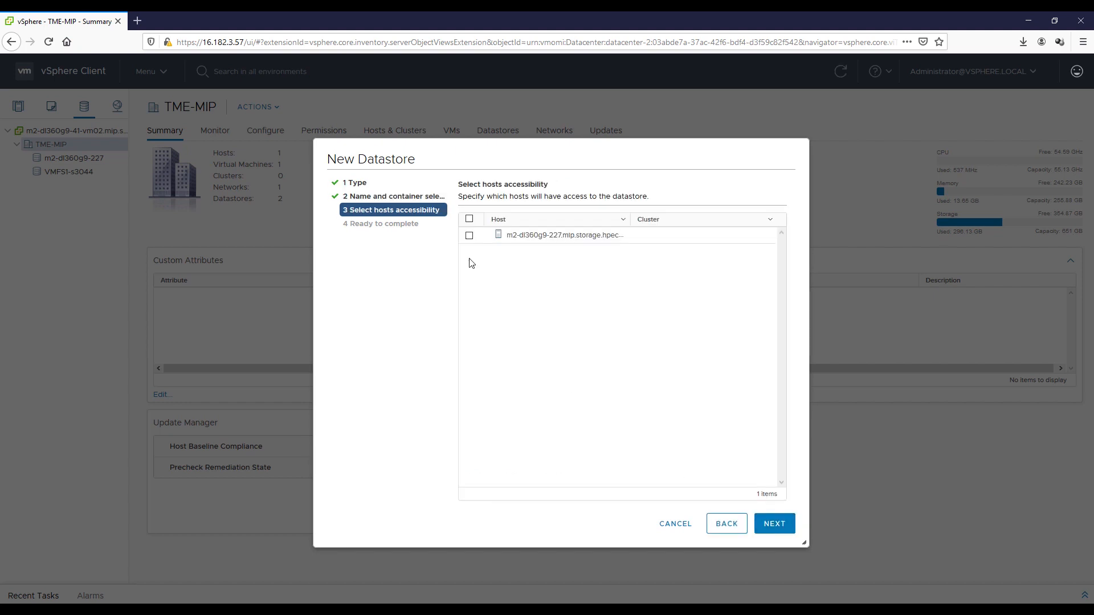
left_click(469, 219)
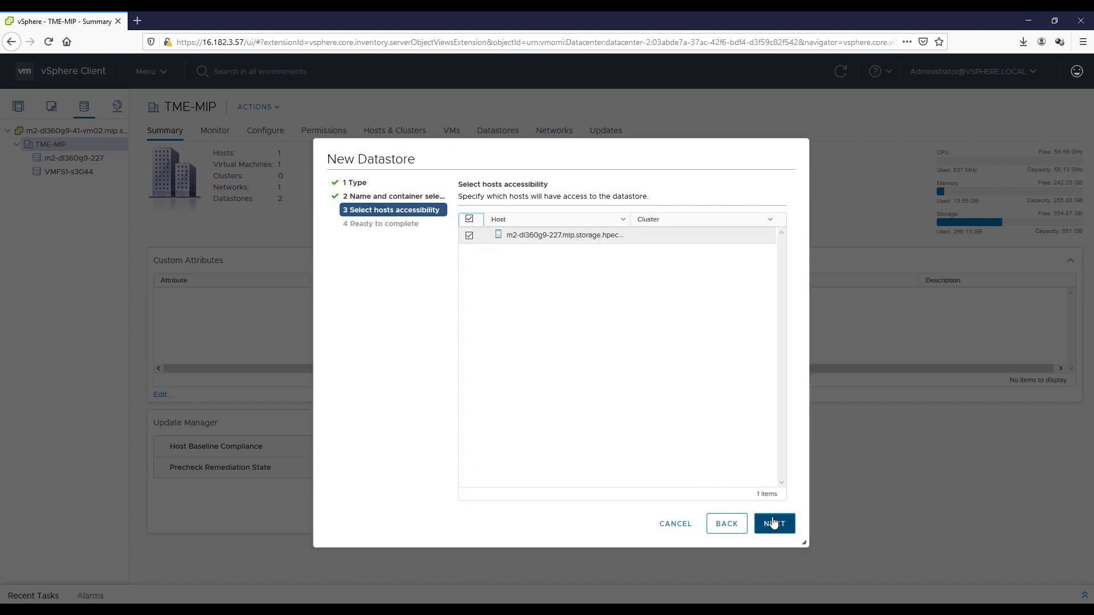
left_click(773, 524)
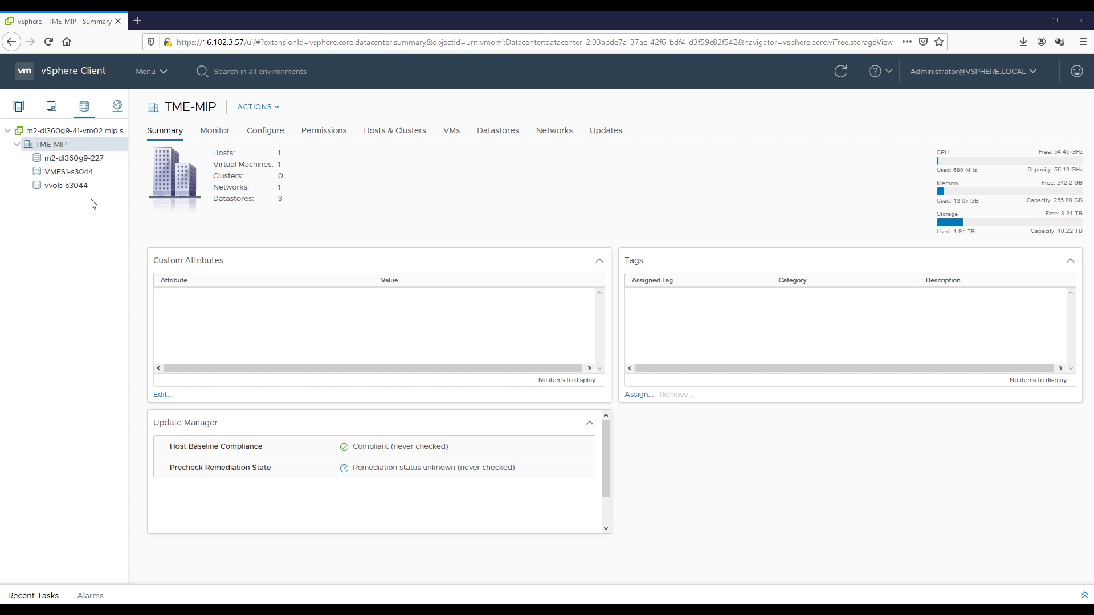
mouse_move(333, 228)
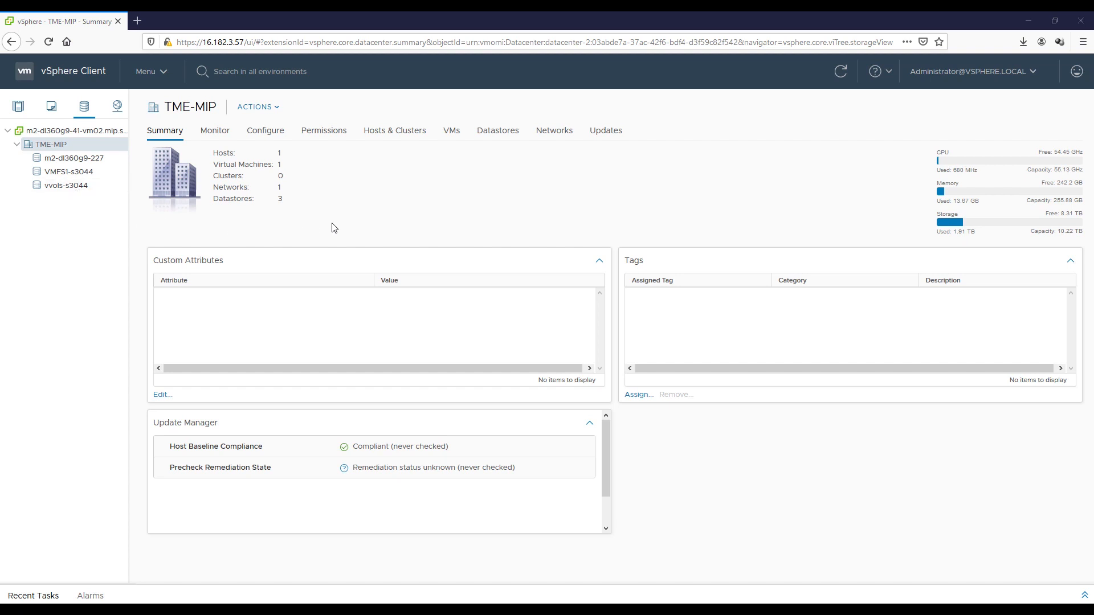
Show TME-MIP's datastores to confirm vvols-s3044 is a VVol datastore.
left_click(498, 130)
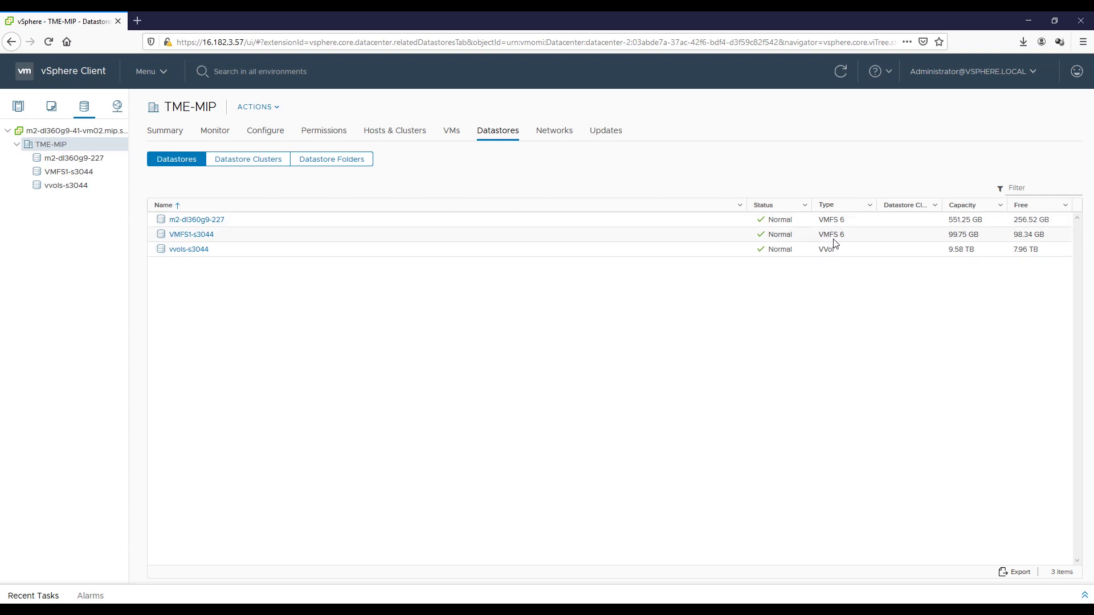
mouse_move(239, 300)
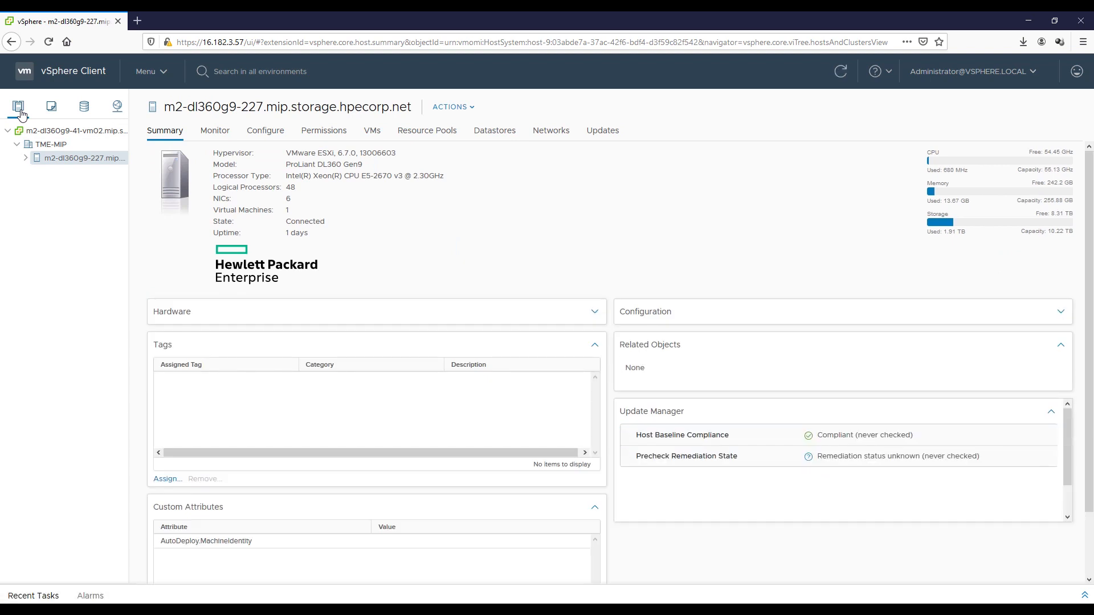
View the host's 3PARdata Fibre Channel protocol endpoint properties under Configure > Protocol Endpoints.
left_click(265, 130)
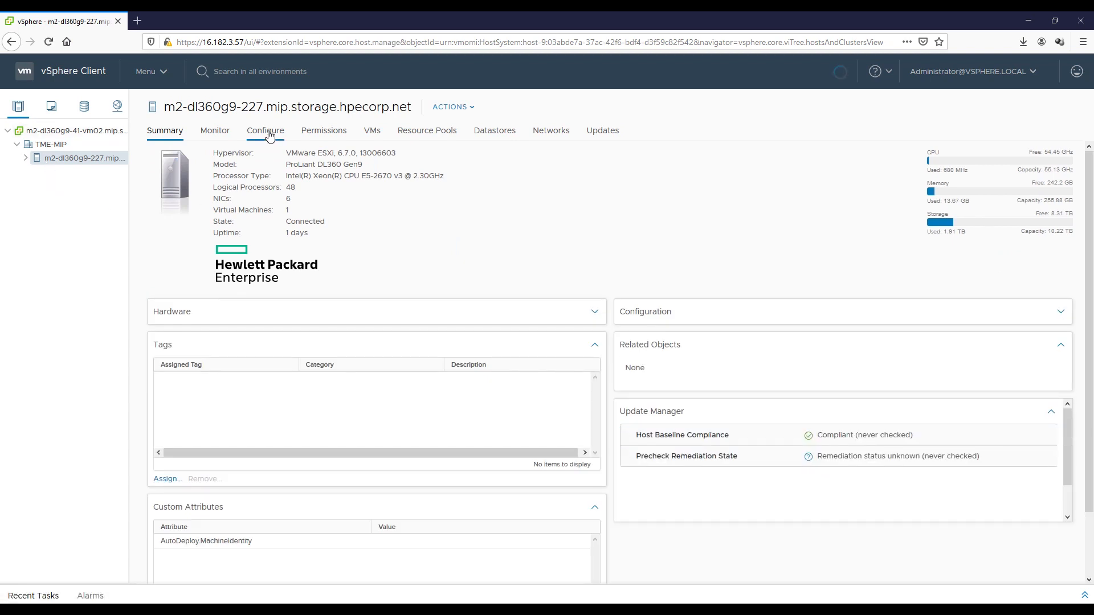
left_click(265, 131)
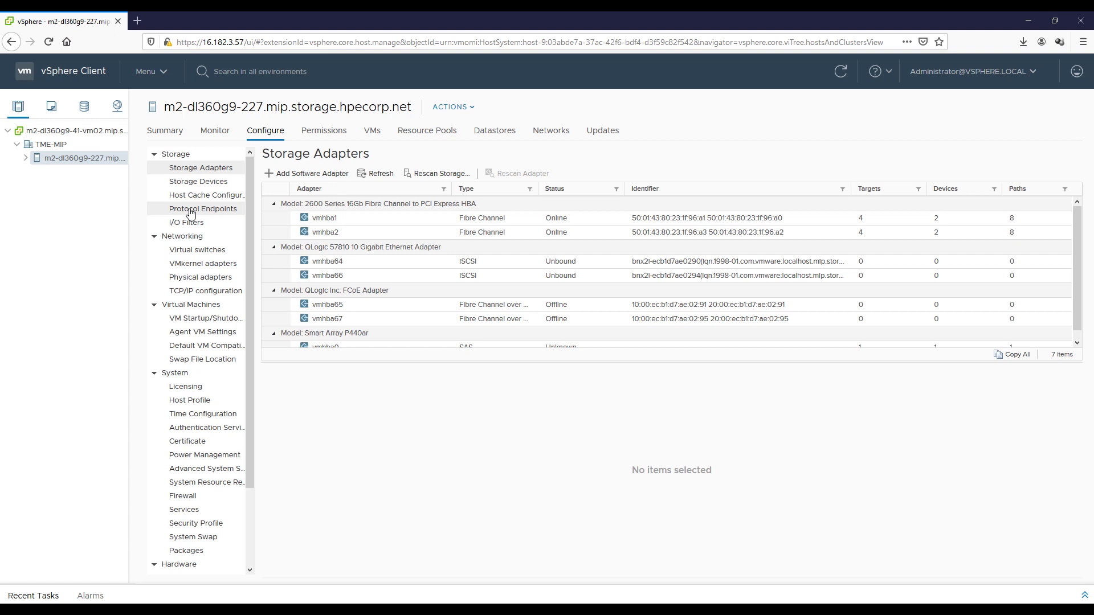
left_click(203, 209)
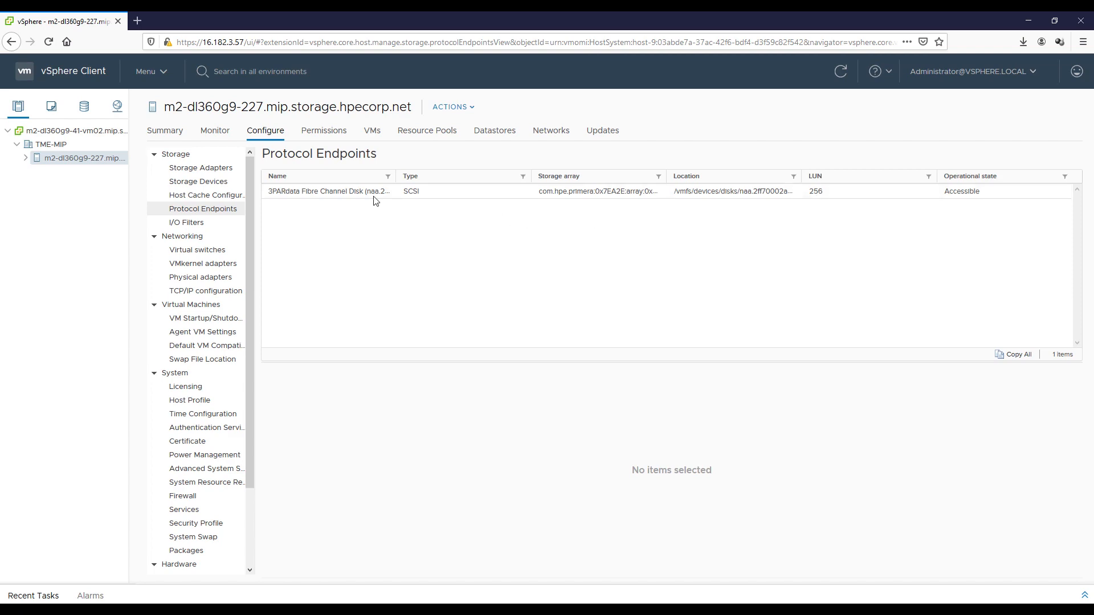
left_click(329, 191)
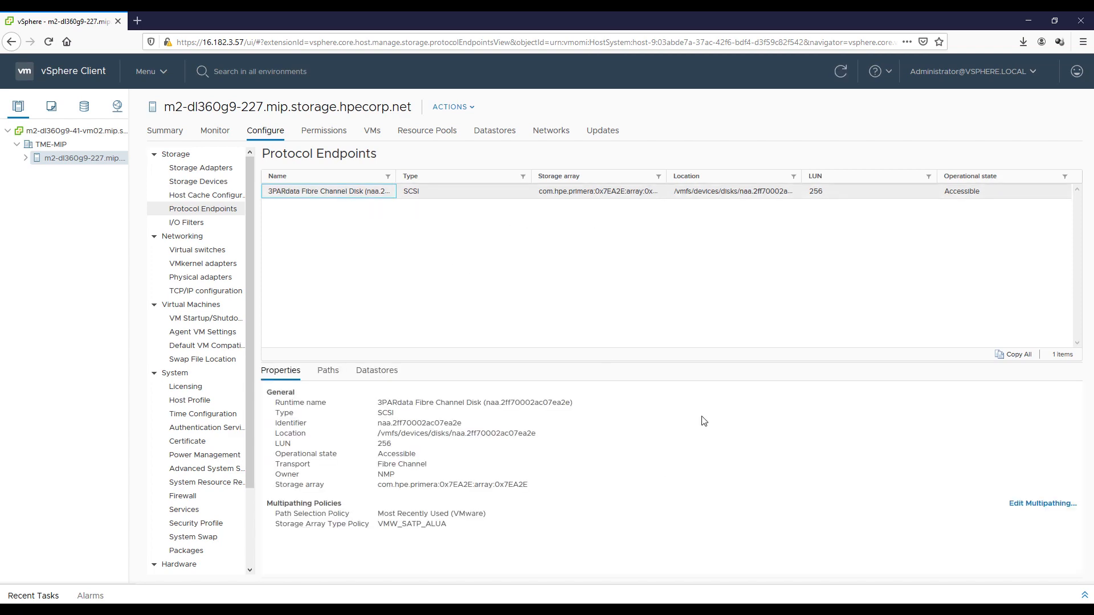
Change the protocol endpoint's path selection policy to Round Robin (VMware).
left_click(1042, 504)
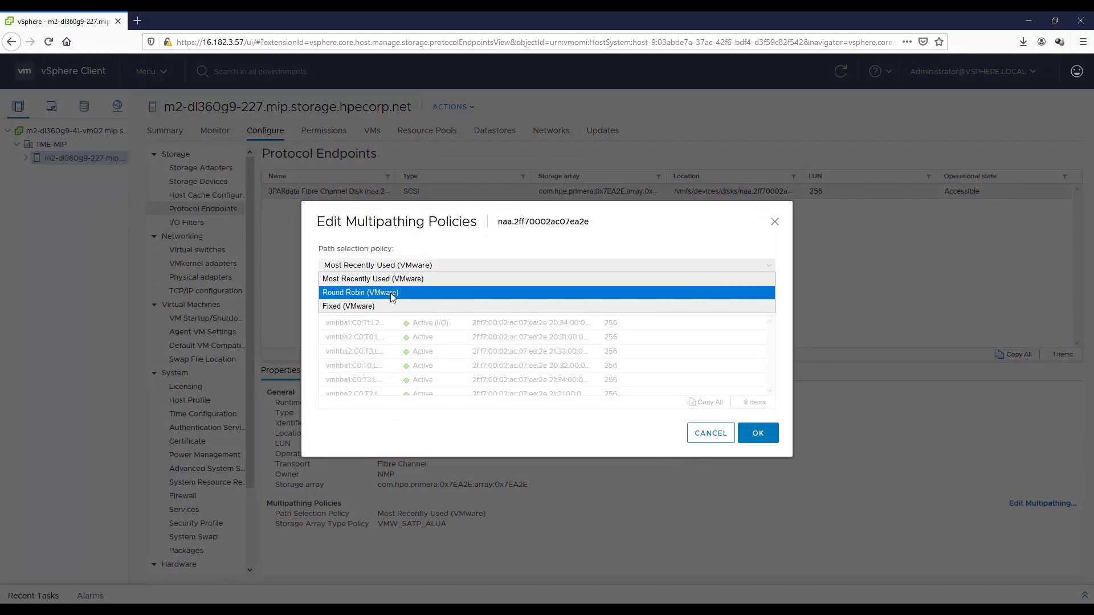
left_click(360, 293)
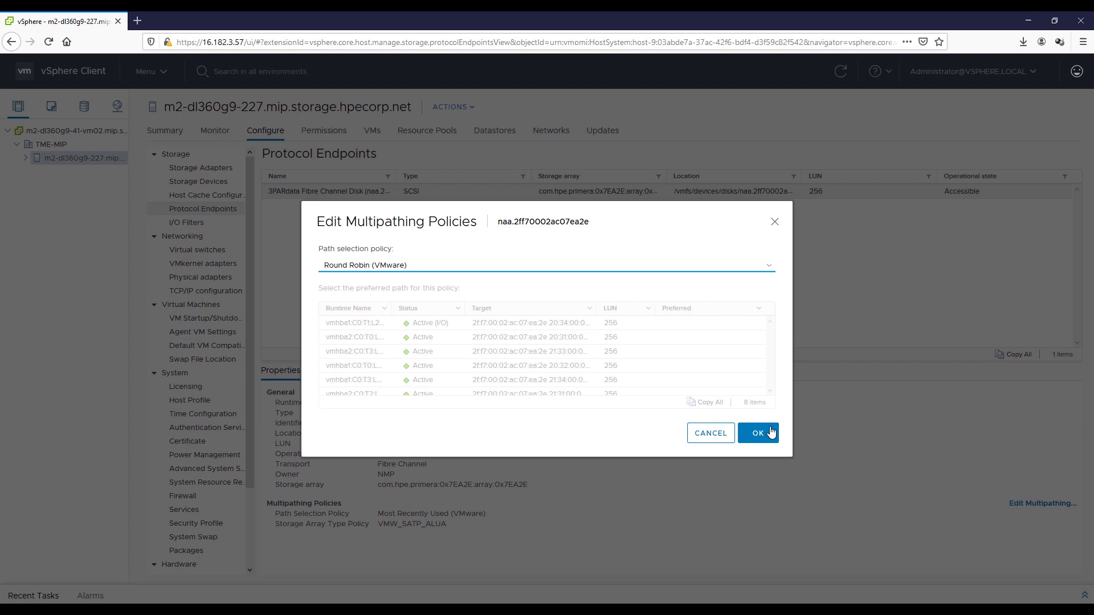
left_click(758, 433)
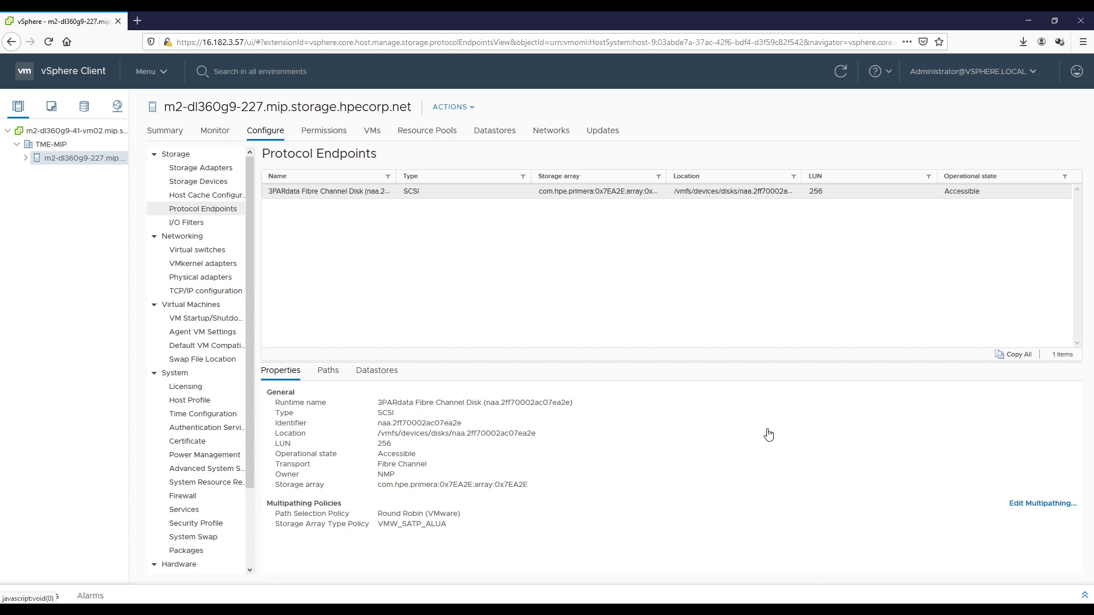
mouse_move(551, 384)
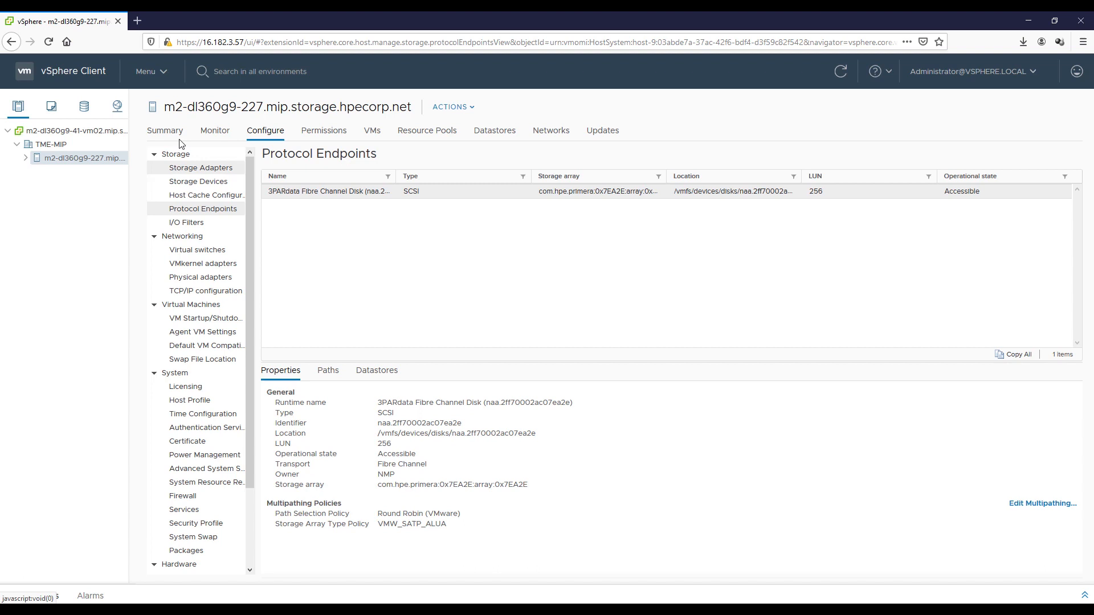
Start a new VM storage policy from Policies and Profiles > VM Storage Policies.
left_click(149, 71)
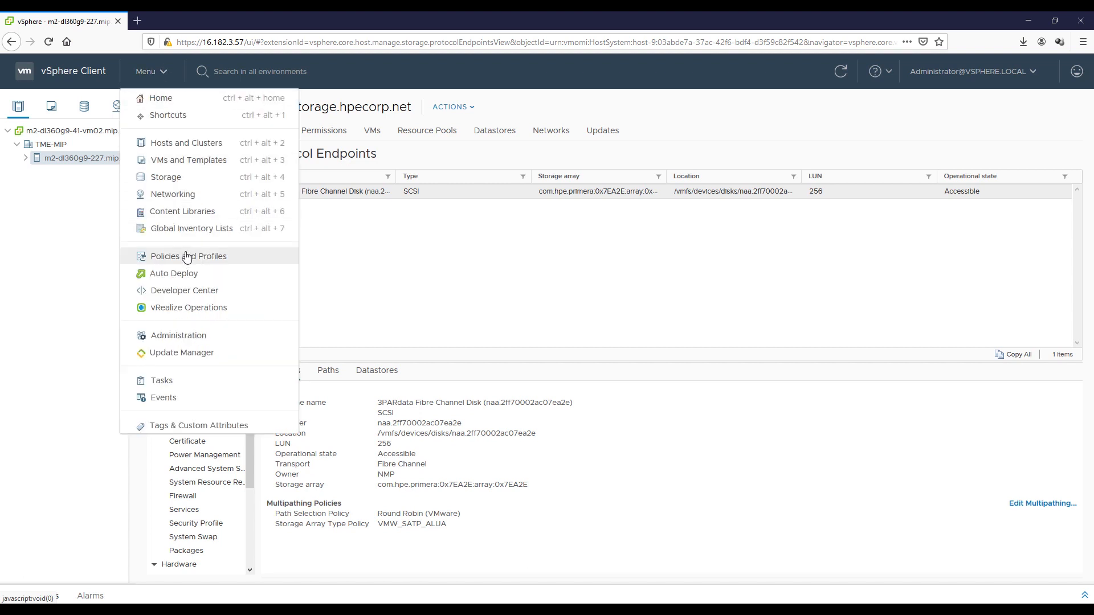
left_click(188, 256)
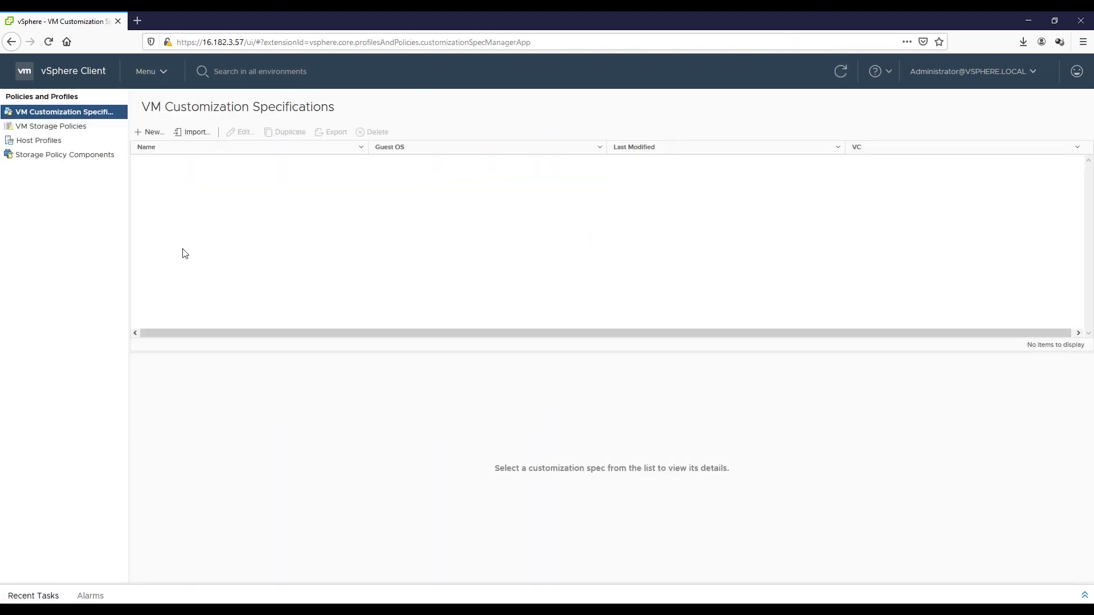
left_click(50, 126)
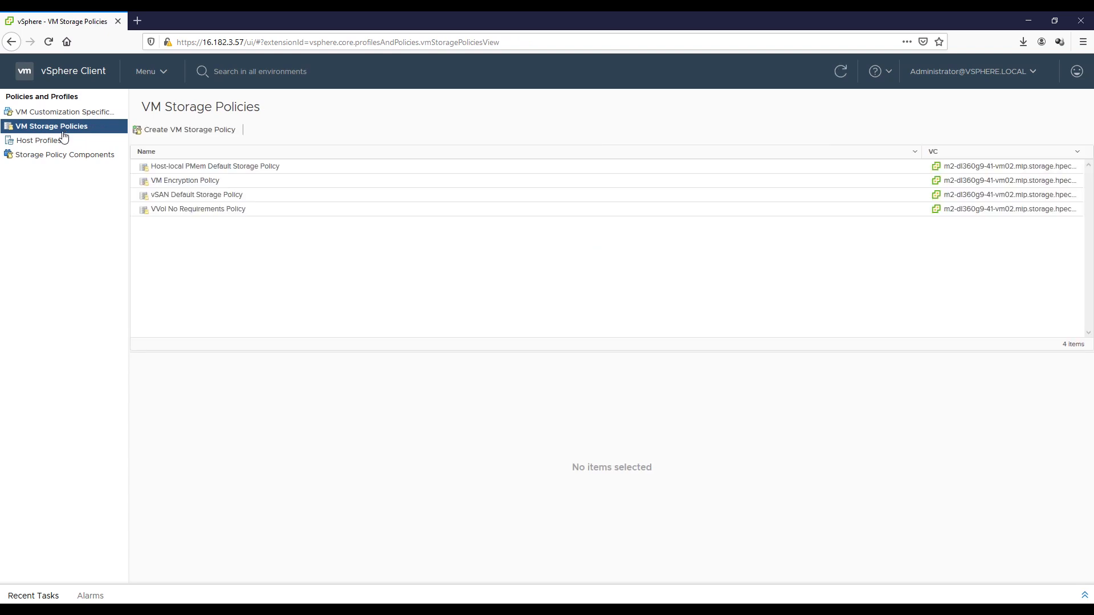
left_click(186, 129)
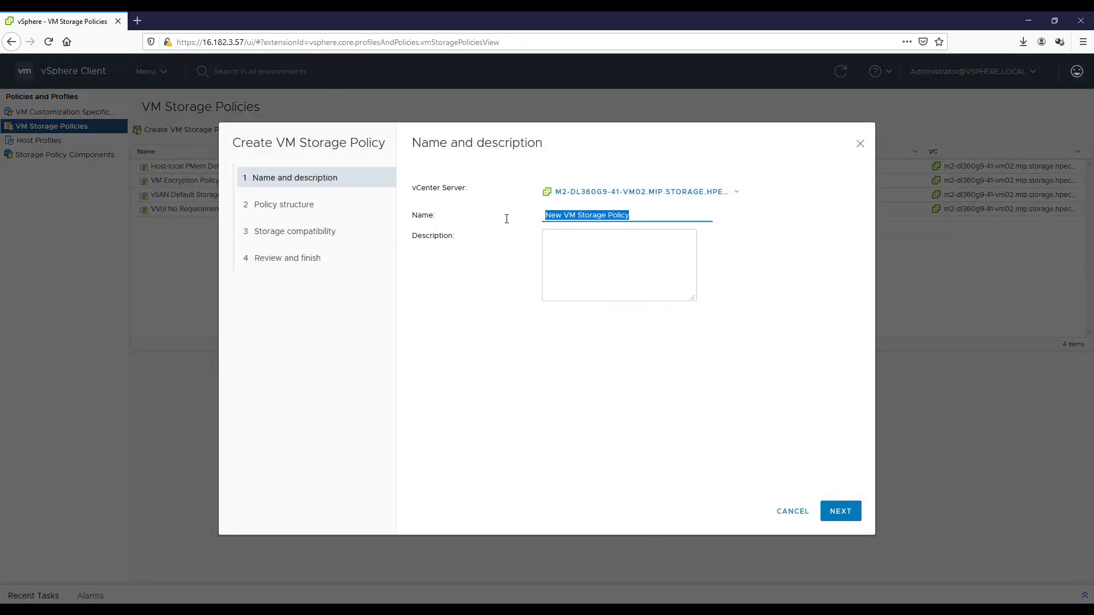
Name the policy 'Primera' and enable HPE Primera storage rules.
type("Primer")
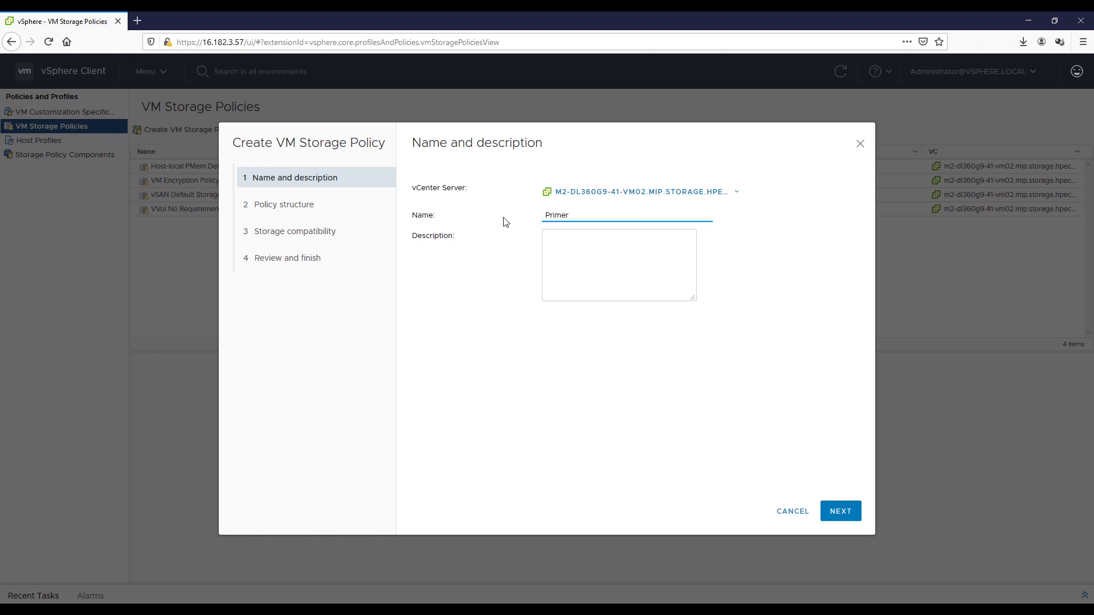
type("a")
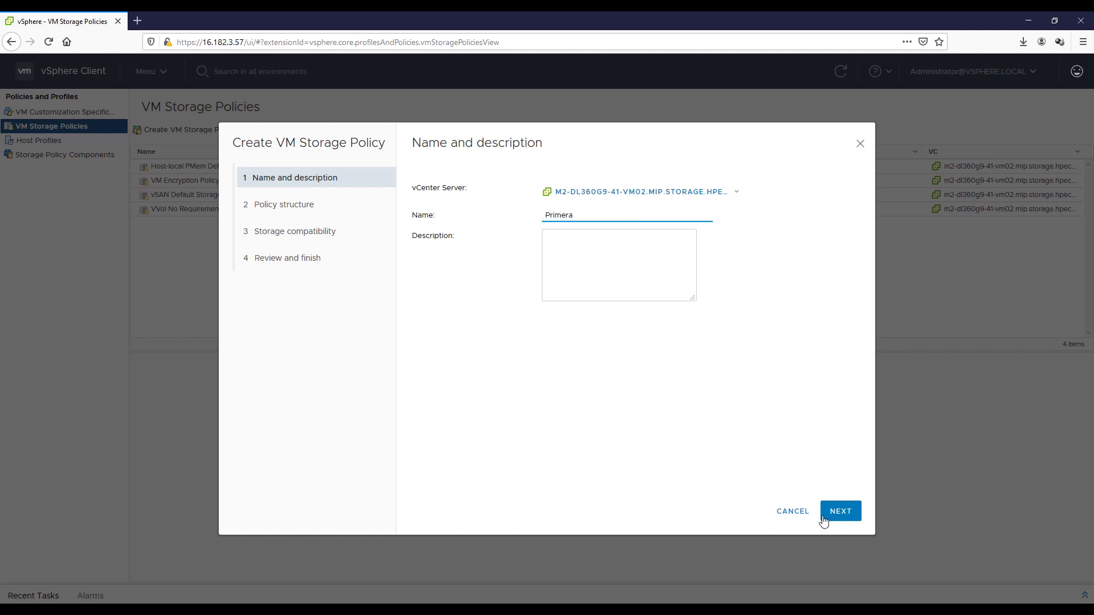
left_click(839, 511)
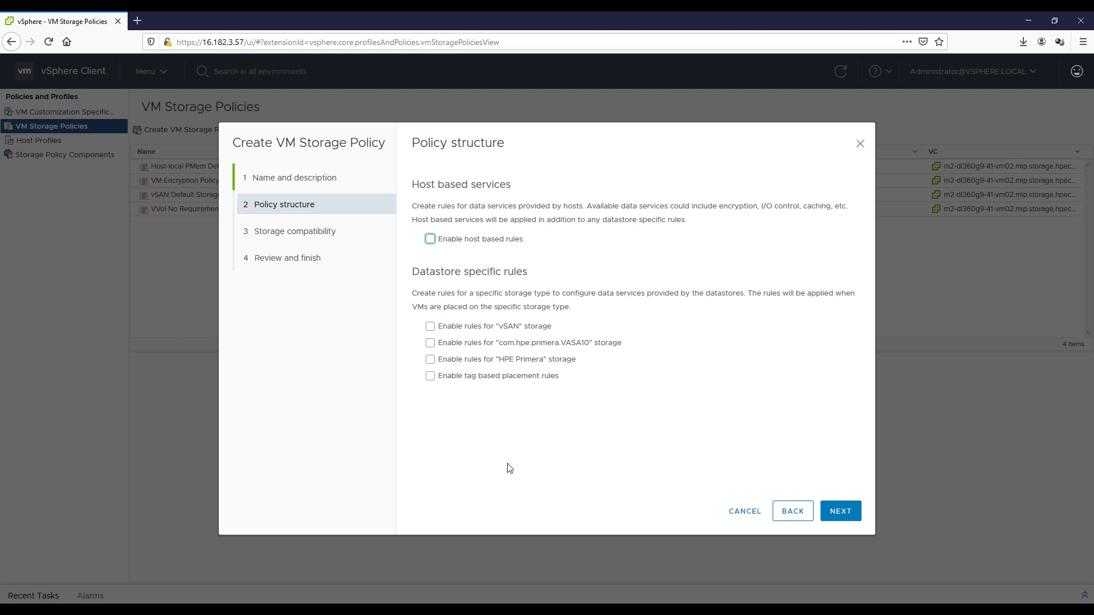
left_click(430, 359)
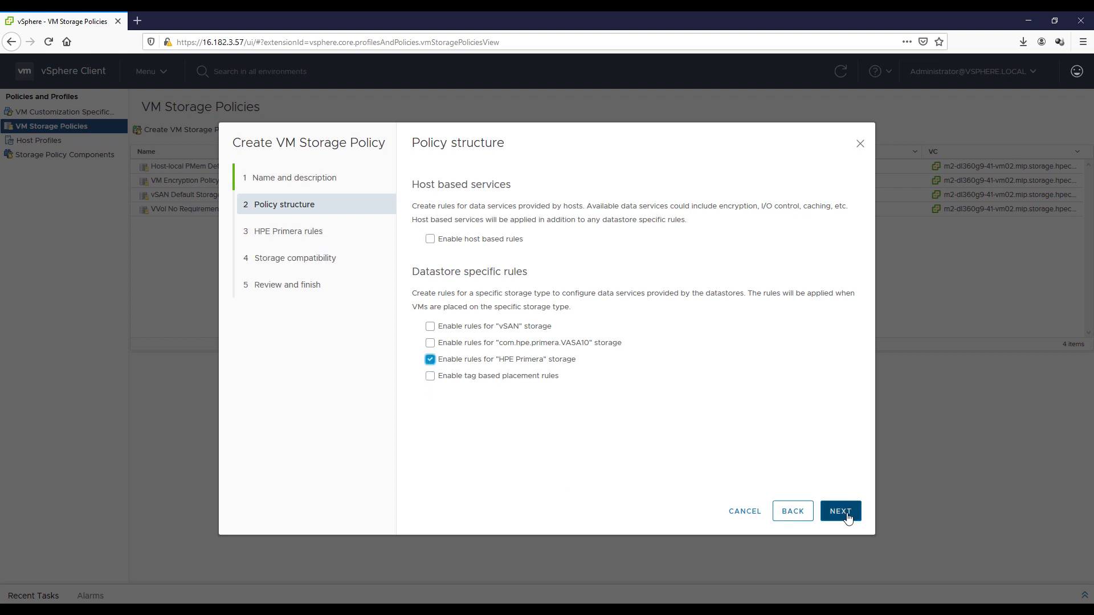
left_click(839, 510)
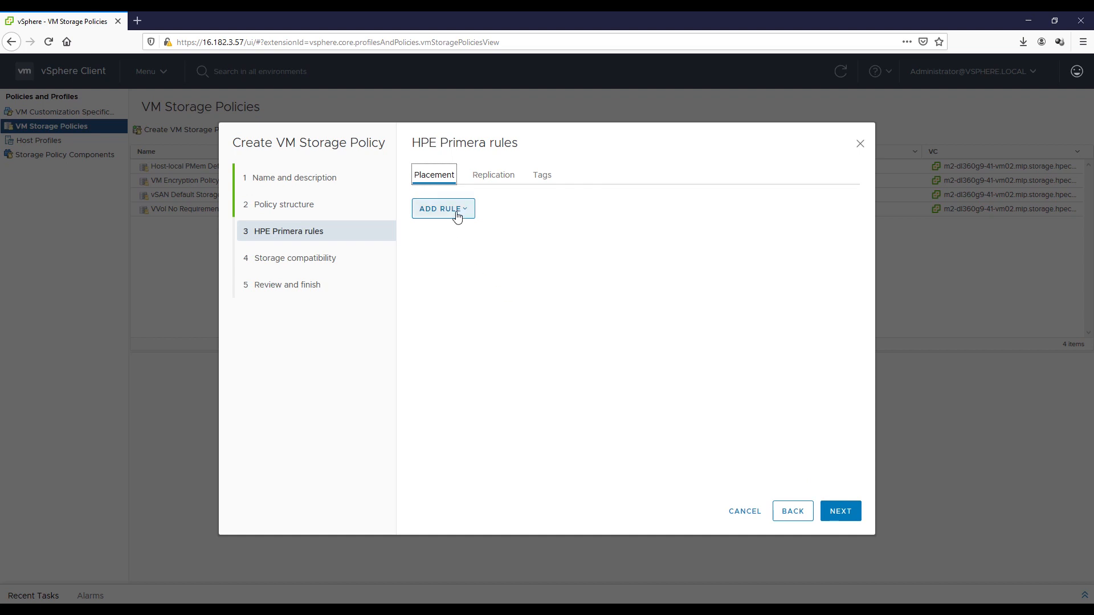
Add SSD_r6 CPG and snapshot CPG rules, Thin Persistence enabled, Data Reduction disabled.
left_click(443, 208)
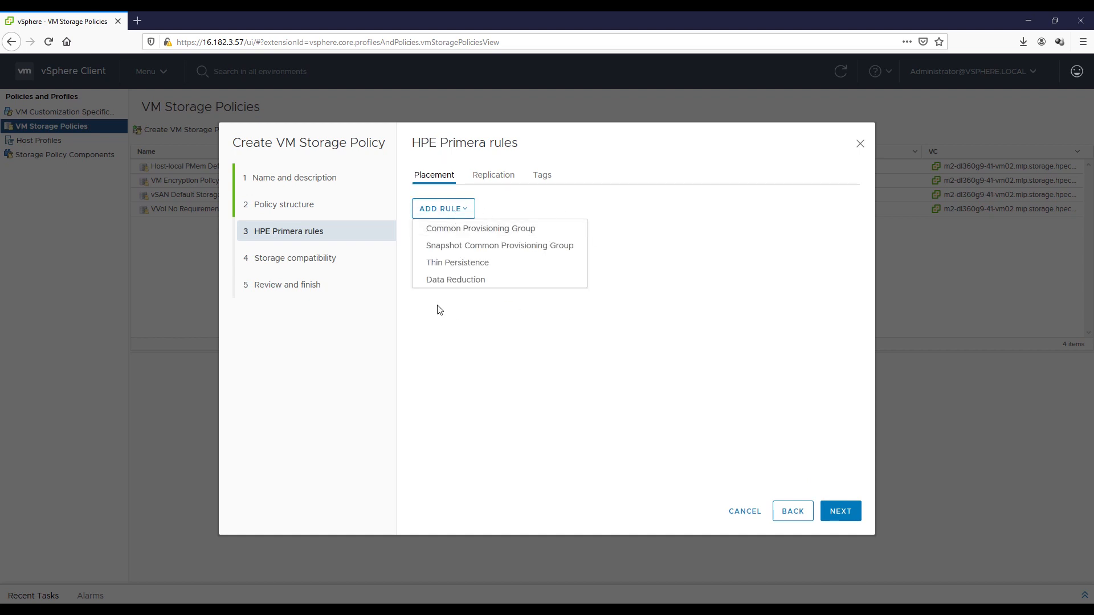
mouse_move(506, 308)
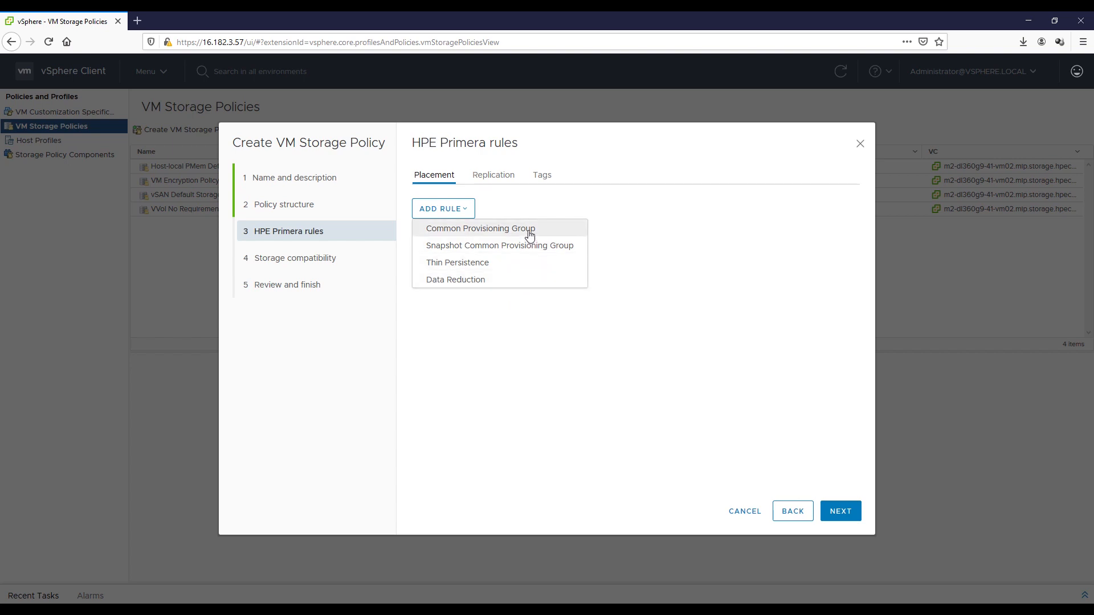
left_click(480, 228)
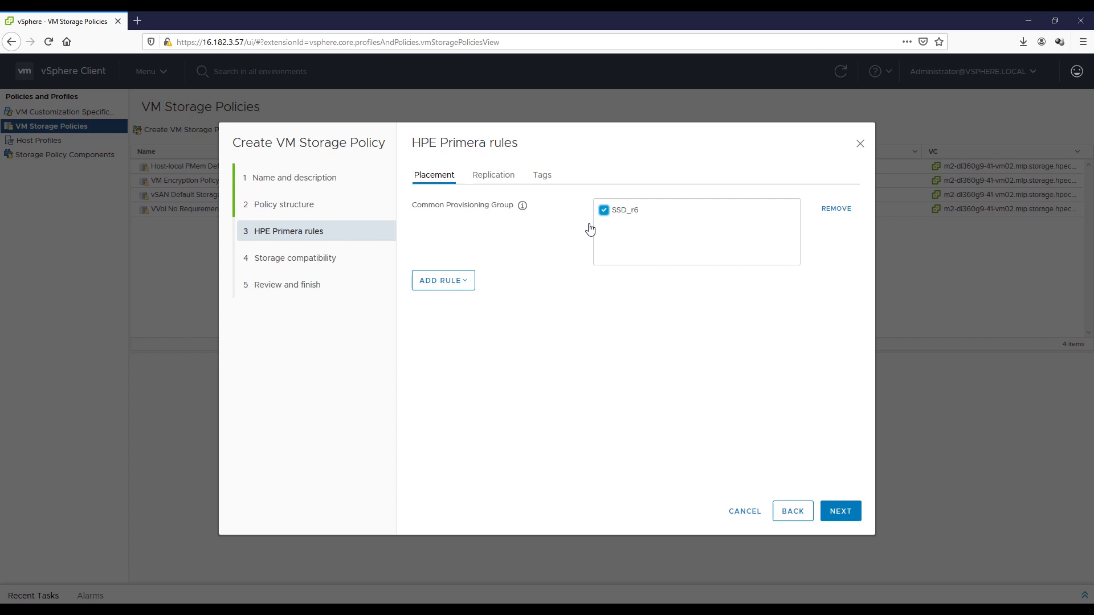
left_click(442, 280)
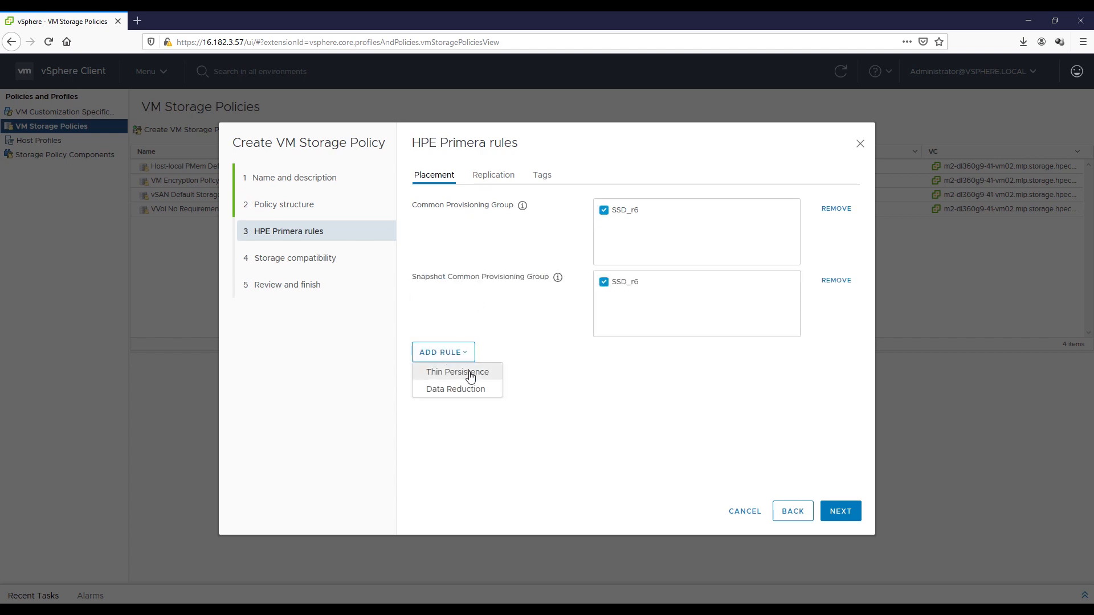
left_click(457, 372)
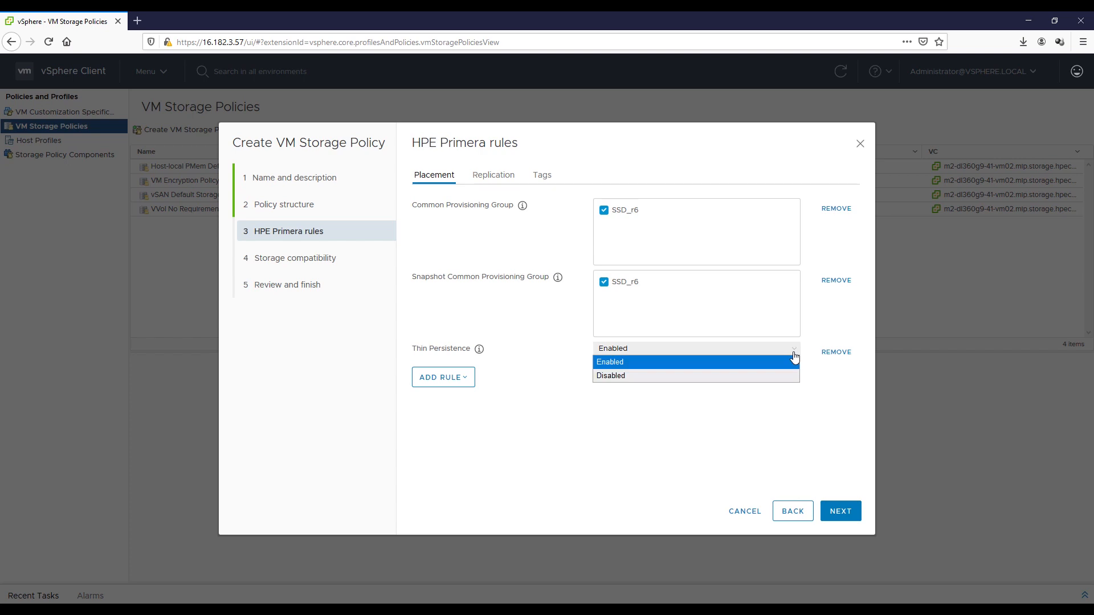
left_click(442, 377)
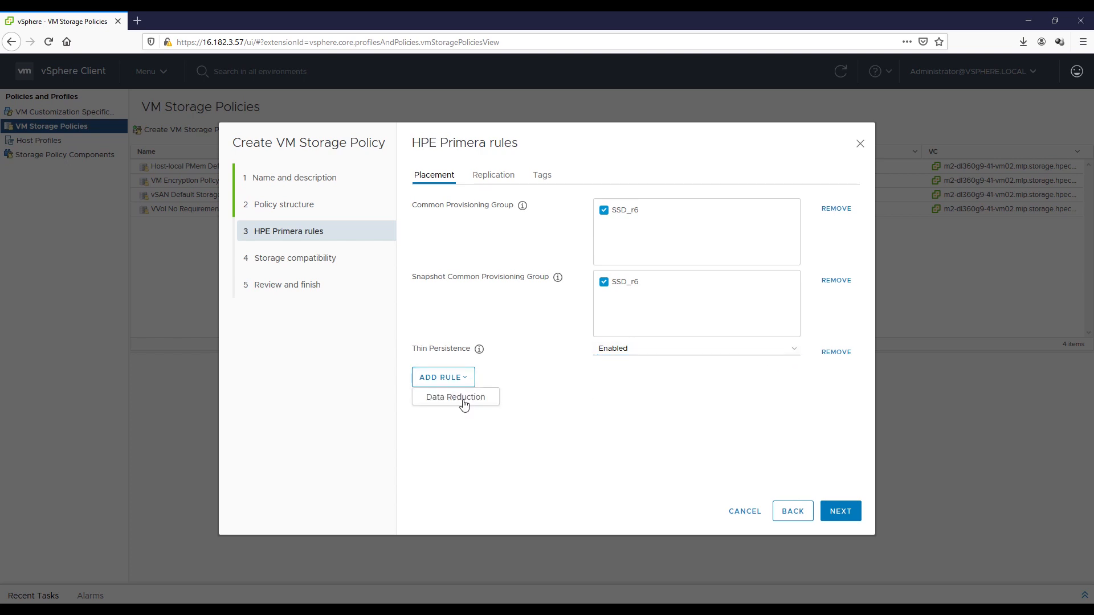
left_click(455, 397)
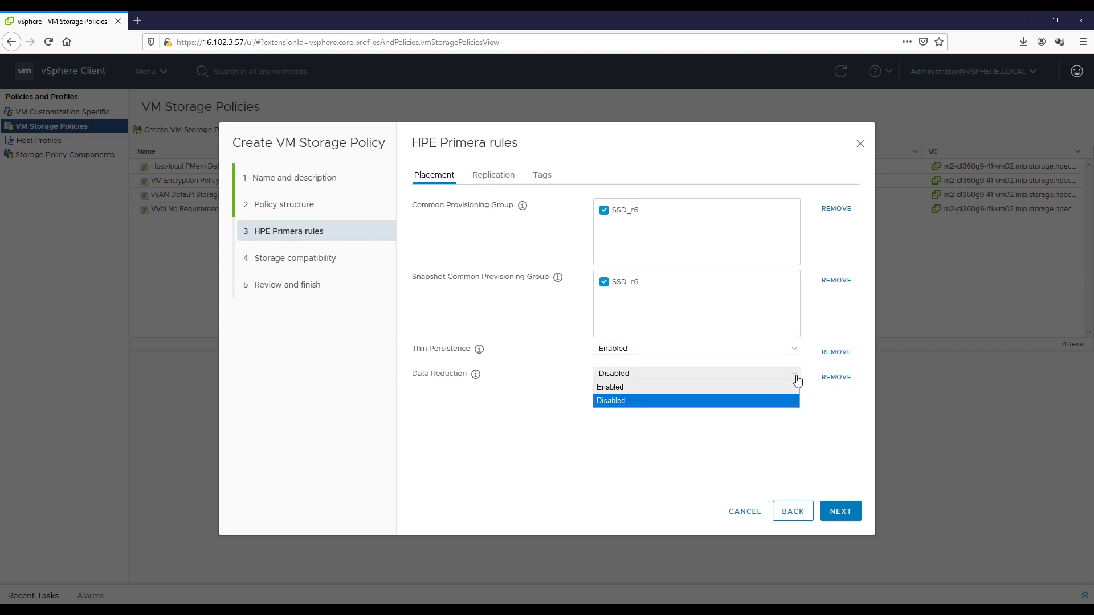
left_click(610, 401)
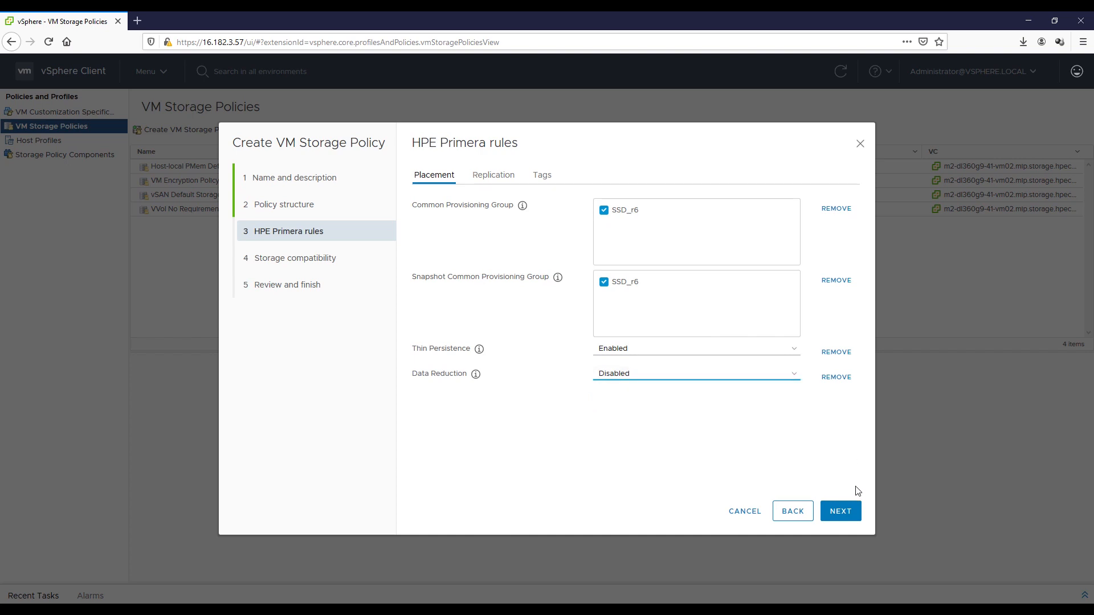
left_click(840, 511)
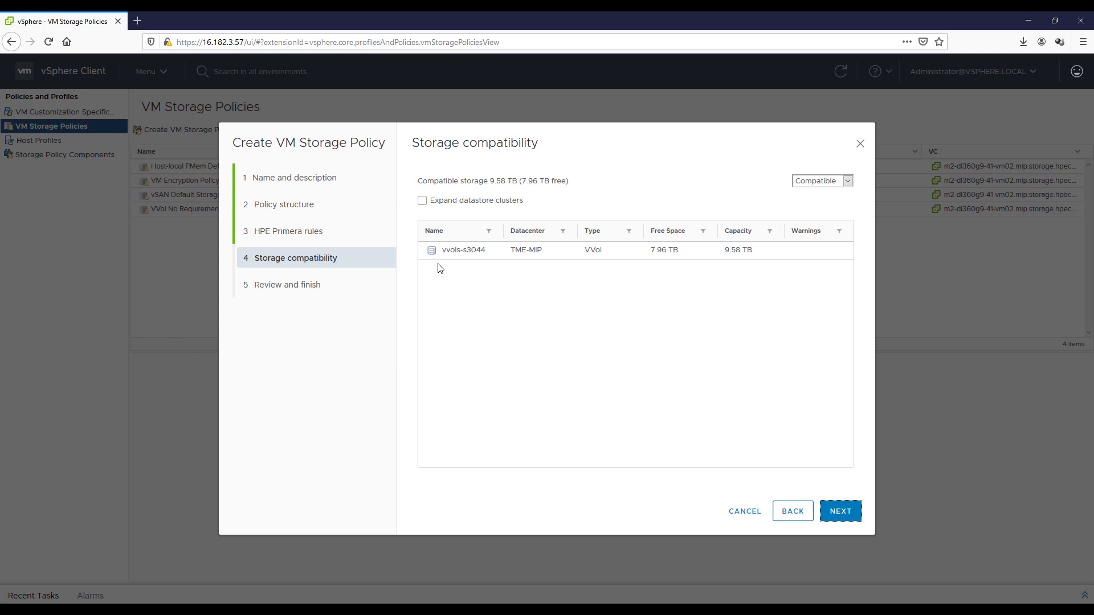
mouse_move(462, 270)
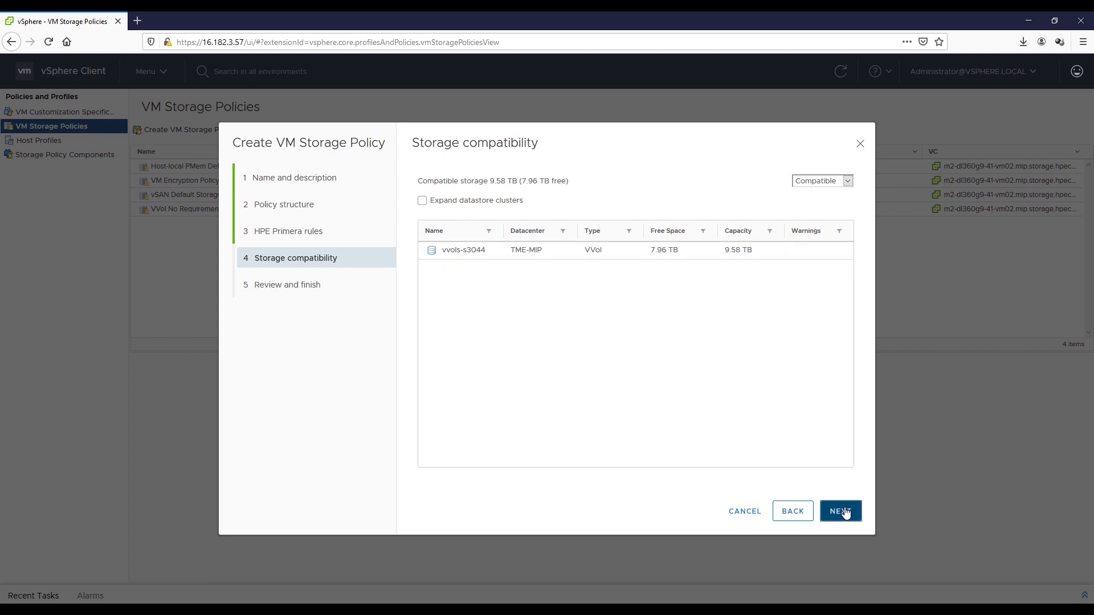
Pass storage compatibility and review, then finish the Primera policy.
left_click(840, 511)
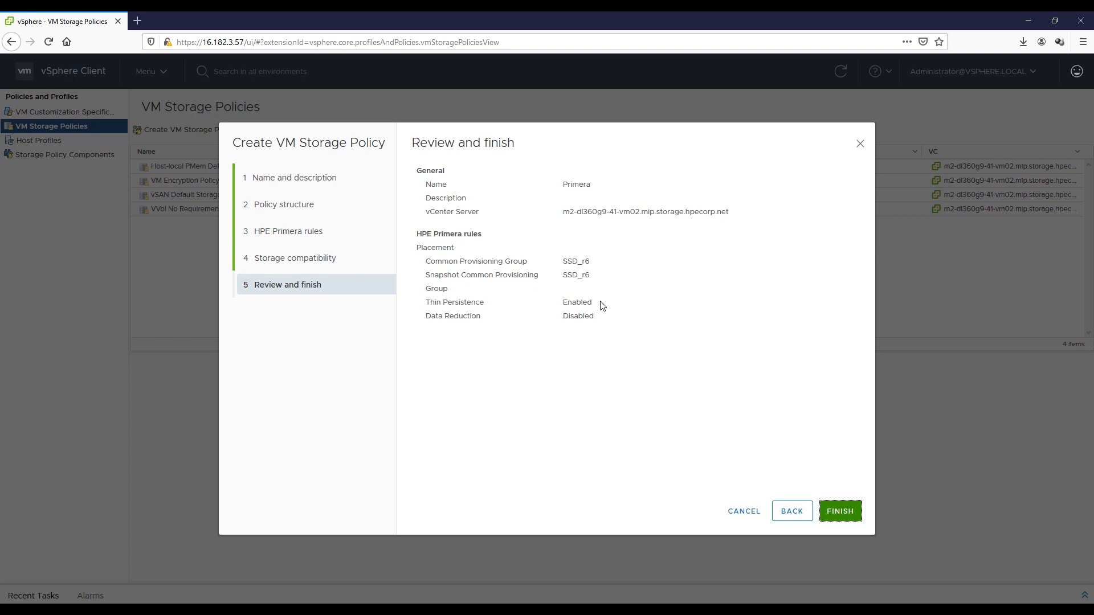
mouse_move(788, 441)
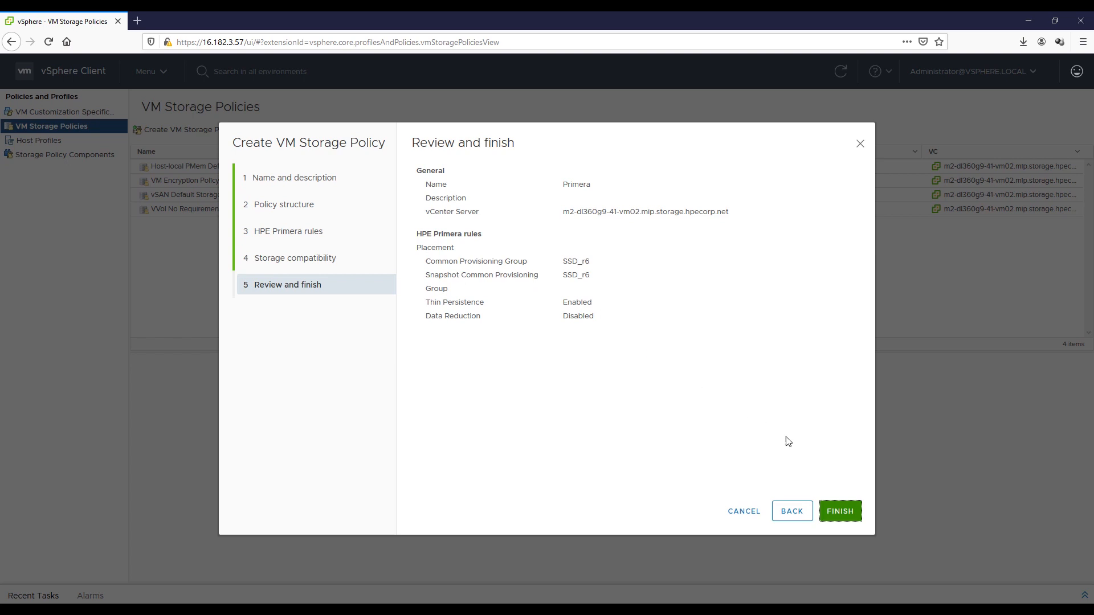
left_click(839, 511)
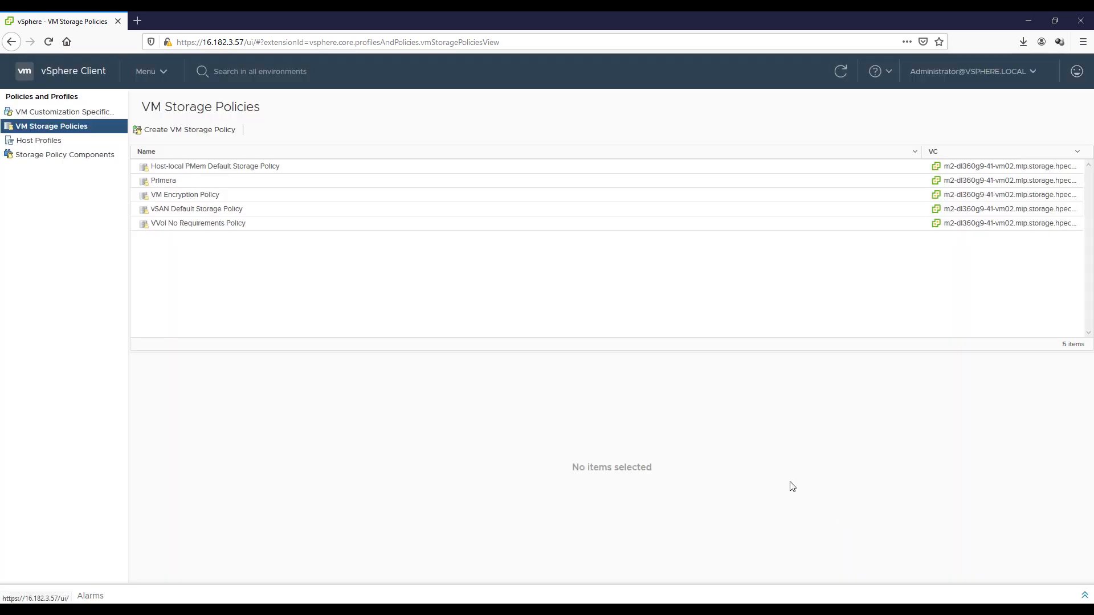
mouse_move(240, 286)
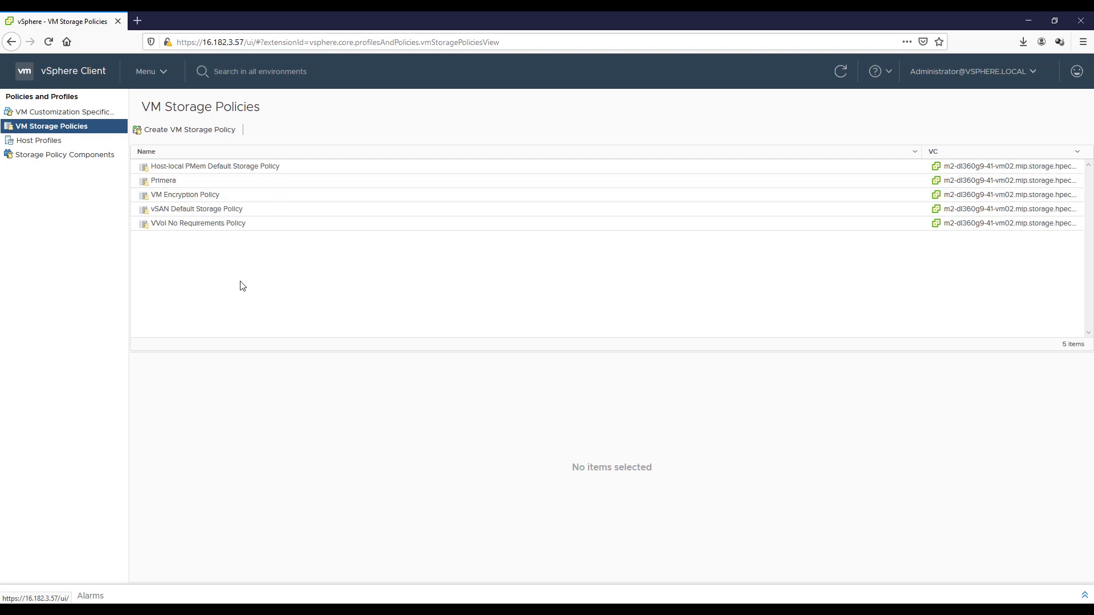
In Hosts and Clusters, expand host m2-dl360g9-227 and bring up its actions.
left_click(149, 71)
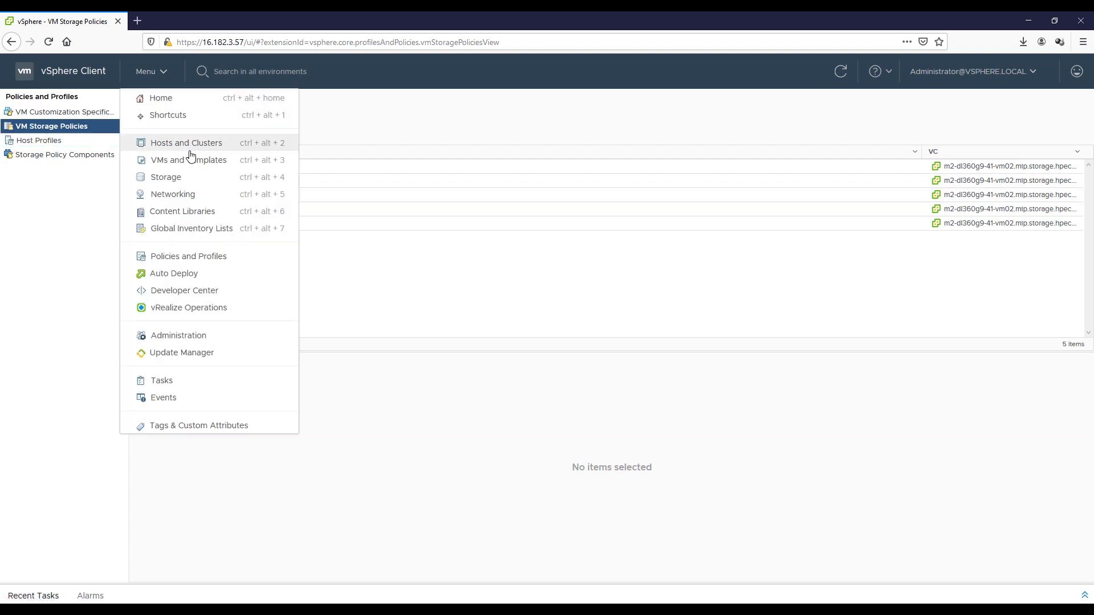
left_click(186, 143)
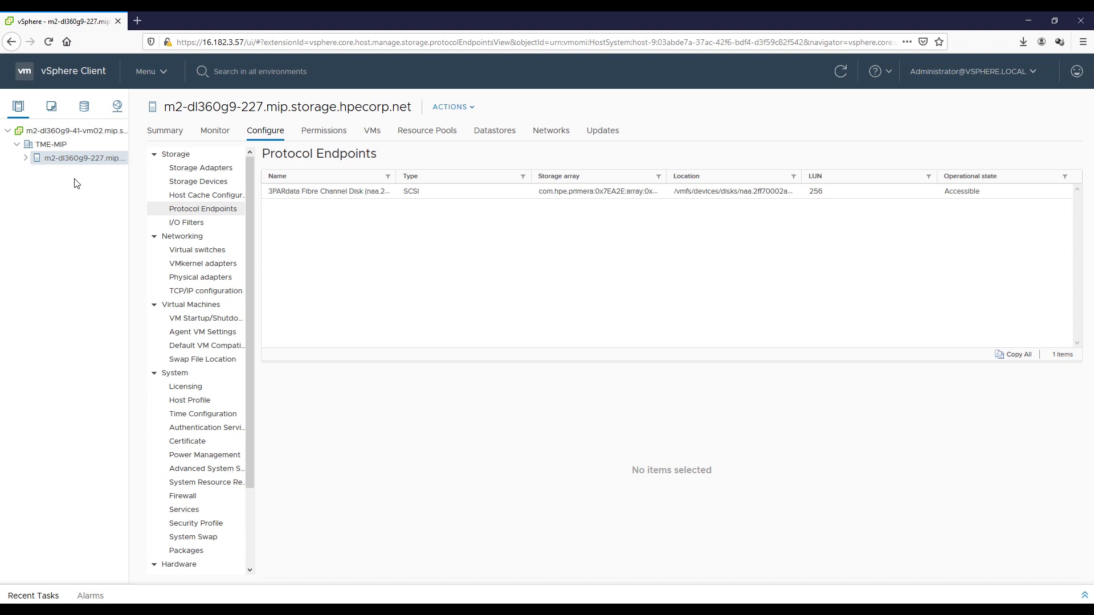
left_click(25, 158)
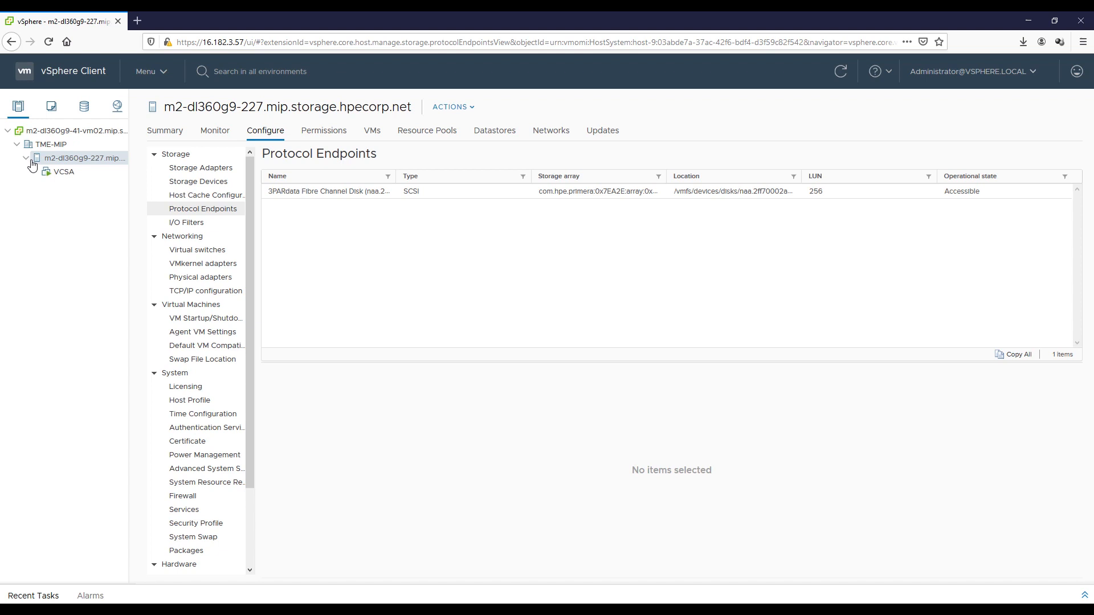
right_click(82, 158)
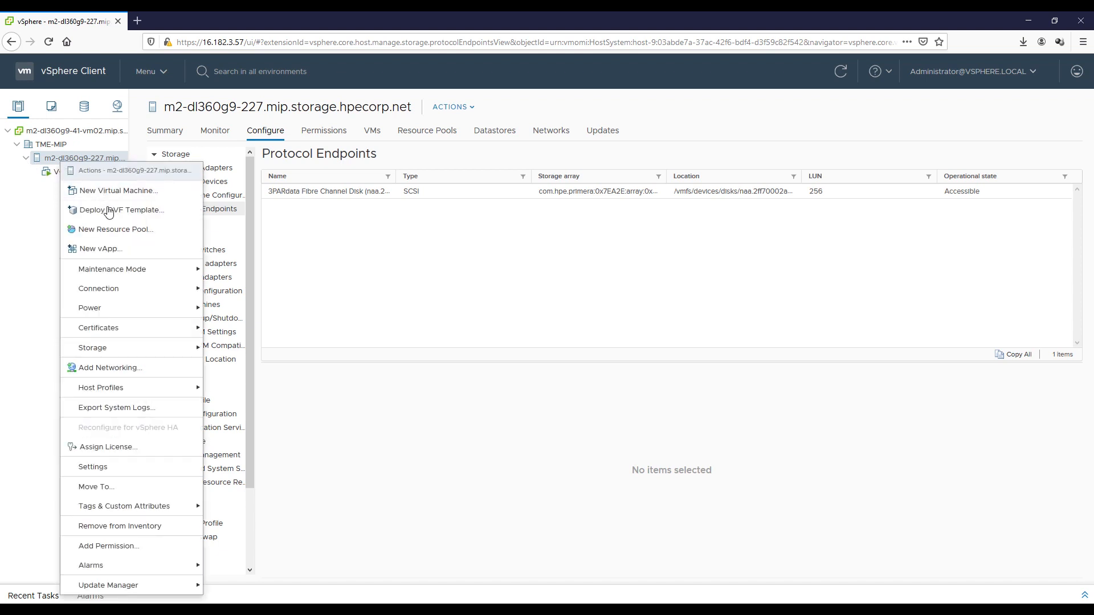
mouse_move(100, 249)
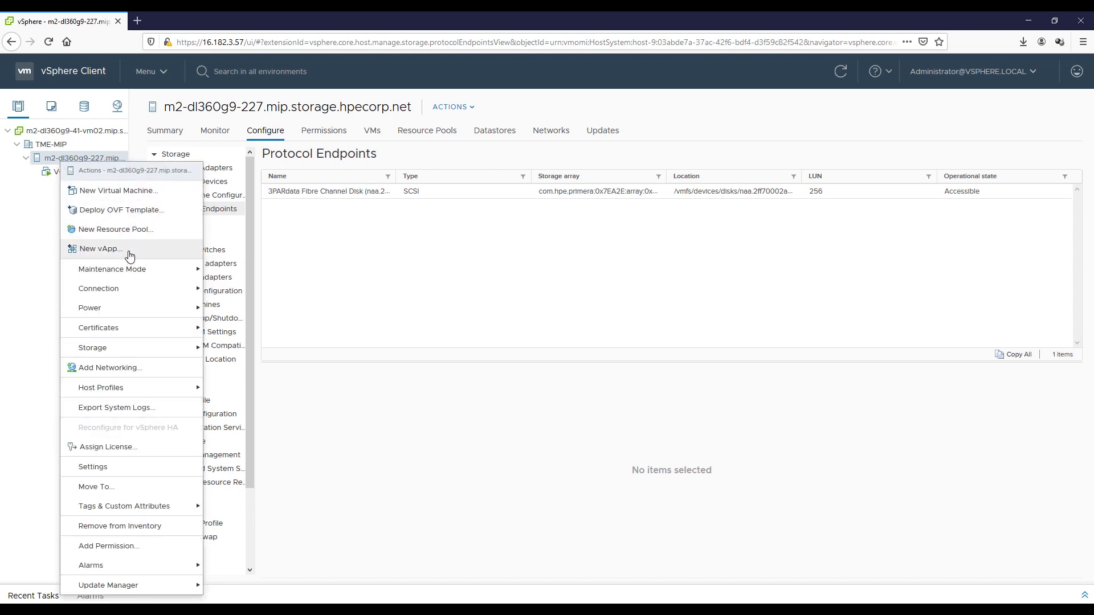
Begin a new virtual machine named 'test' in TME-MIP and accept the compute resource.
left_click(118, 191)
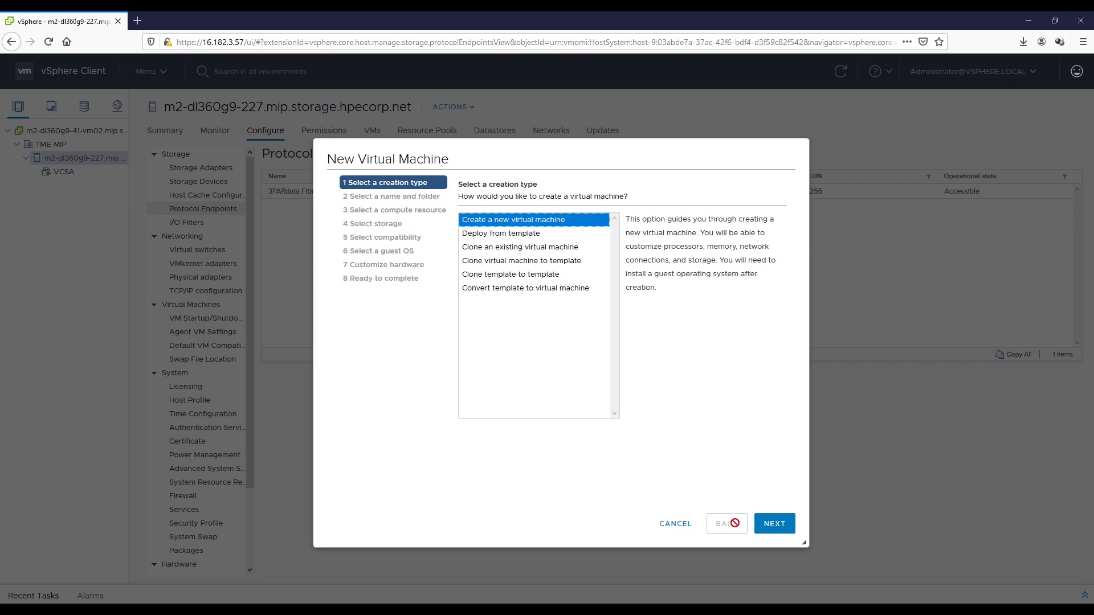
left_click(773, 523)
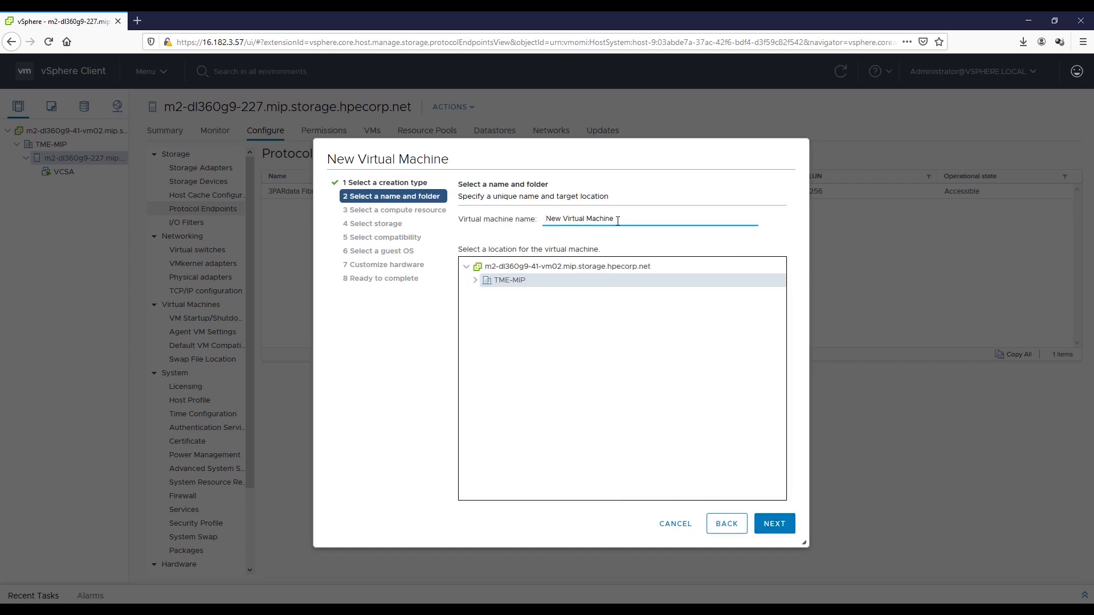
type("test")
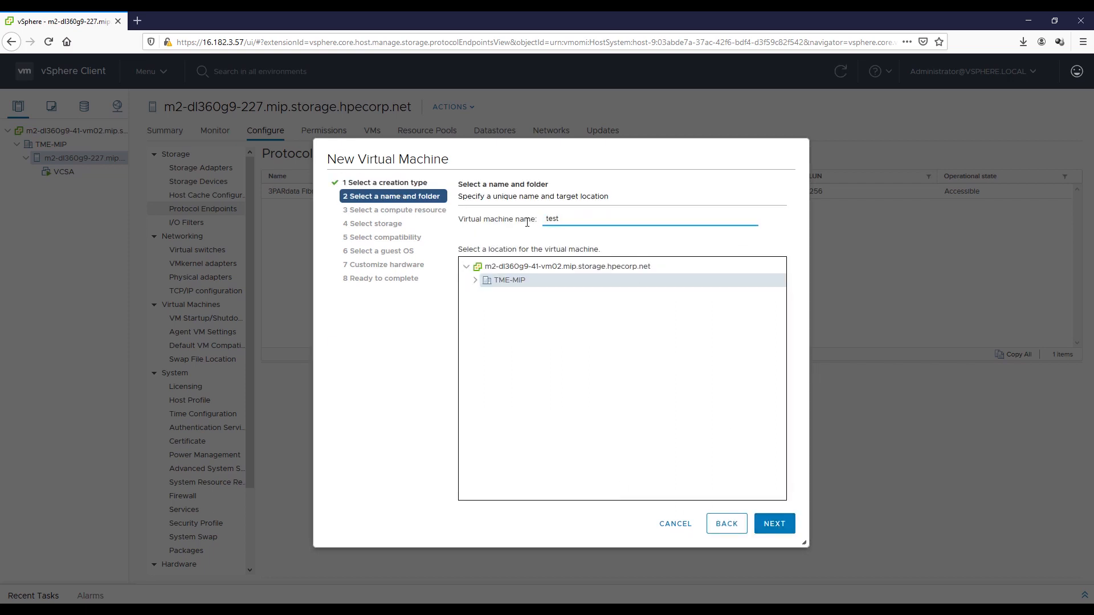
left_click(774, 523)
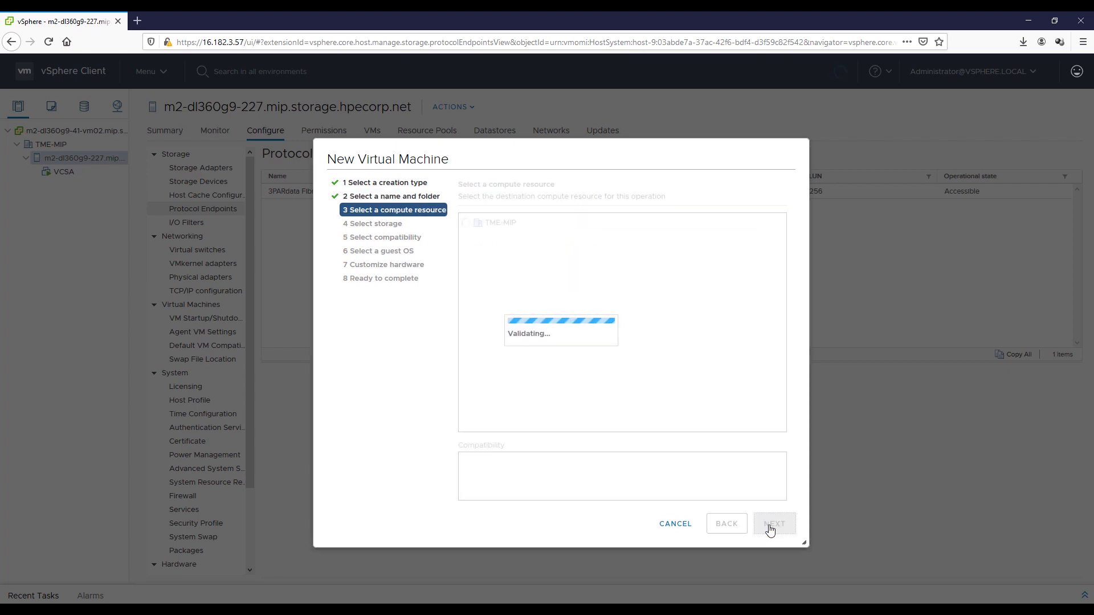
left_click(773, 523)
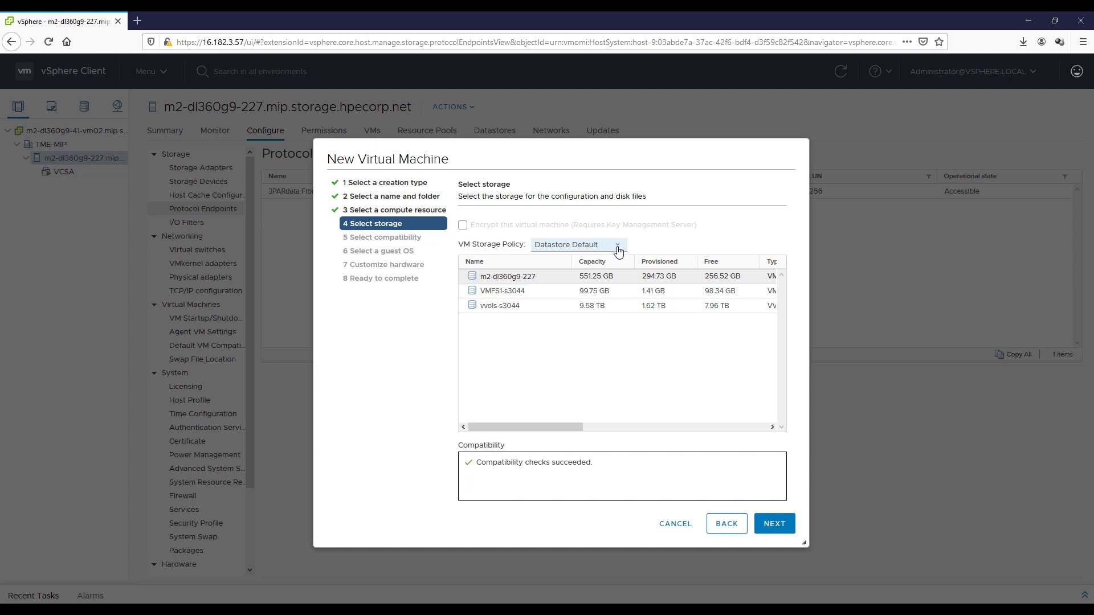
mouse_move(506, 300)
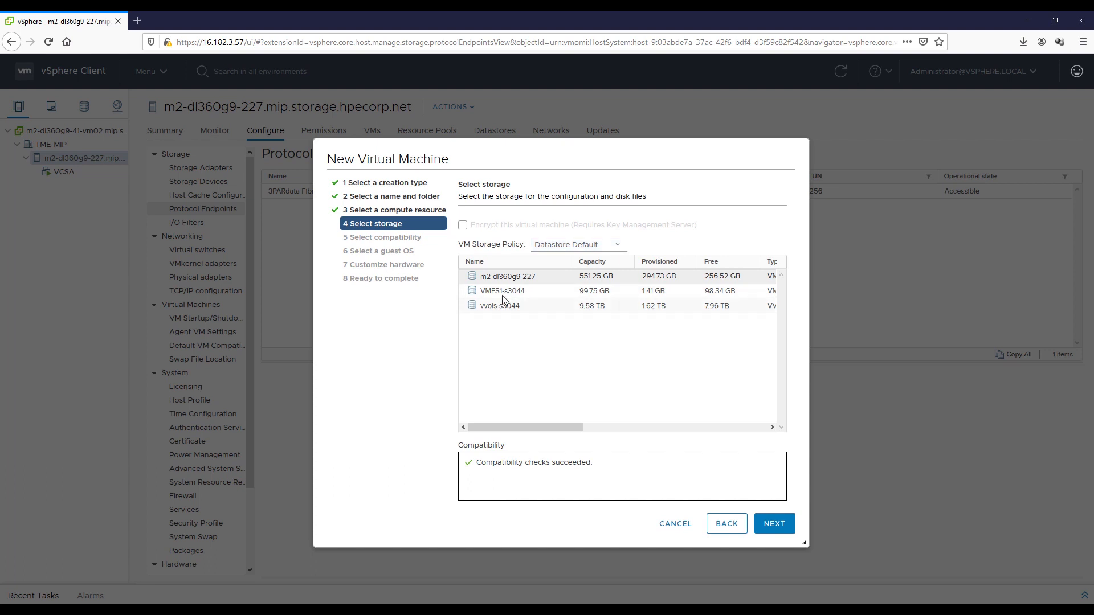
Apply the Primera storage policy and place the VM on vvols-s3044.
left_click(576, 244)
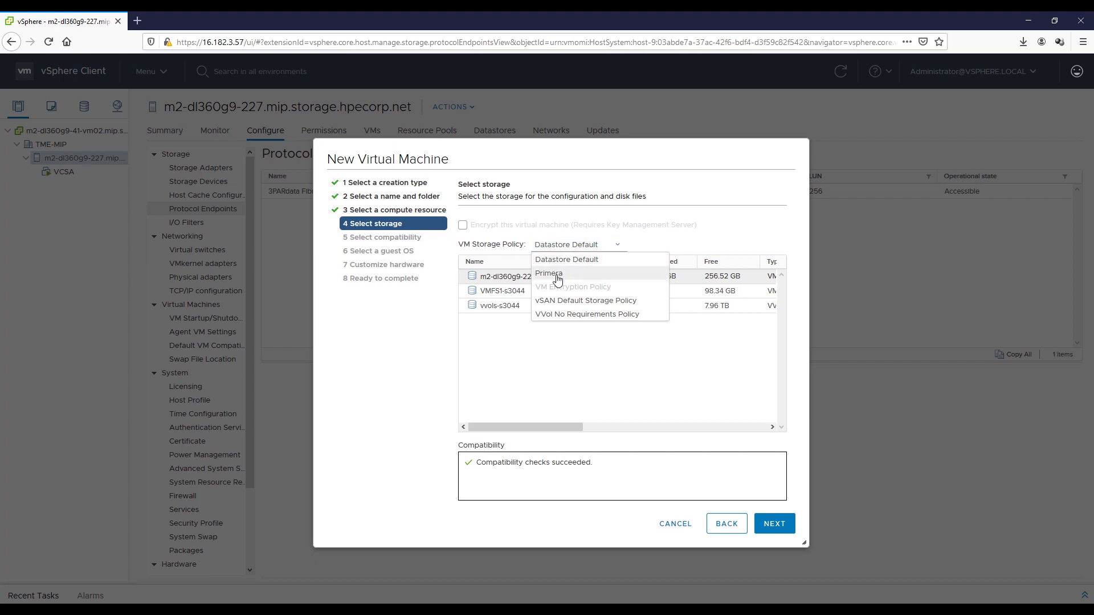
left_click(550, 273)
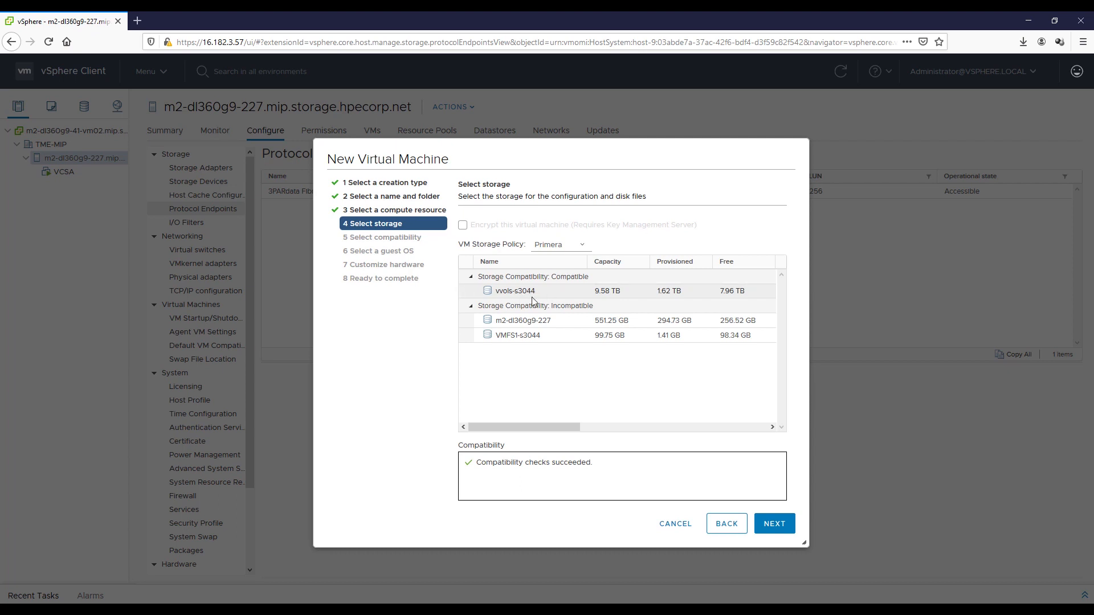
mouse_move(520, 349)
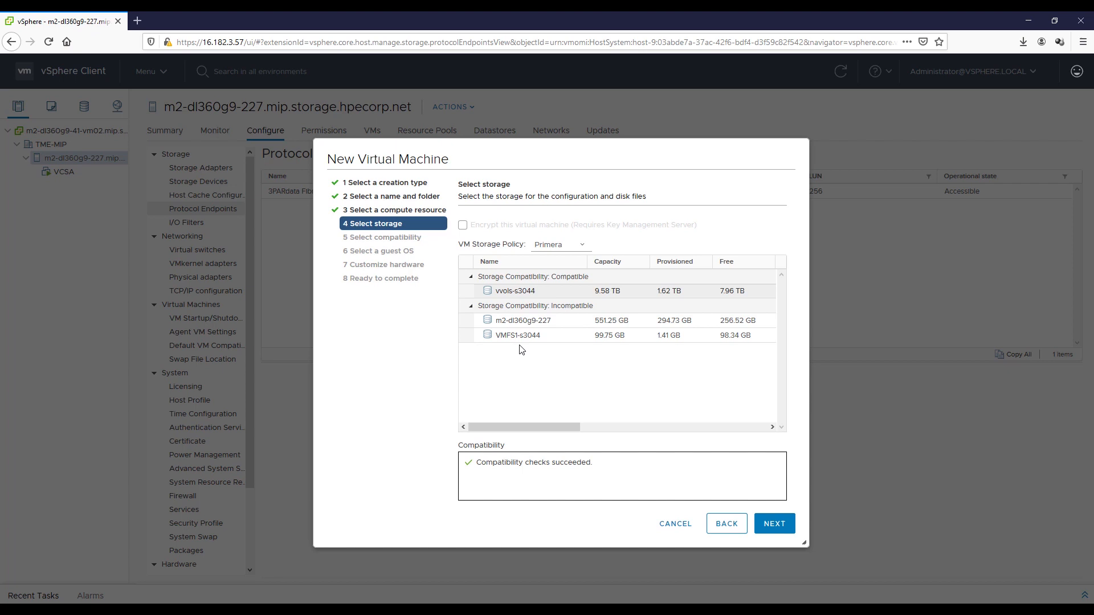
mouse_move(516, 336)
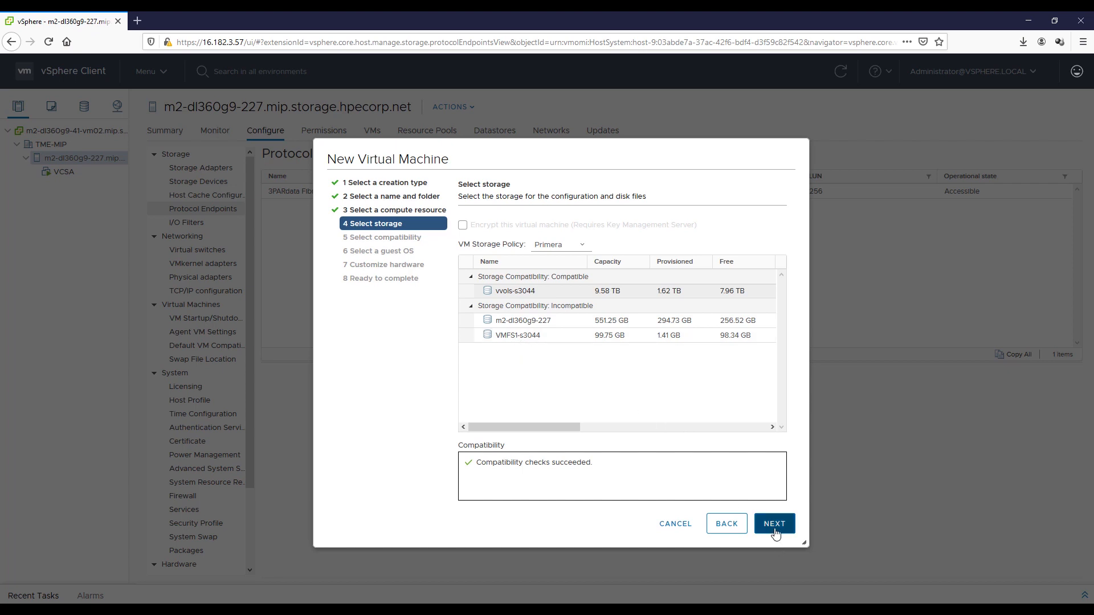
left_click(774, 523)
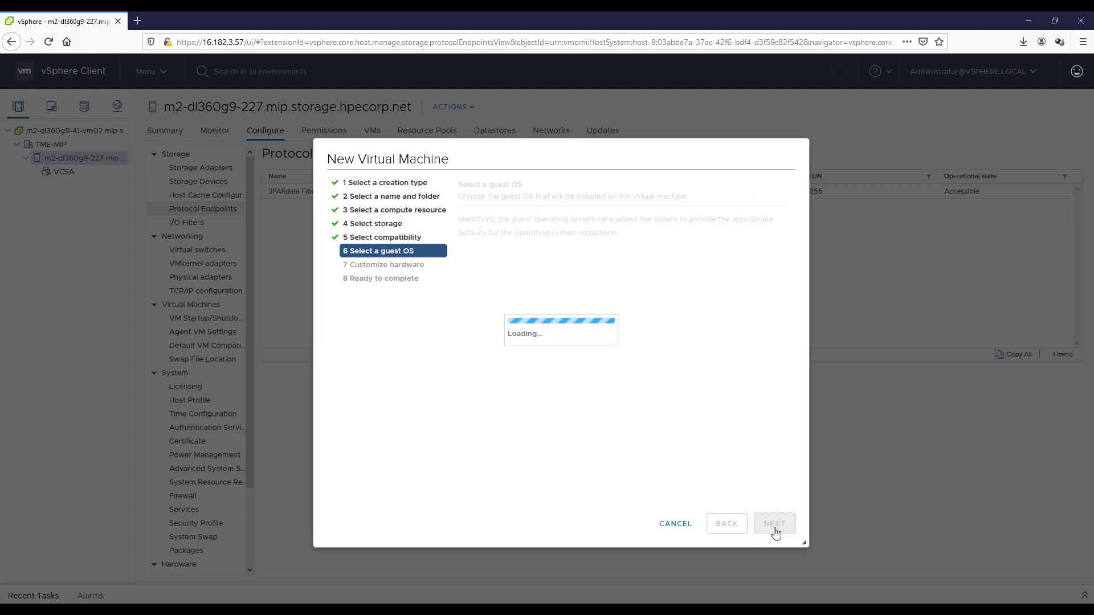
Accept guest OS and hardware, create the test VM, and view its summary.
left_click(774, 523)
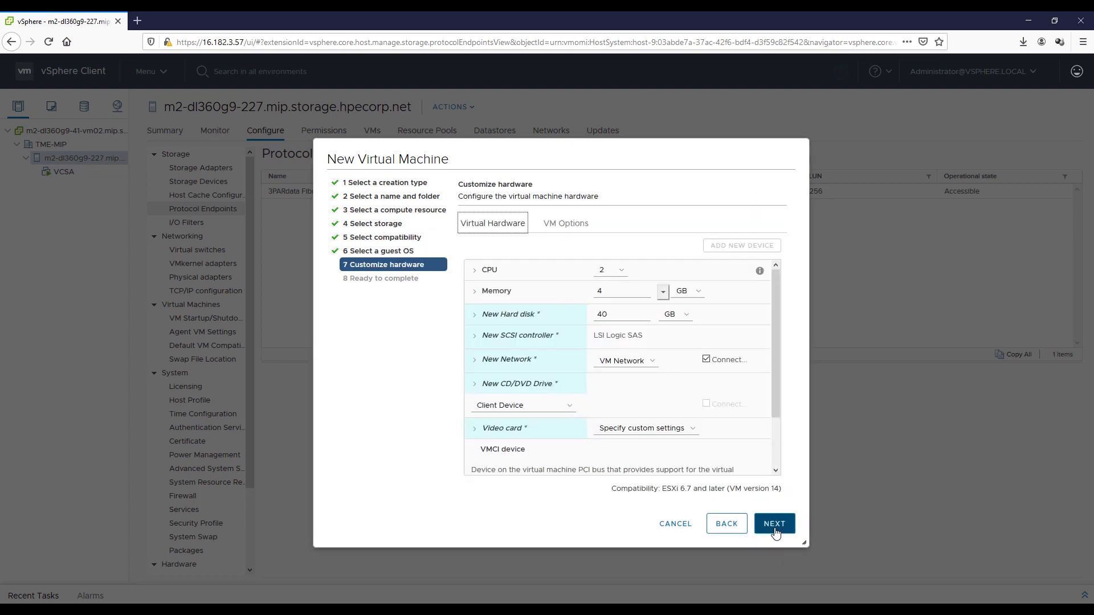
left_click(621, 314)
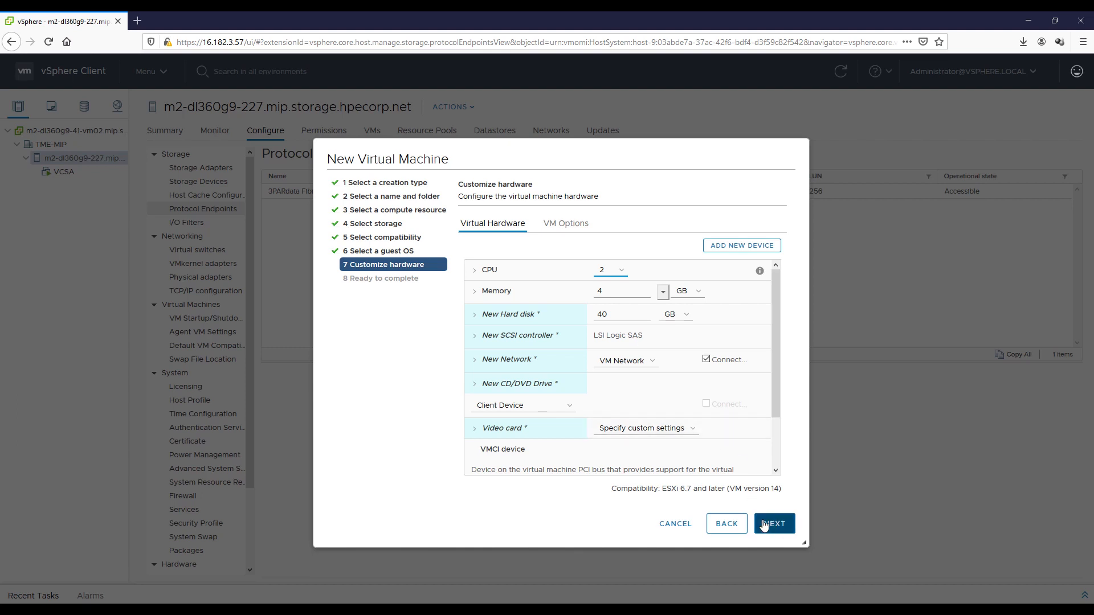
left_click(773, 524)
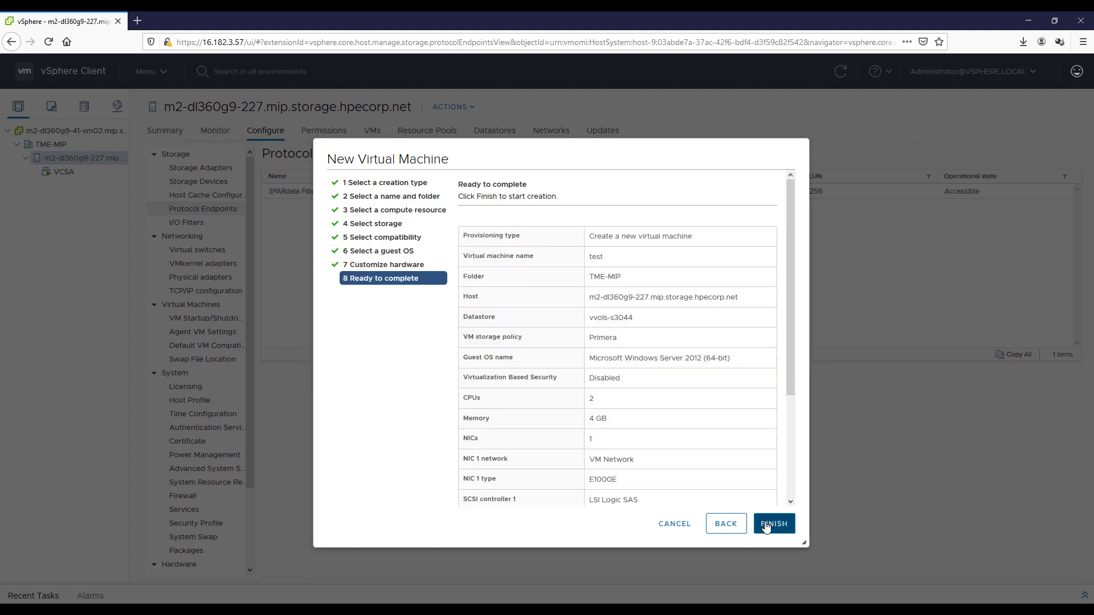
left_click(774, 523)
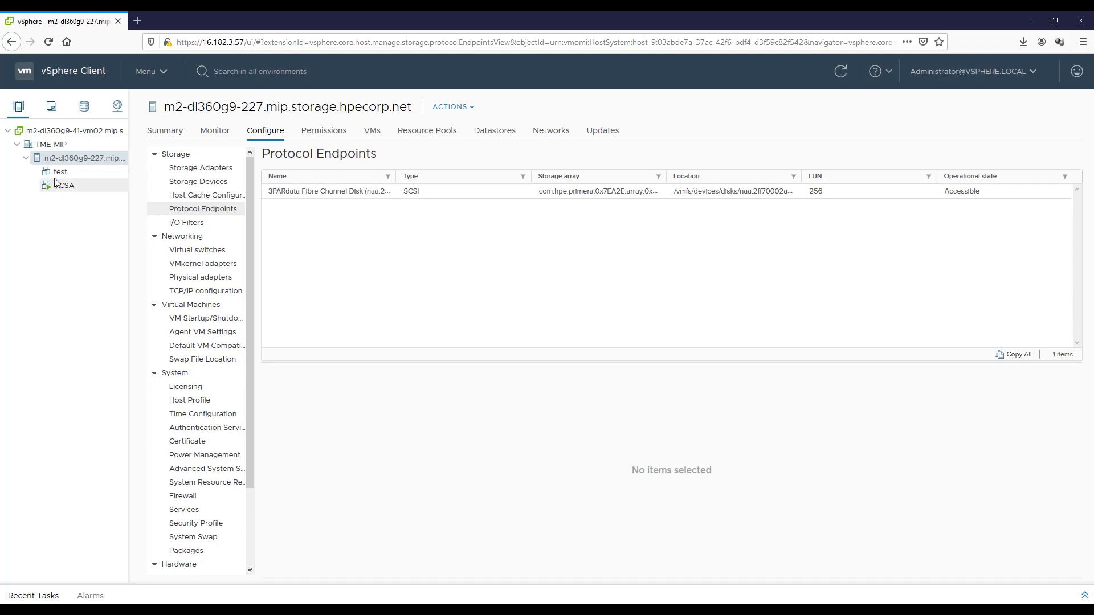
left_click(60, 172)
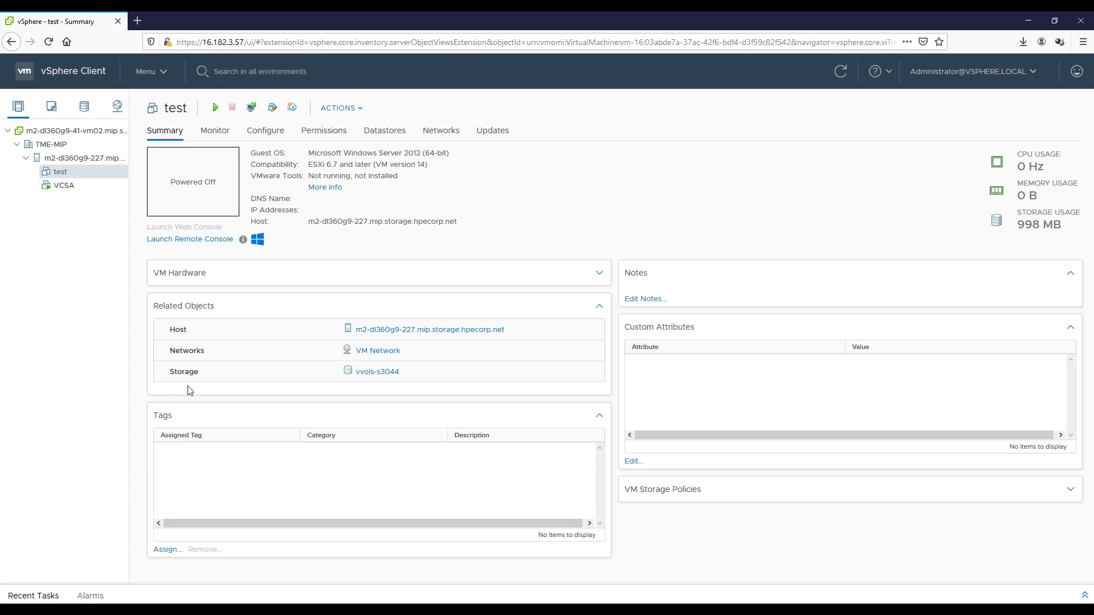
mouse_move(373, 384)
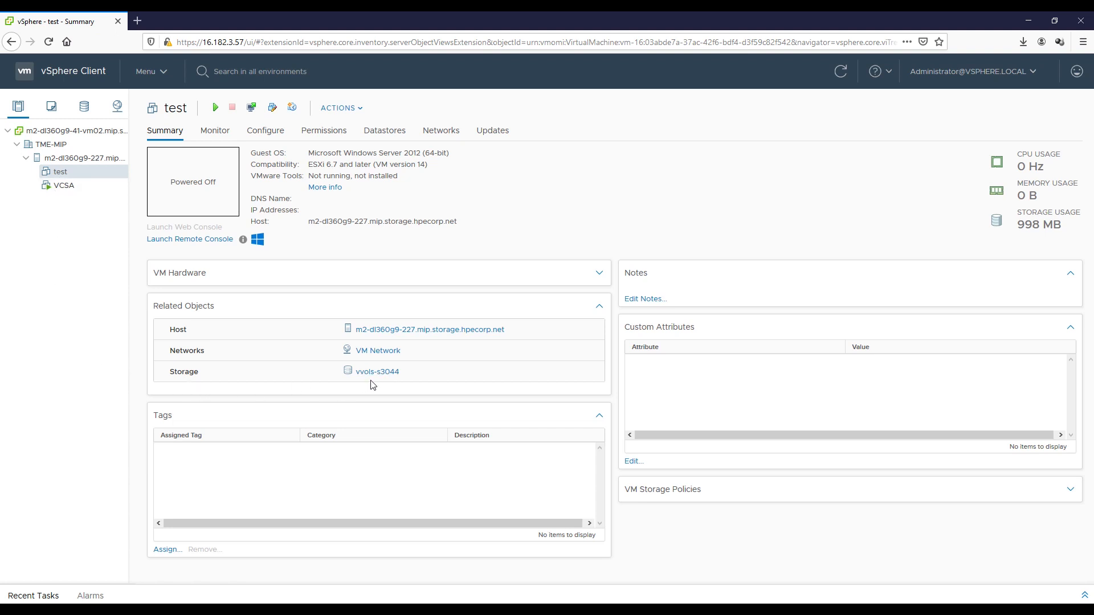
left_click(376, 371)
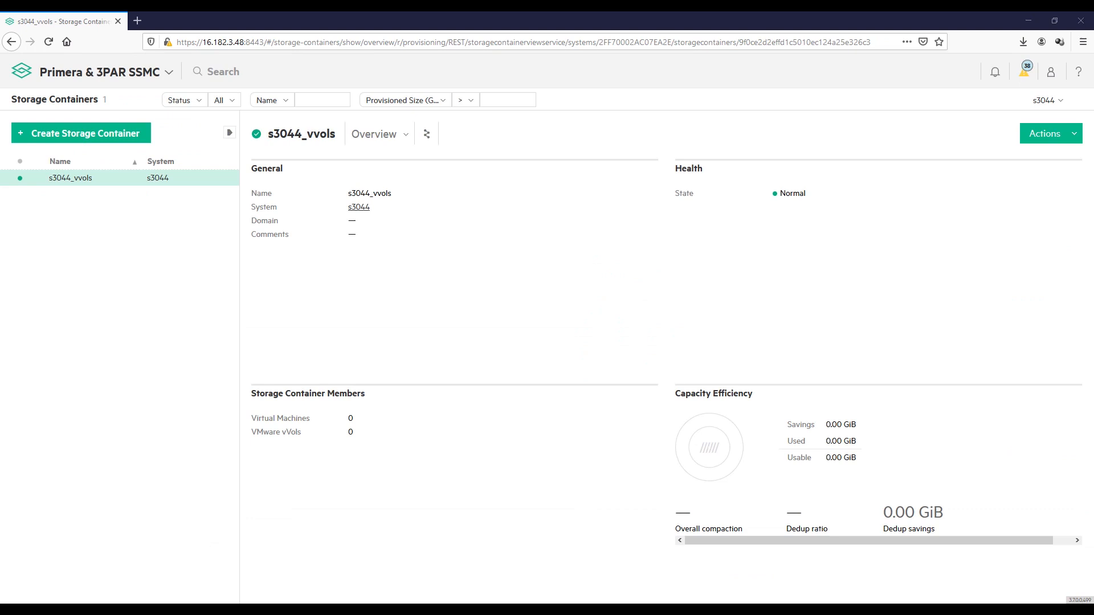
mouse_move(111, 187)
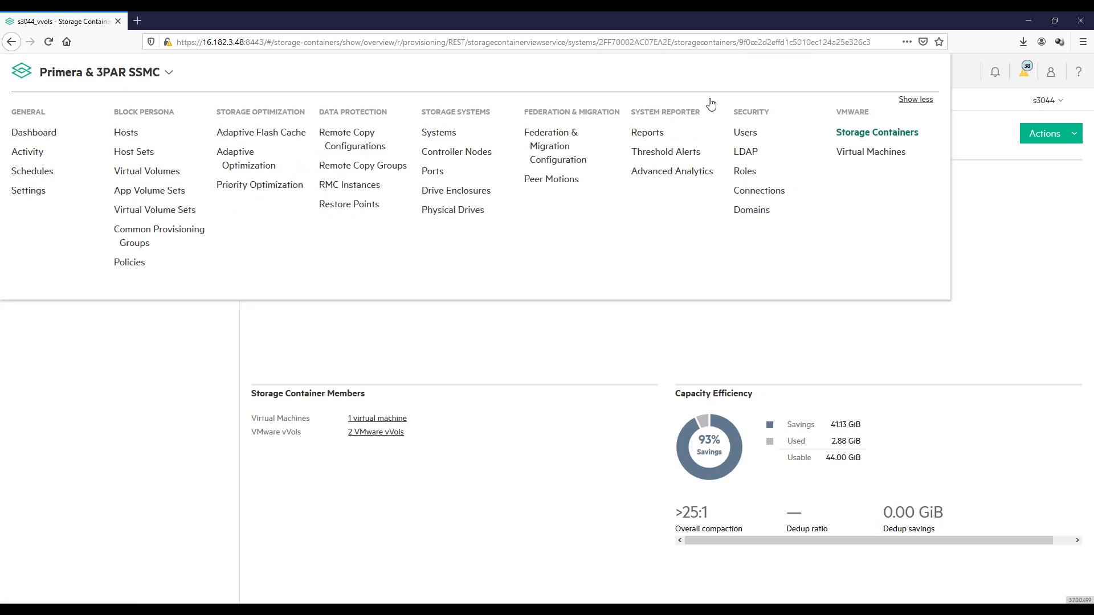
Open SSMC's Virtual Machines list and show test's 2 VMware vVols with the Primera policy.
left_click(870, 151)
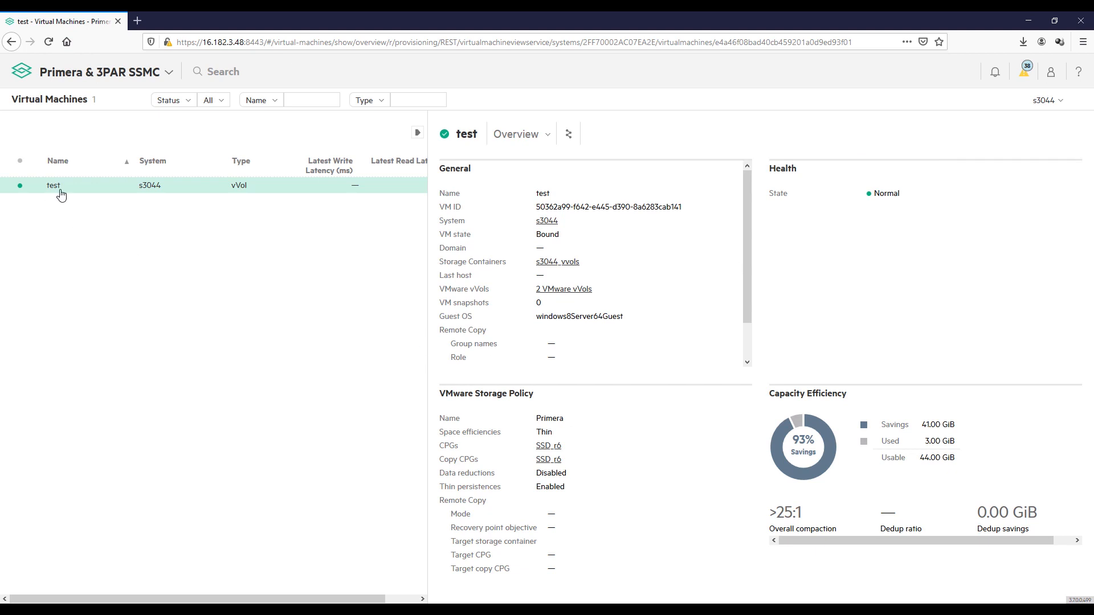
mouse_move(404, 271)
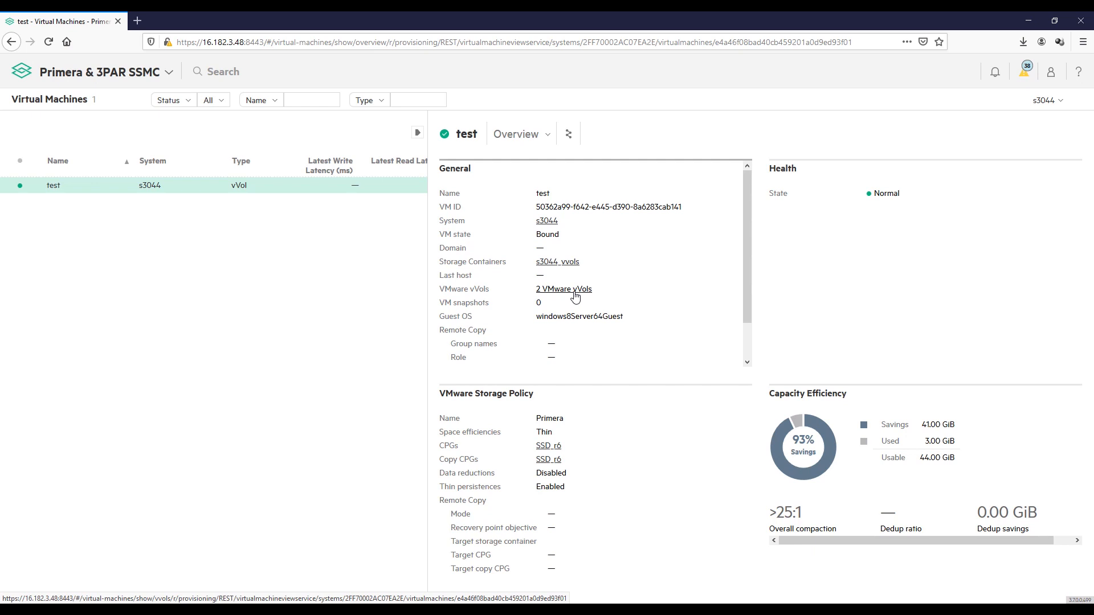
left_click(563, 289)
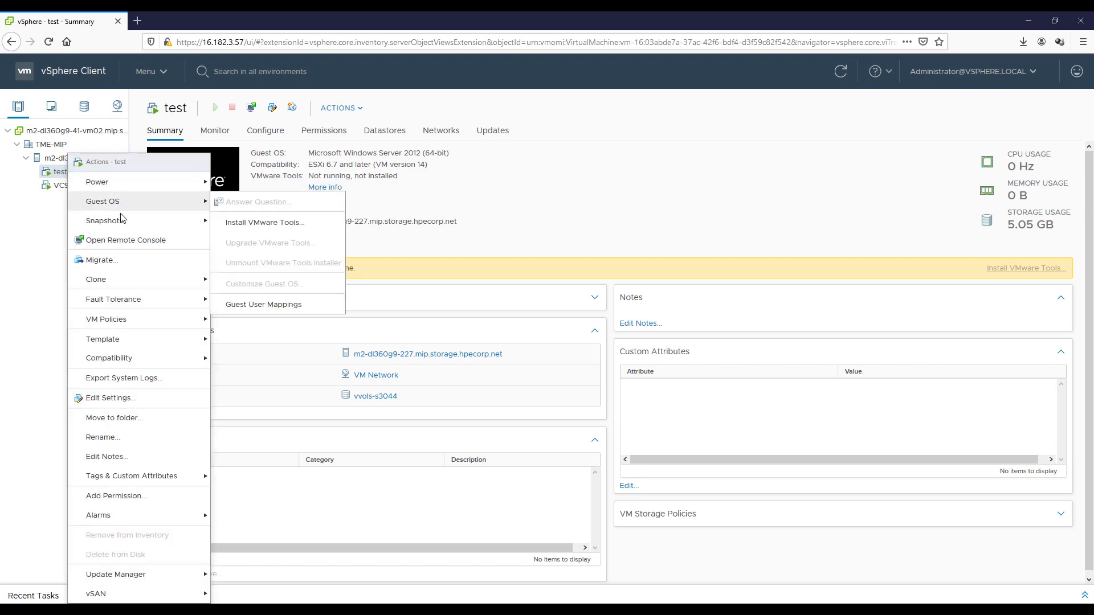
Snapshot the test VM with 'Snapshot the virtual machine's memory' unchecked.
left_click(104, 220)
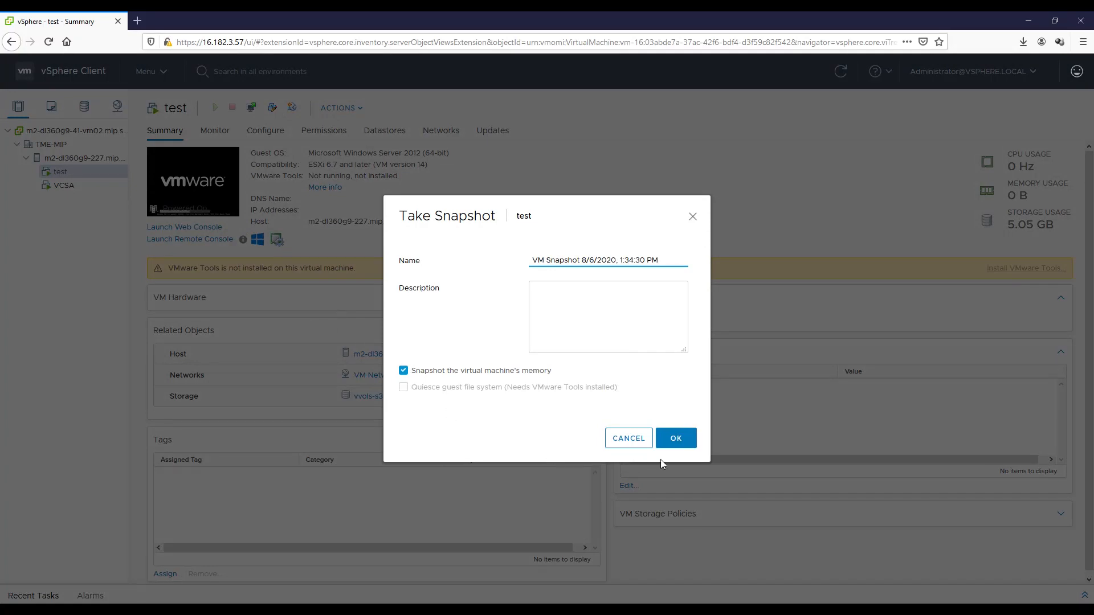
left_click(404, 371)
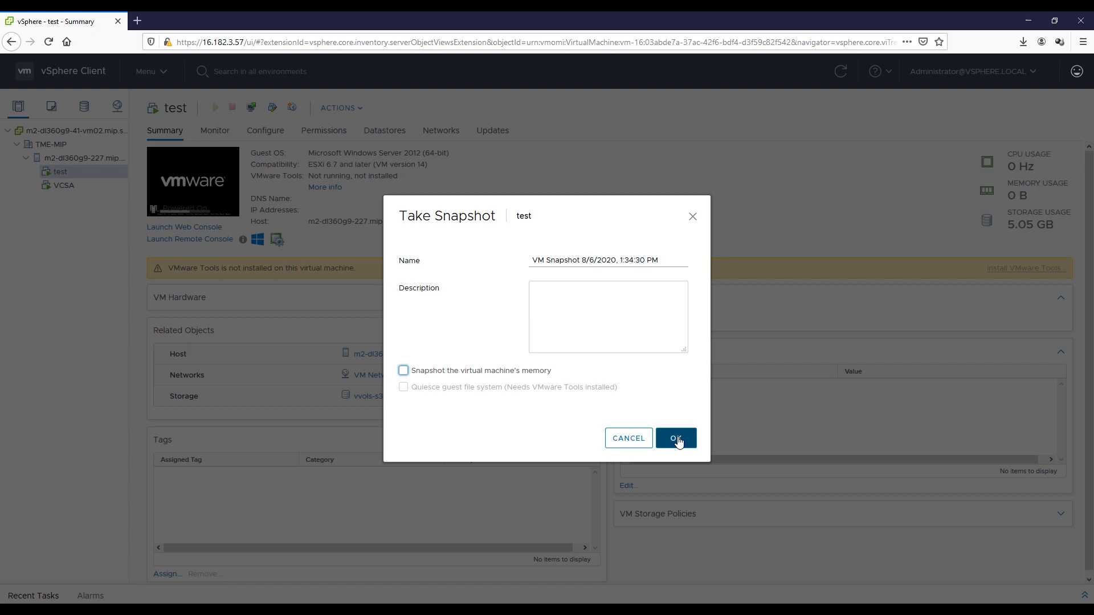
left_click(675, 437)
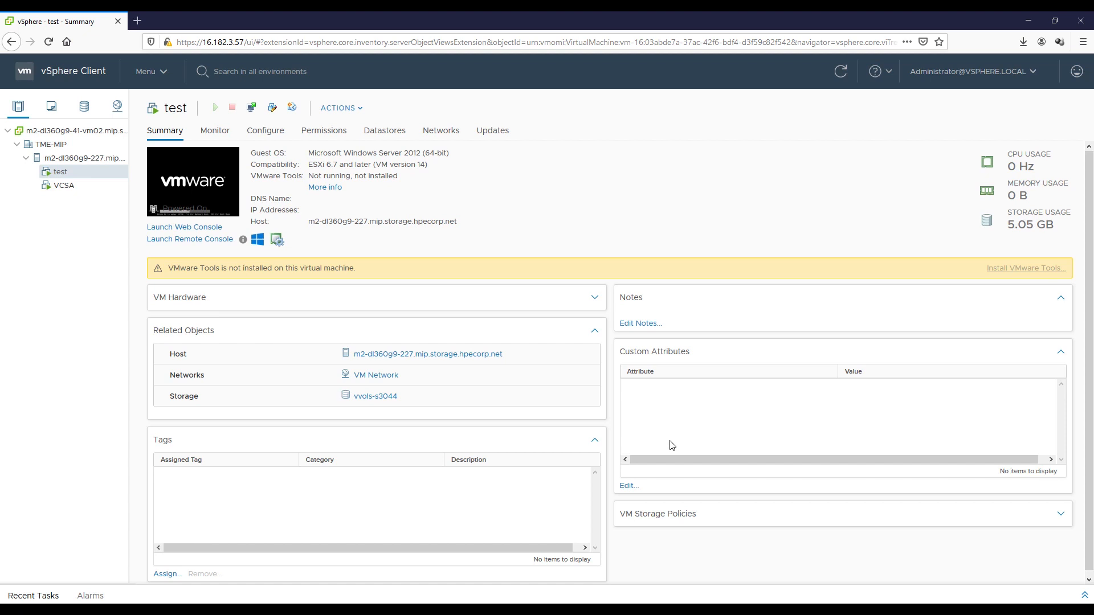
mouse_move(272, 408)
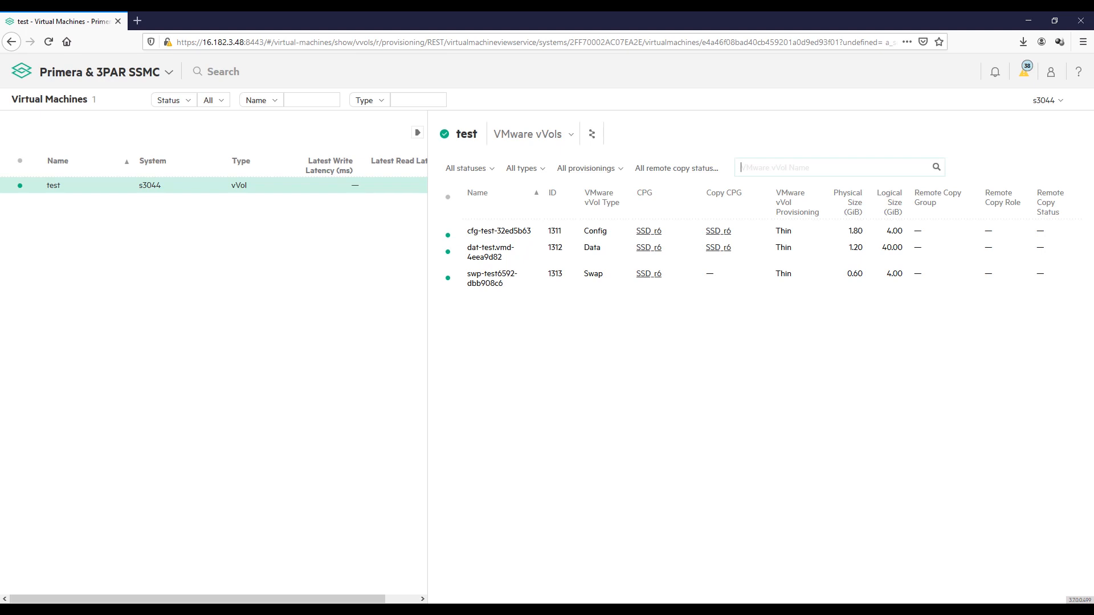
mouse_move(453, 465)
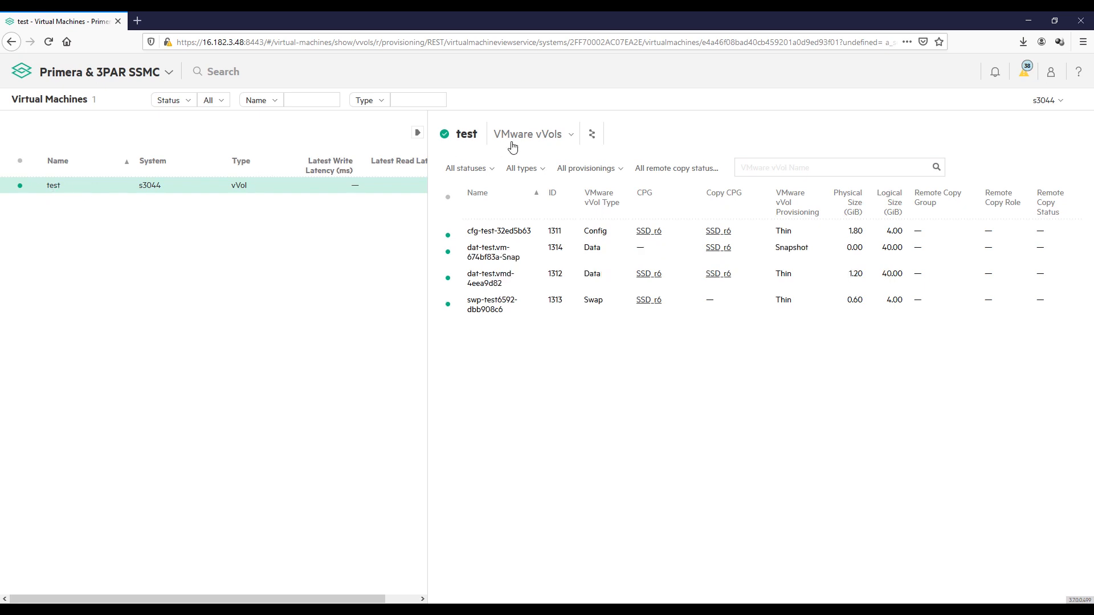
Switch test to Overview and list its four vVols, including the new data snapshot vVol.
left_click(529, 134)
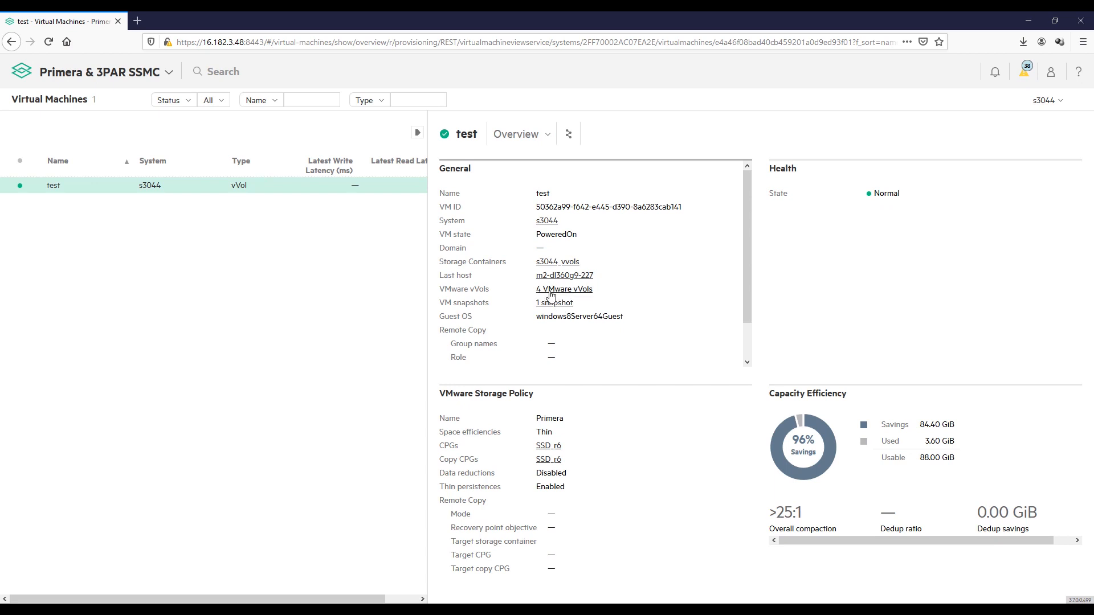
left_click(563, 289)
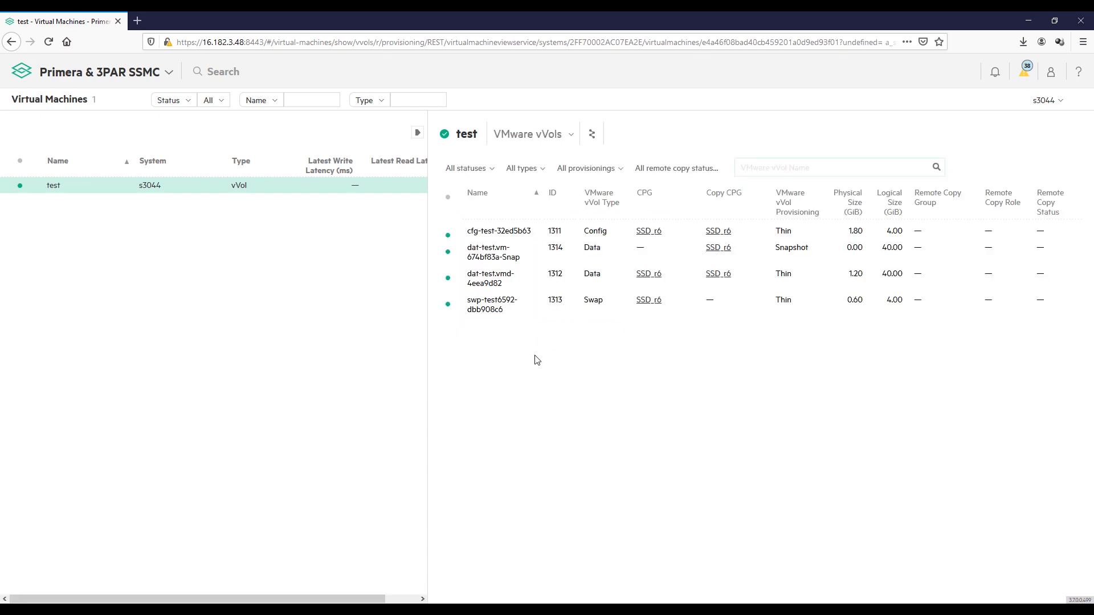
mouse_move(489, 281)
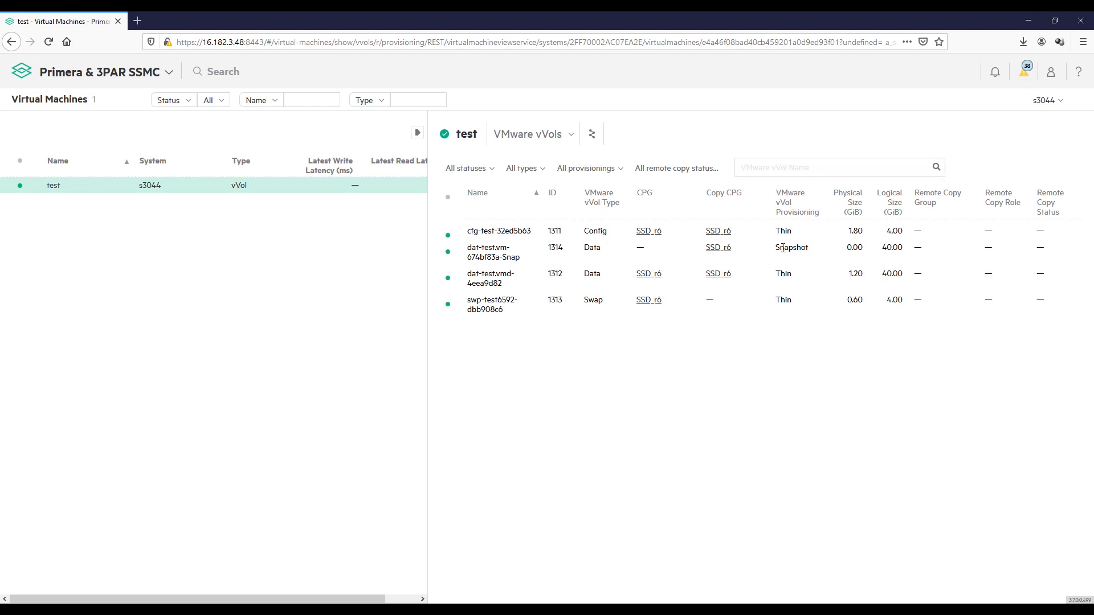
mouse_move(532, 326)
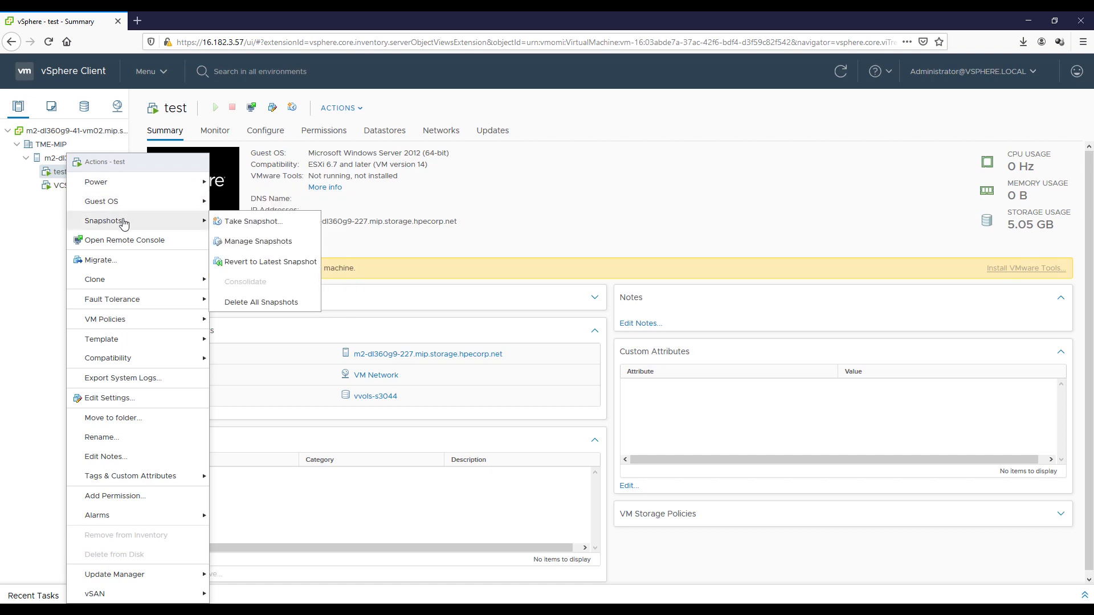
Take a second snapshot of test with the memory option left checked.
left_click(253, 221)
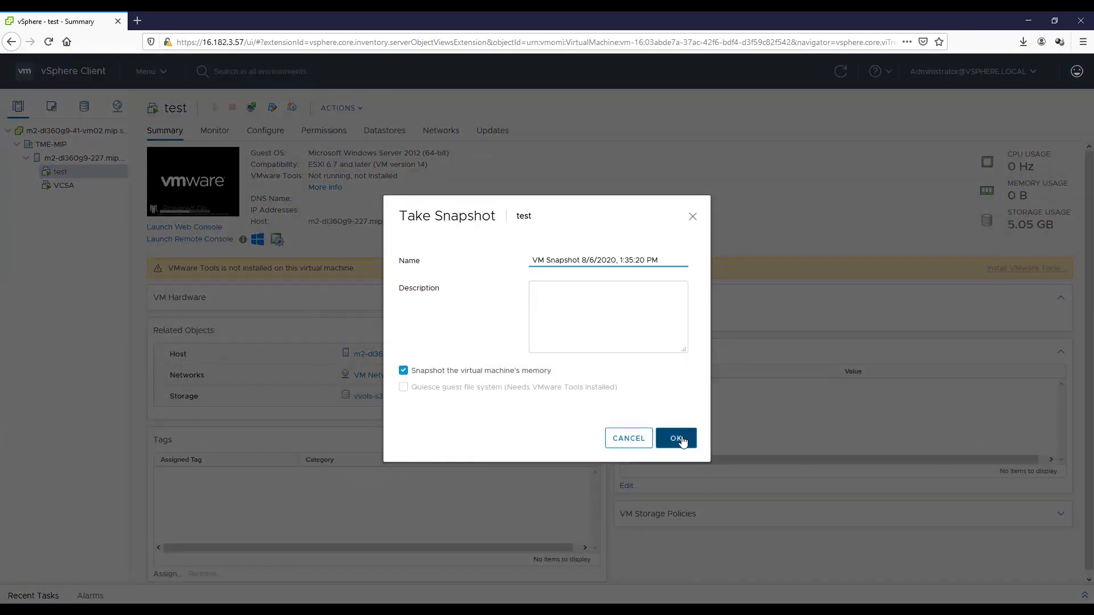
left_click(675, 438)
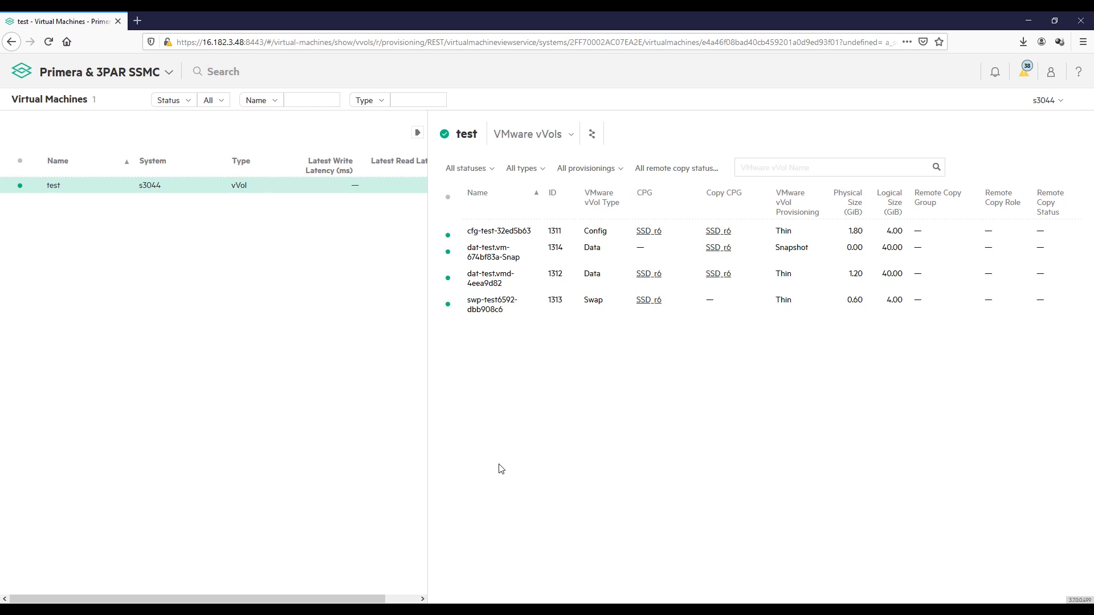
mouse_move(559, 149)
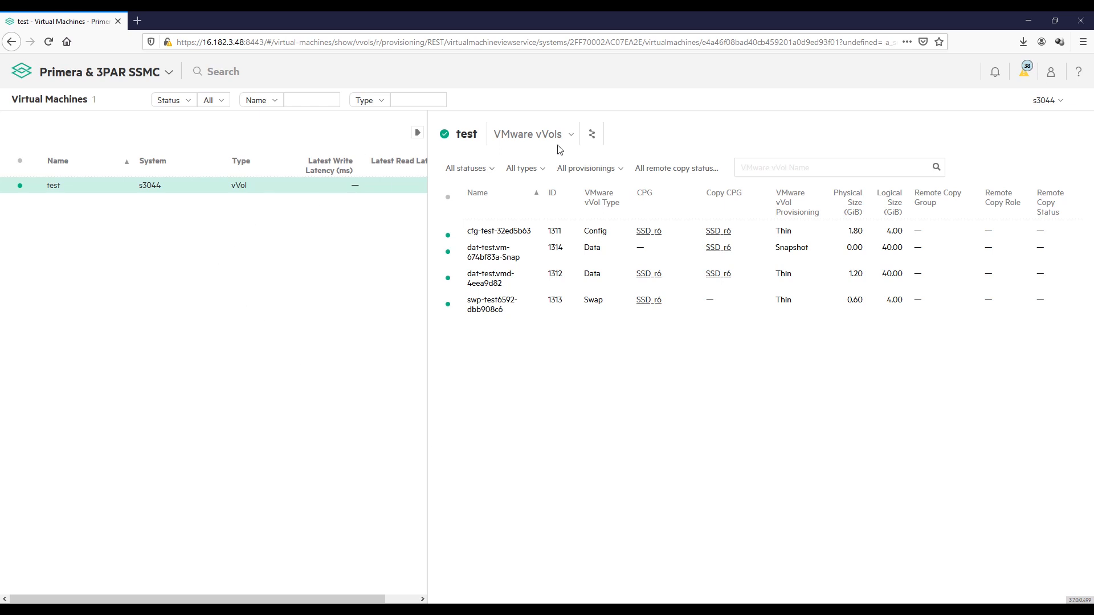
Switch test's SSMC view to Overview, showing four vVols and one VM snapshot.
left_click(532, 133)
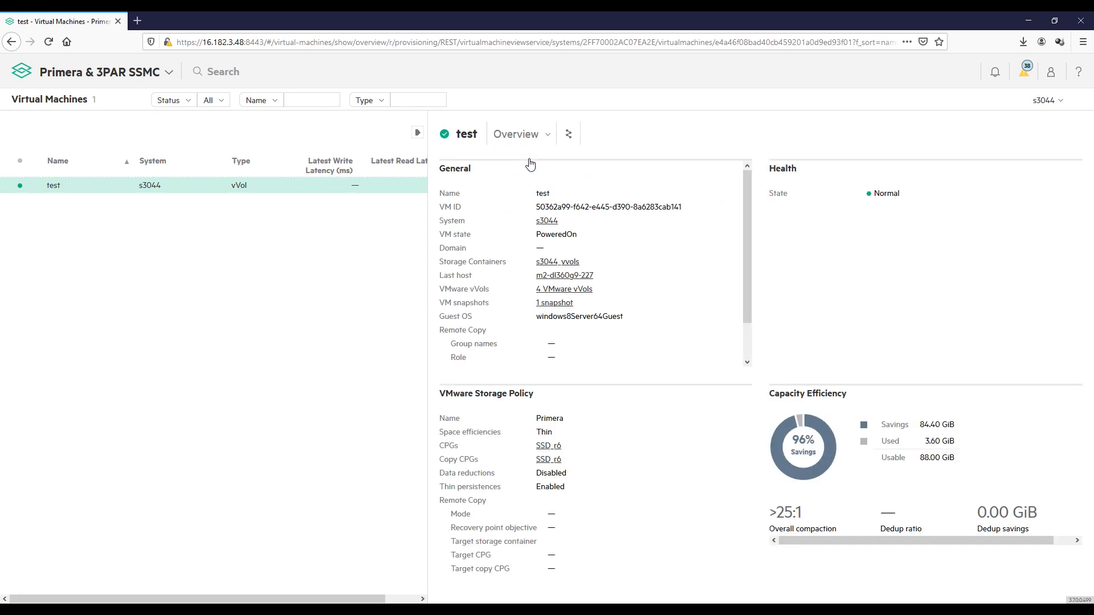
mouse_move(656, 318)
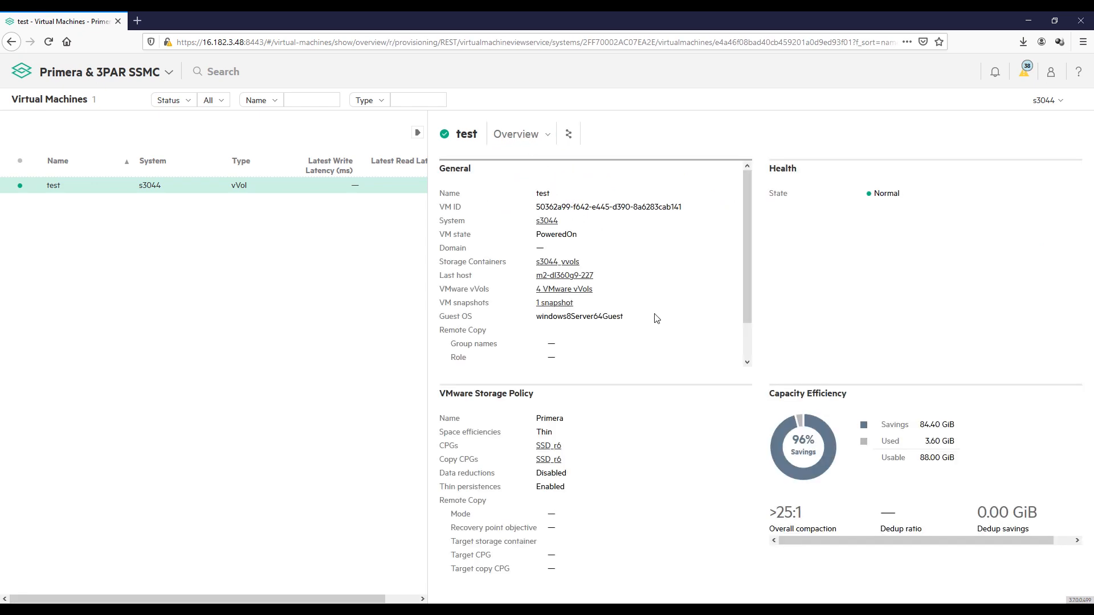
mouse_move(665, 323)
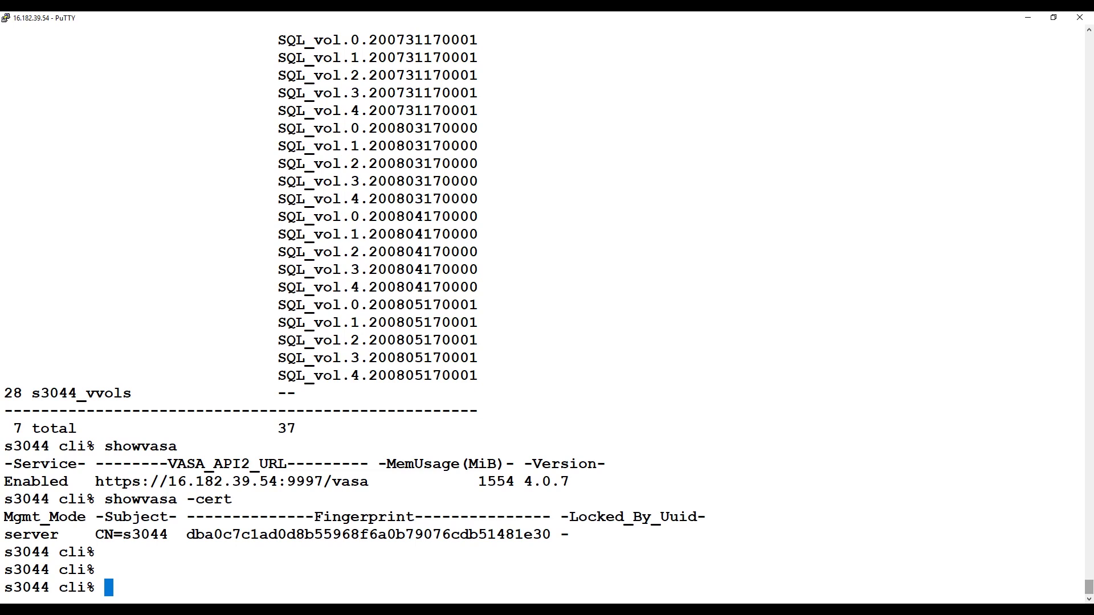
Run showvvolsc and showvvolvm -sc sys:all -vv, highlighting the data and memory vVol names.
type("showvvolsc")
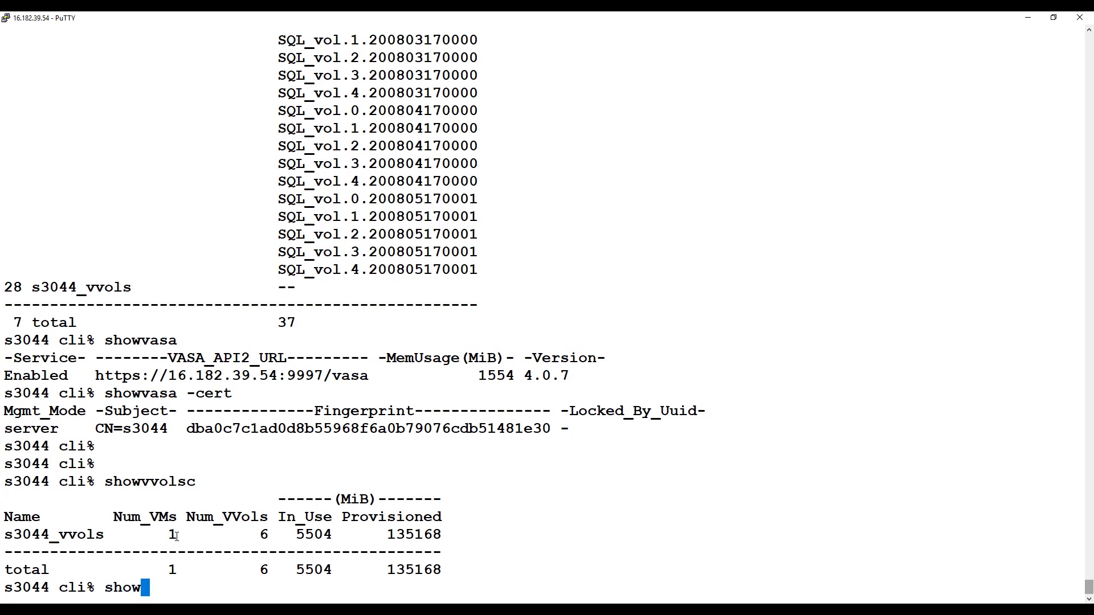
type("volvm -sc sys")
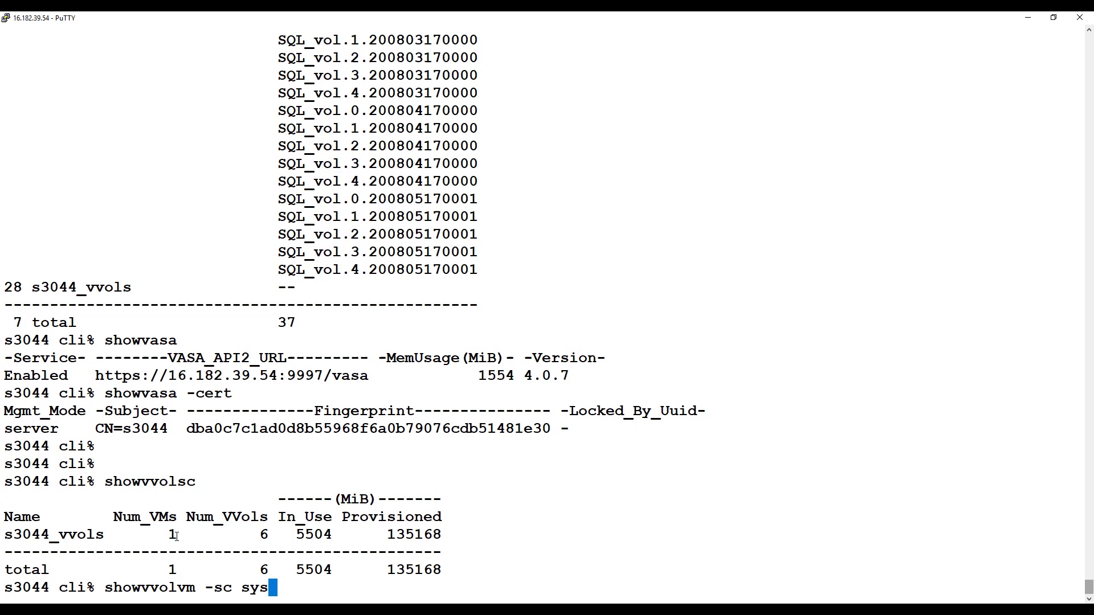
type(":all -vv")
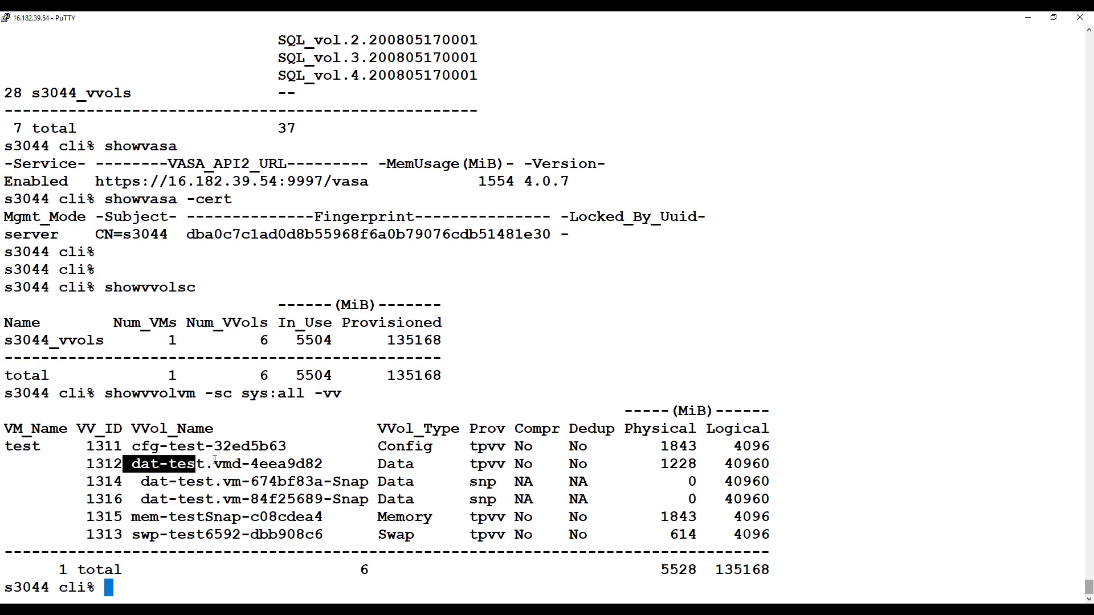
left_click_drag(127, 464, 322, 463)
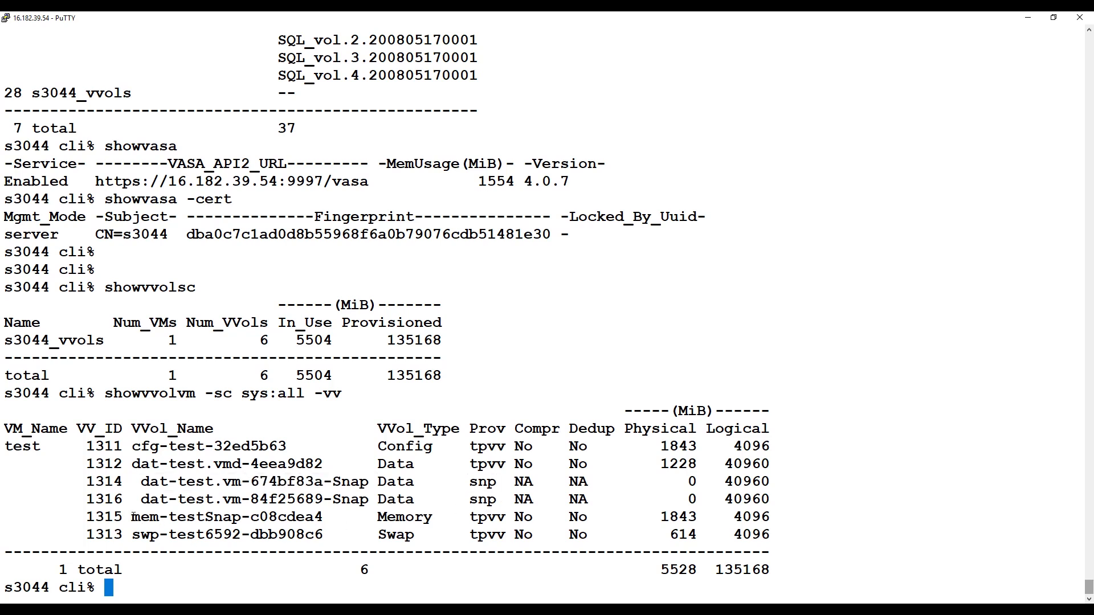
double_click(226, 517)
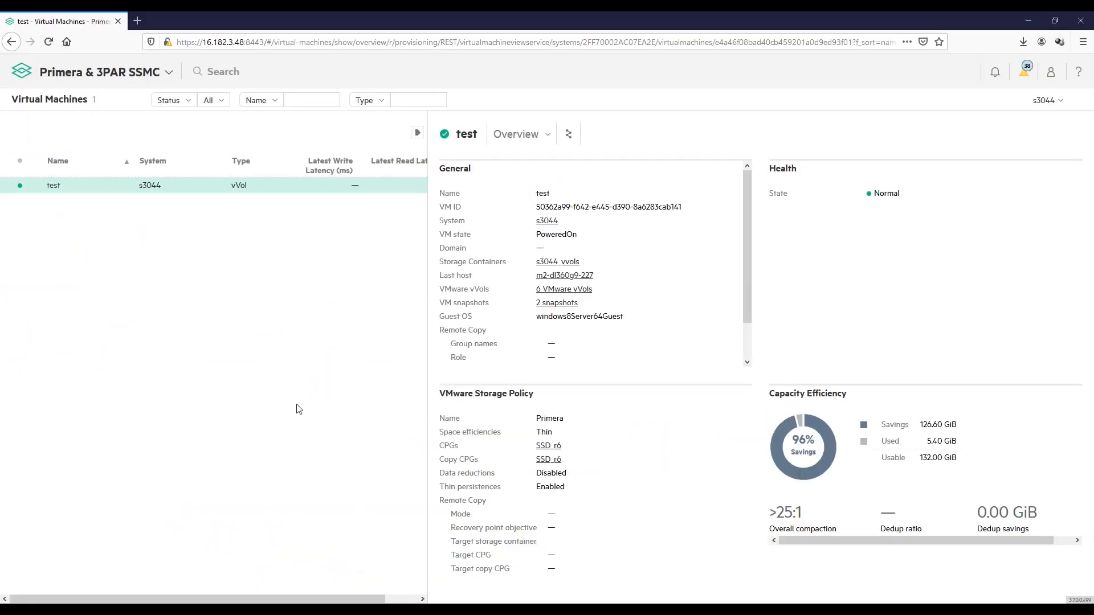
mouse_move(564, 289)
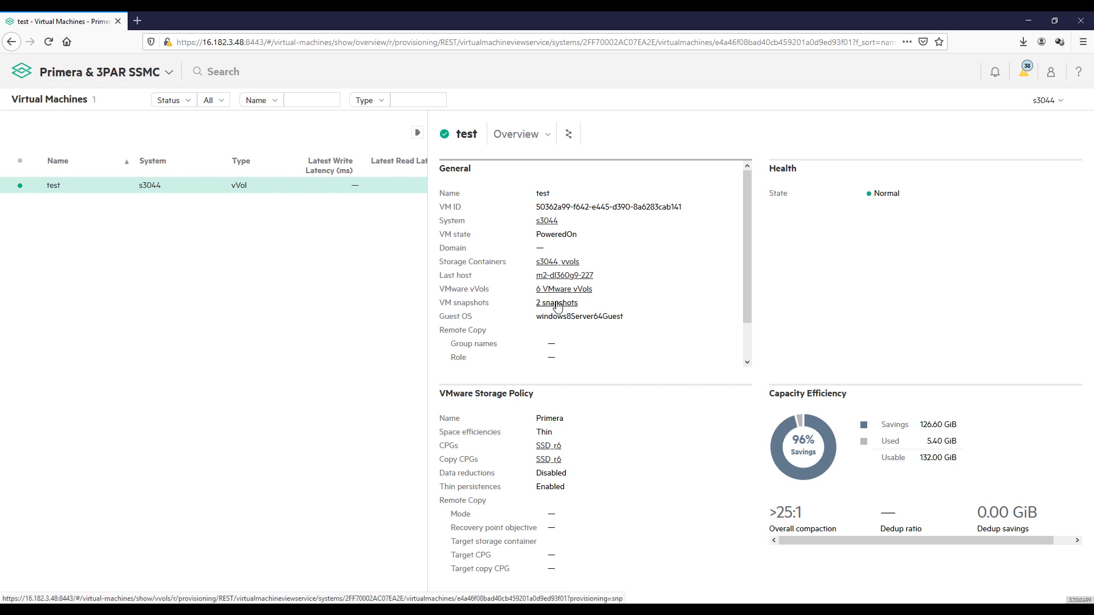
left_click(563, 289)
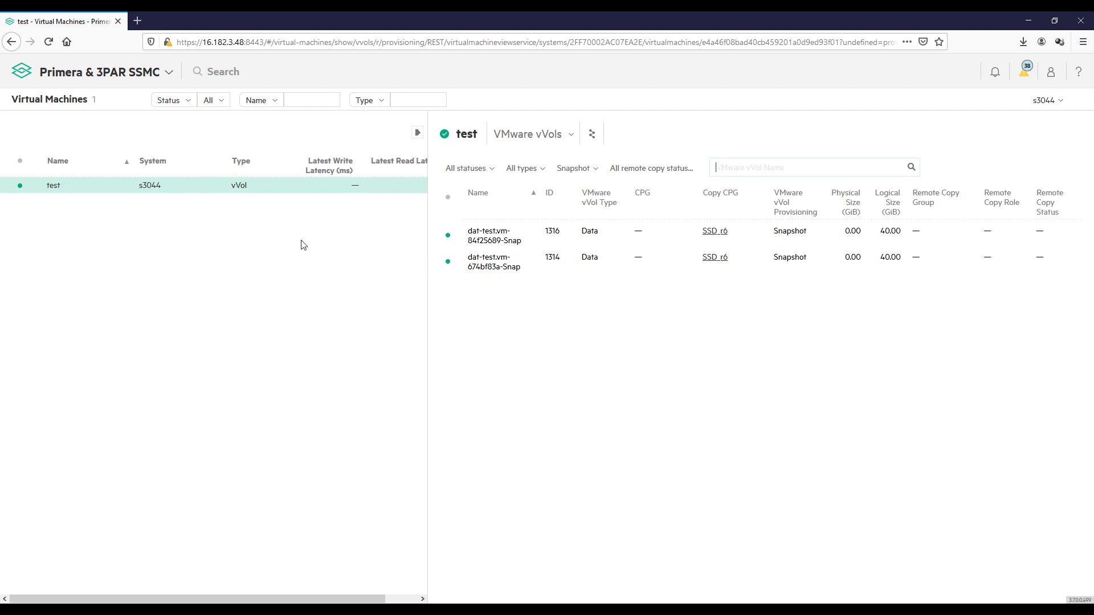
left_click(532, 133)
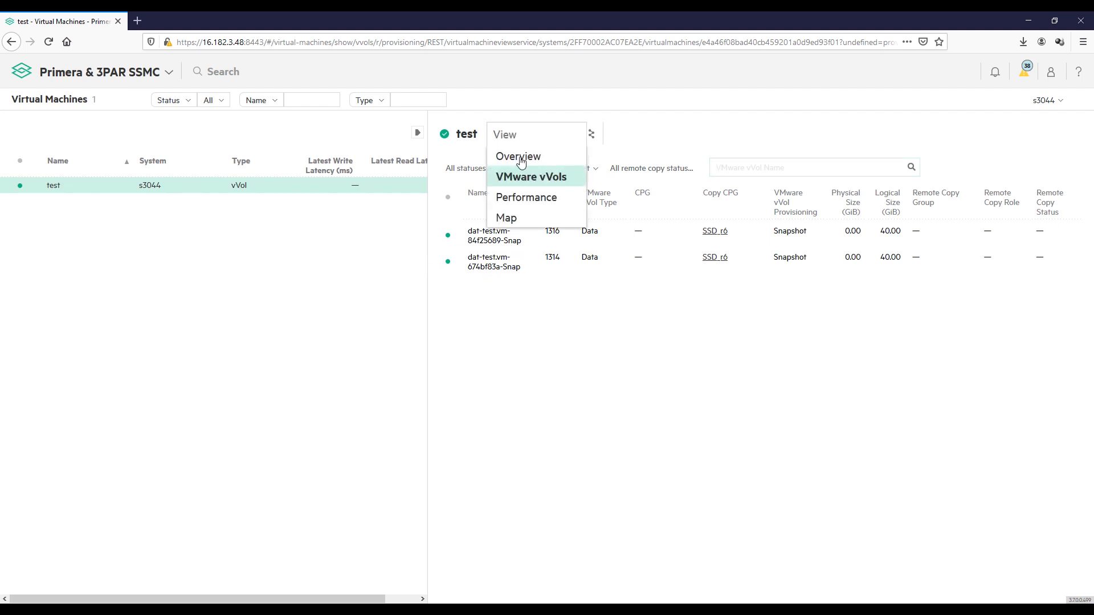
left_click(518, 156)
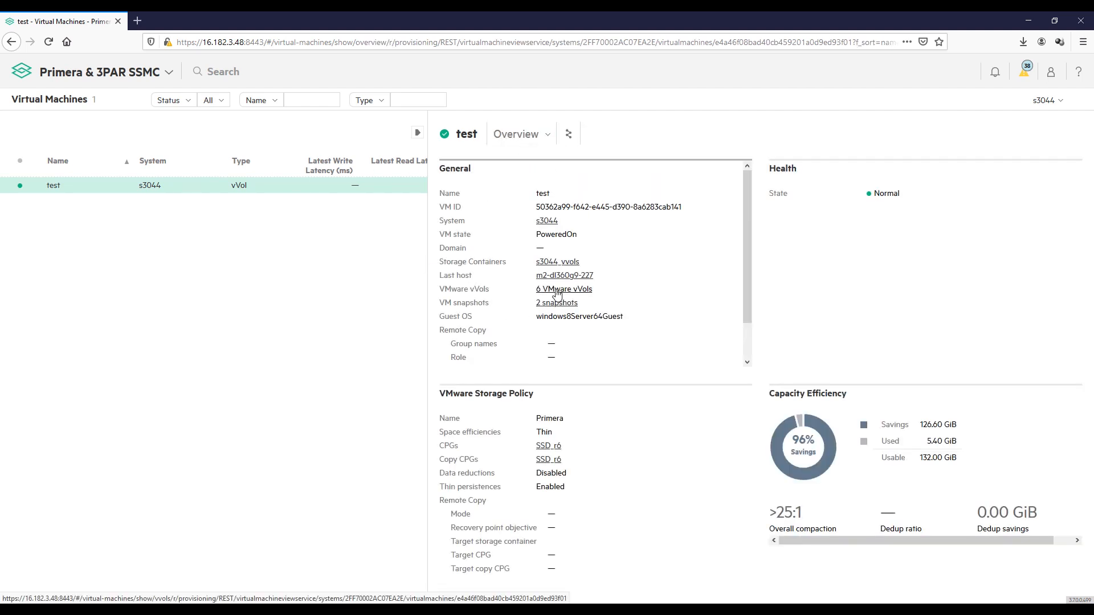
left_click(563, 289)
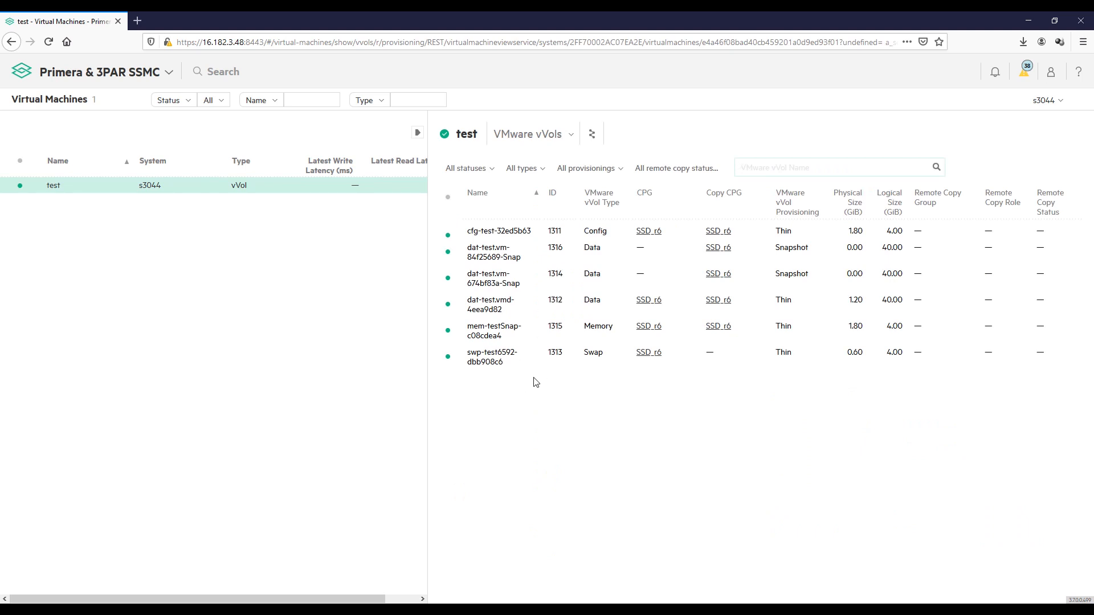
double_click(598, 326)
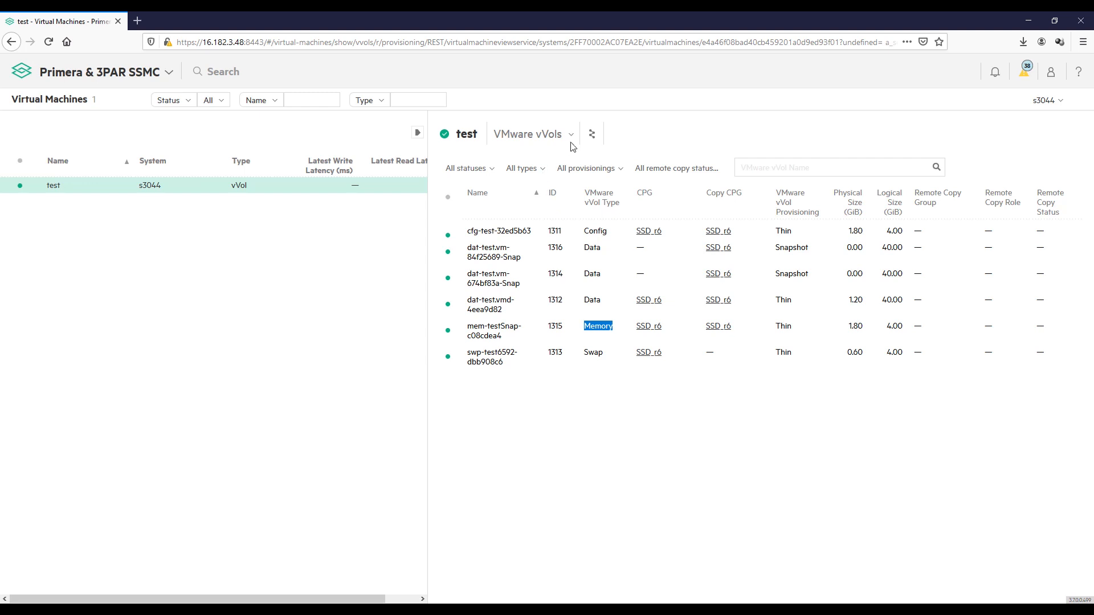
left_click(529, 134)
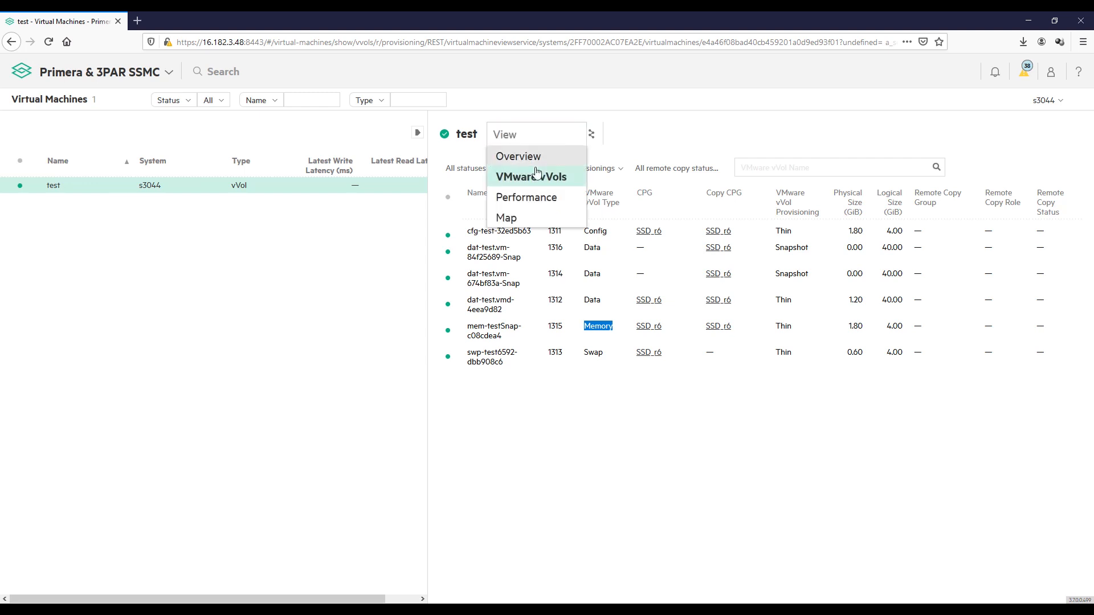
left_click(518, 156)
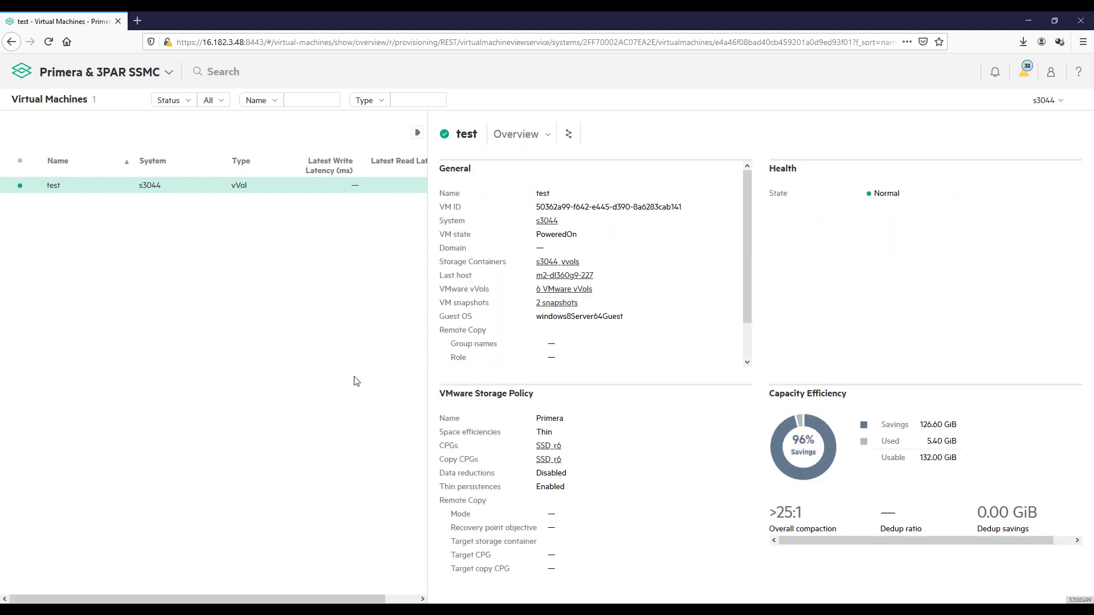